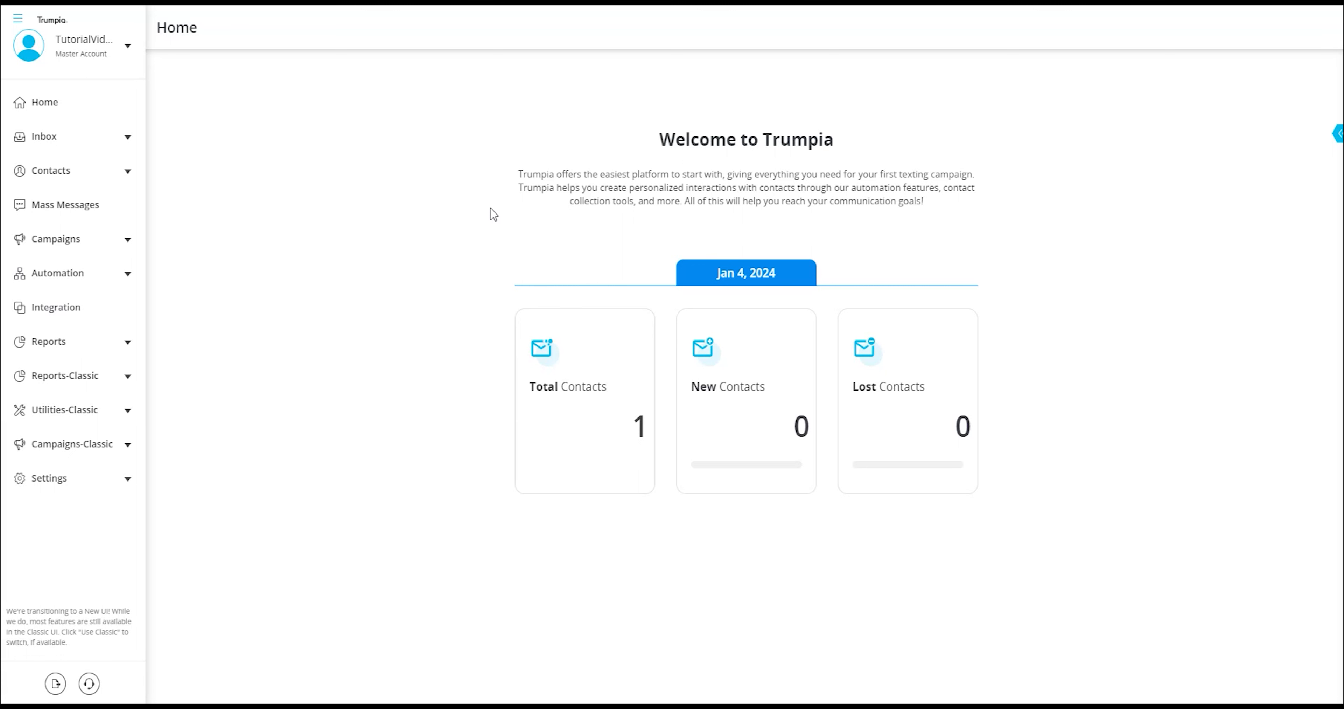
mouse_move(193, 221)
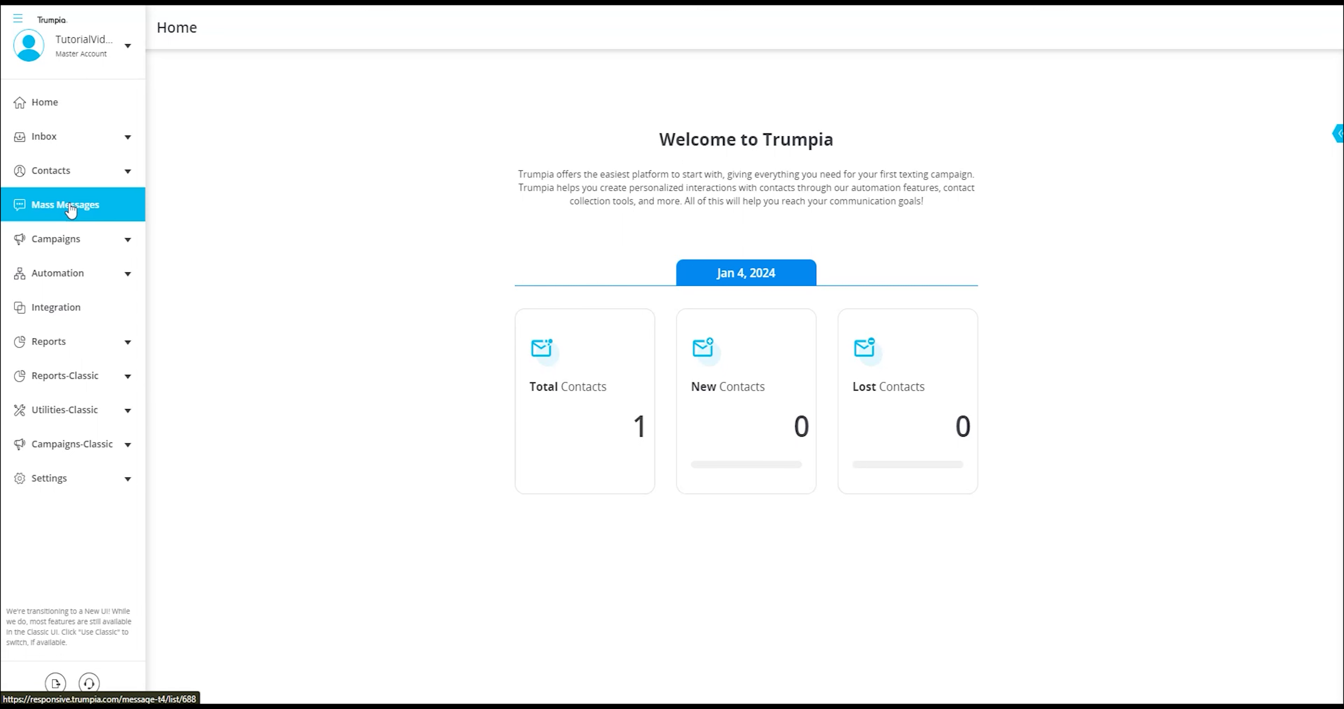
Show the Mass Messages history with past sends like Tutorial video and Lunch Notification.
left_click(64, 205)
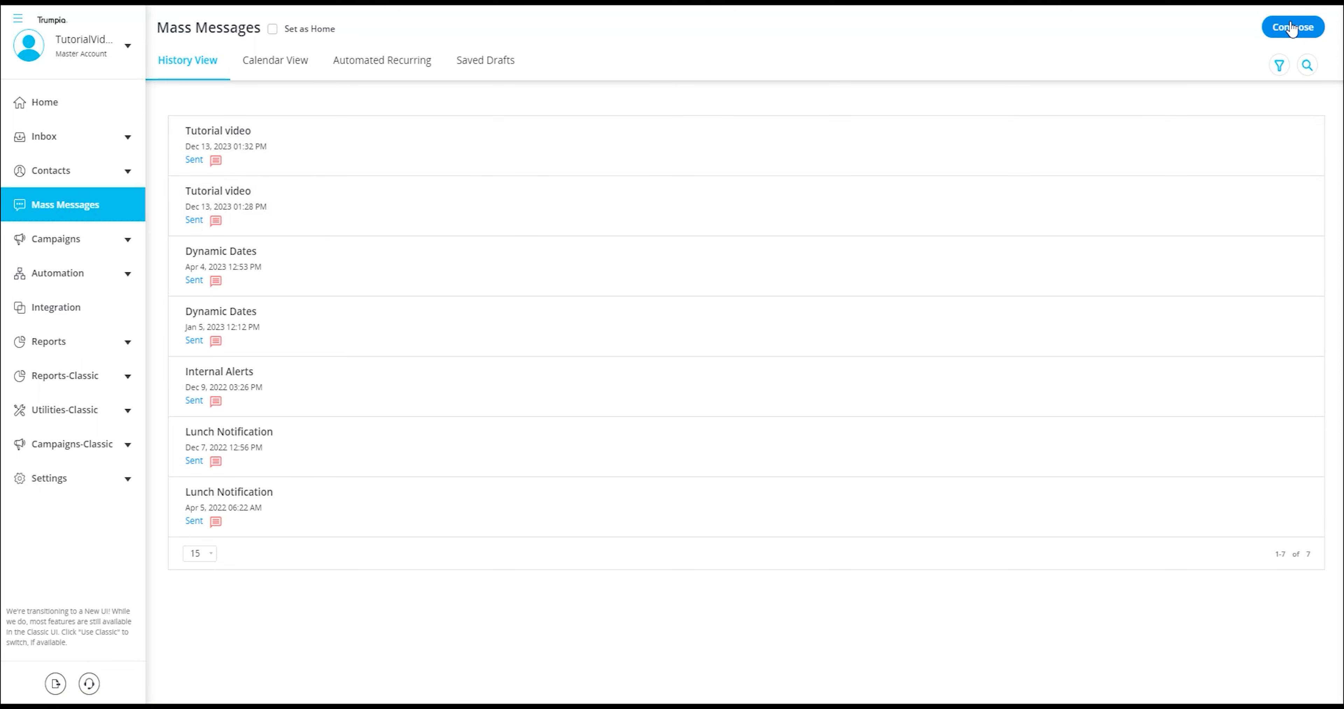
Start a new mass message with the description 'Lunch Notification'.
left_click(1293, 26)
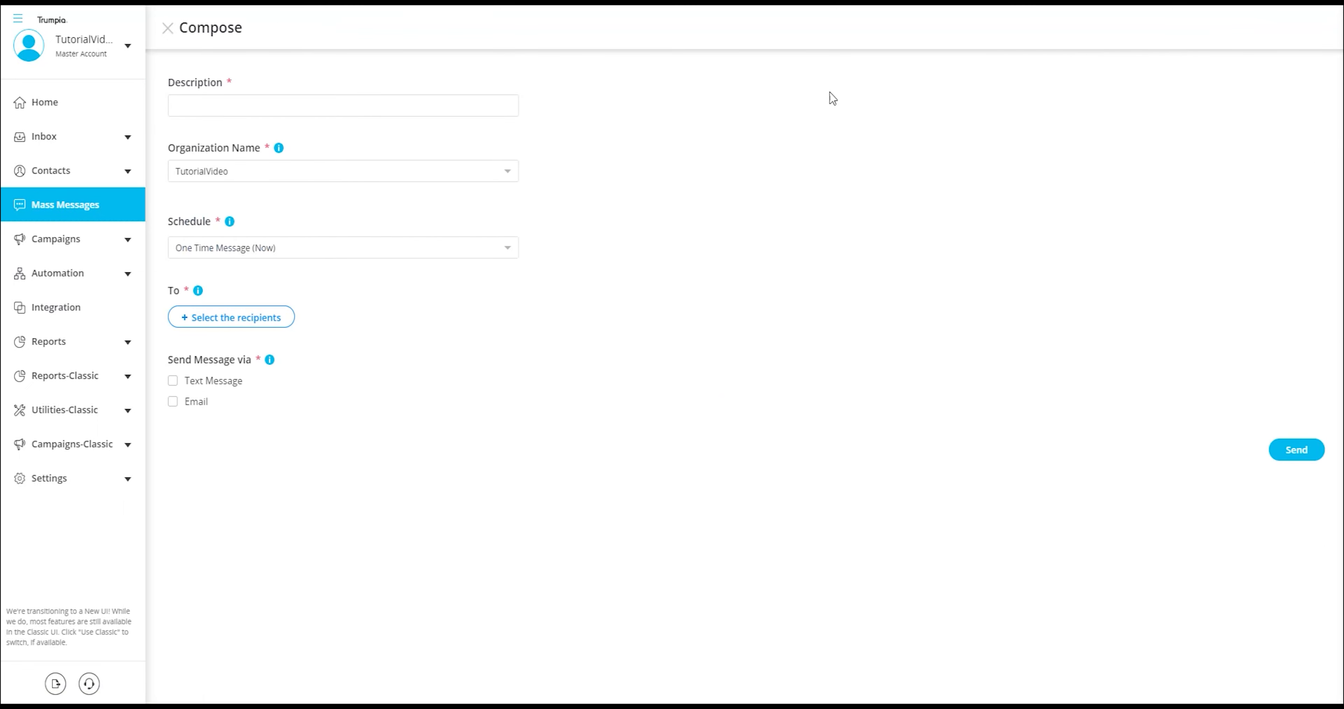
mouse_move(160, 85)
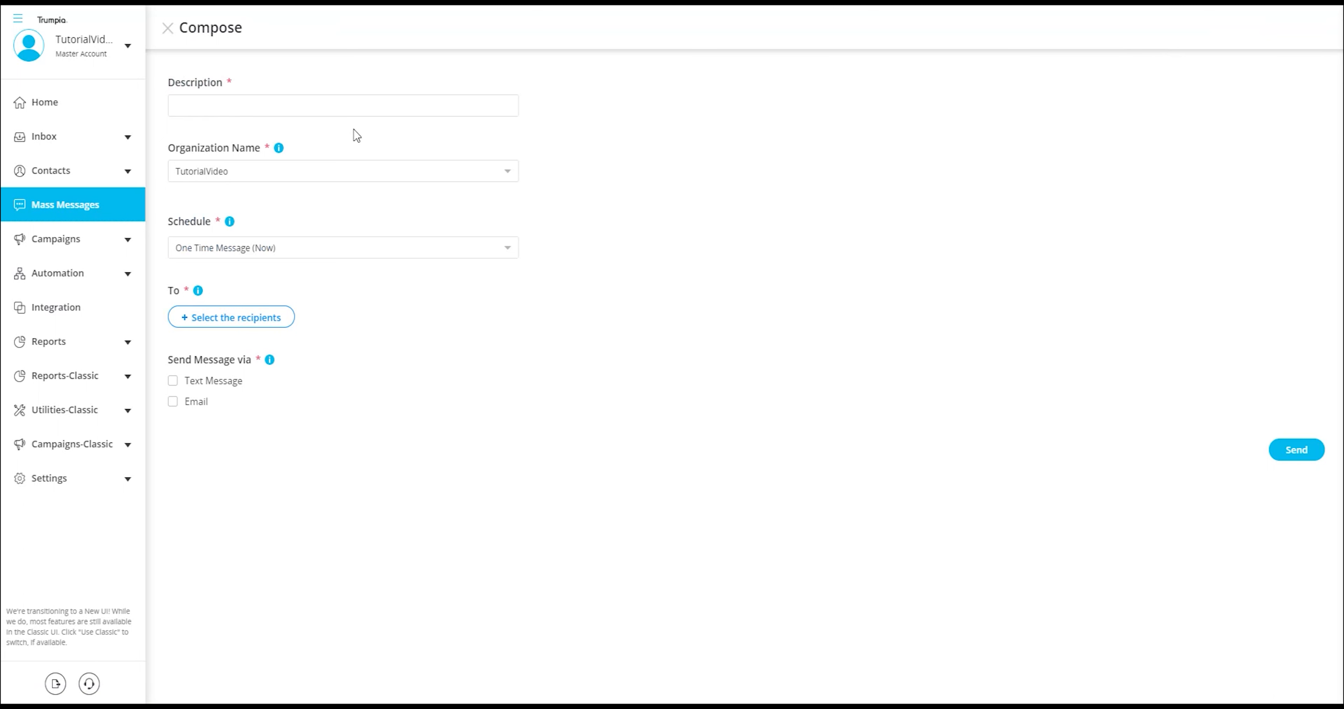
mouse_move(540, 150)
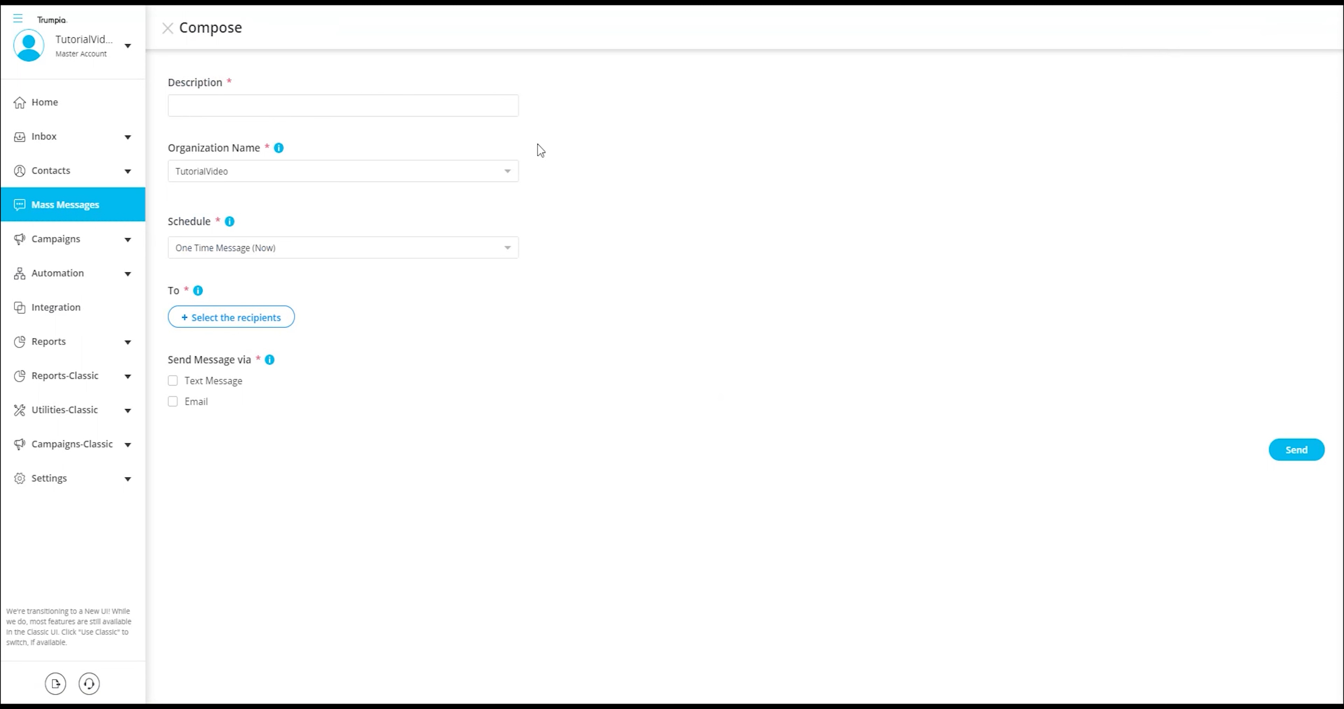
left_click(342, 105)
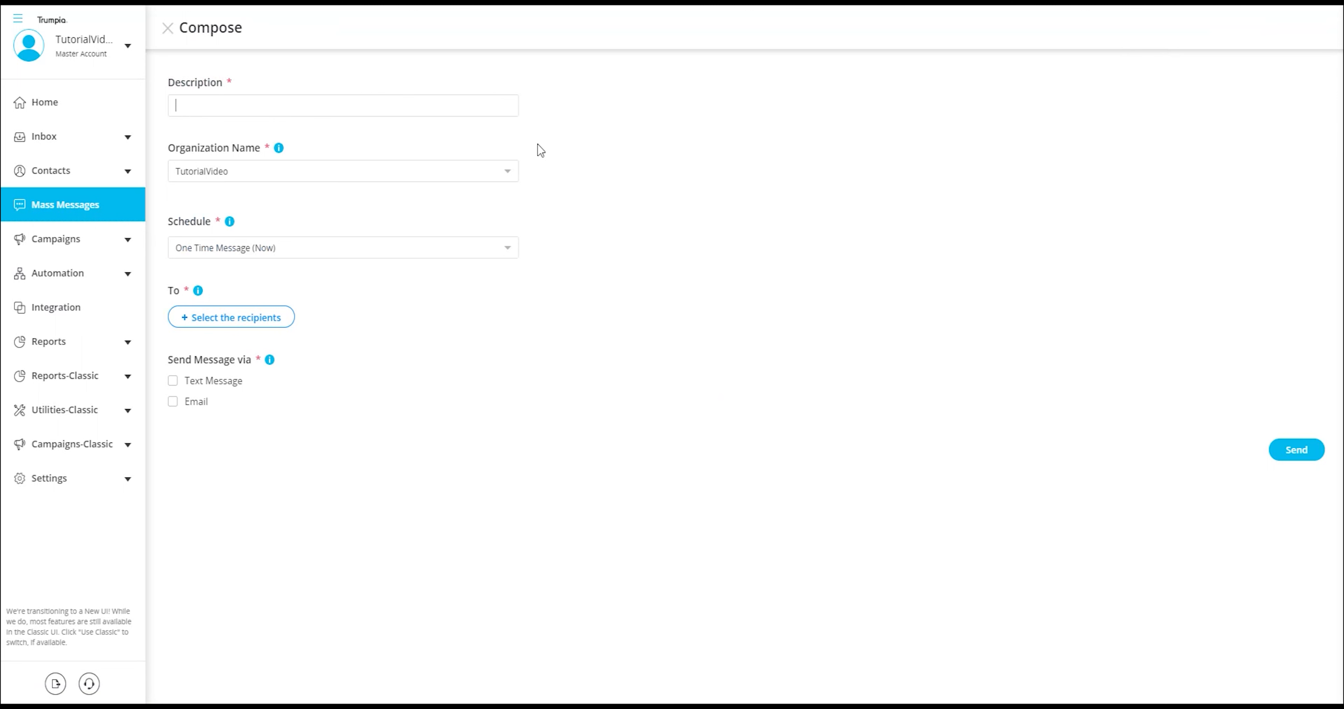
type("Lunch Notif")
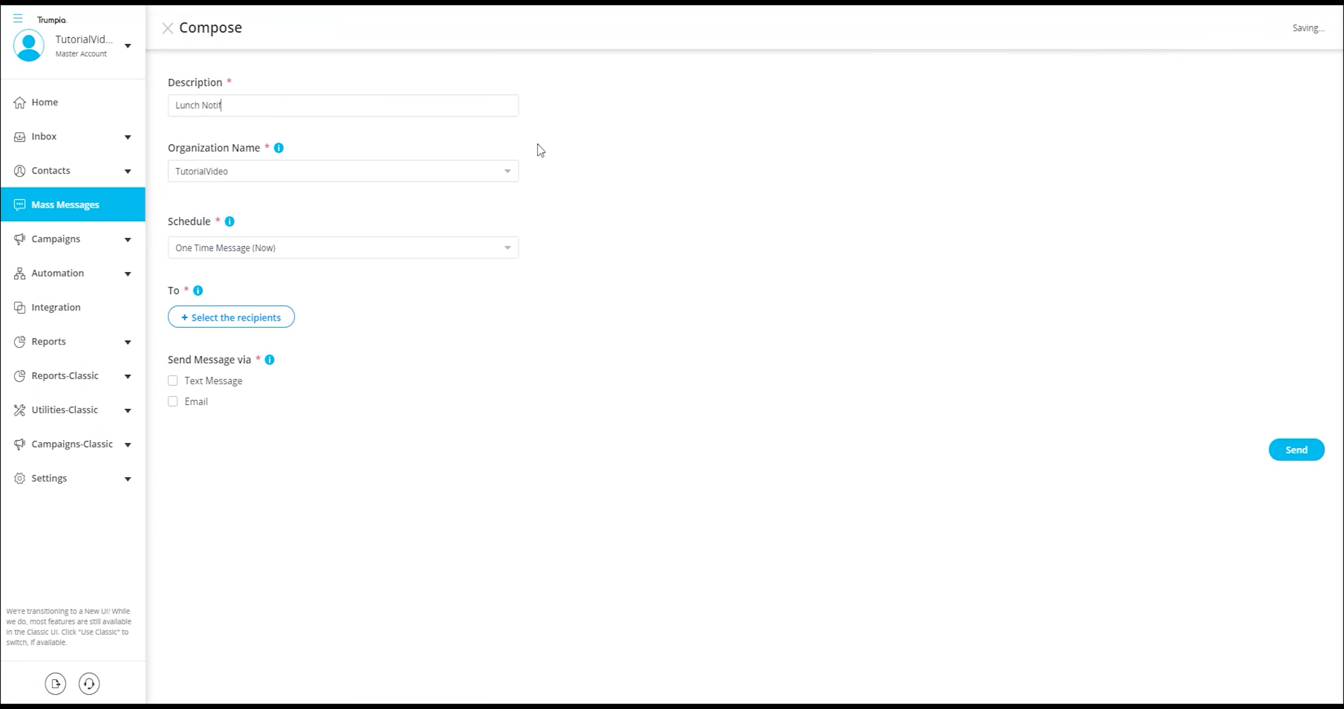
type("ication")
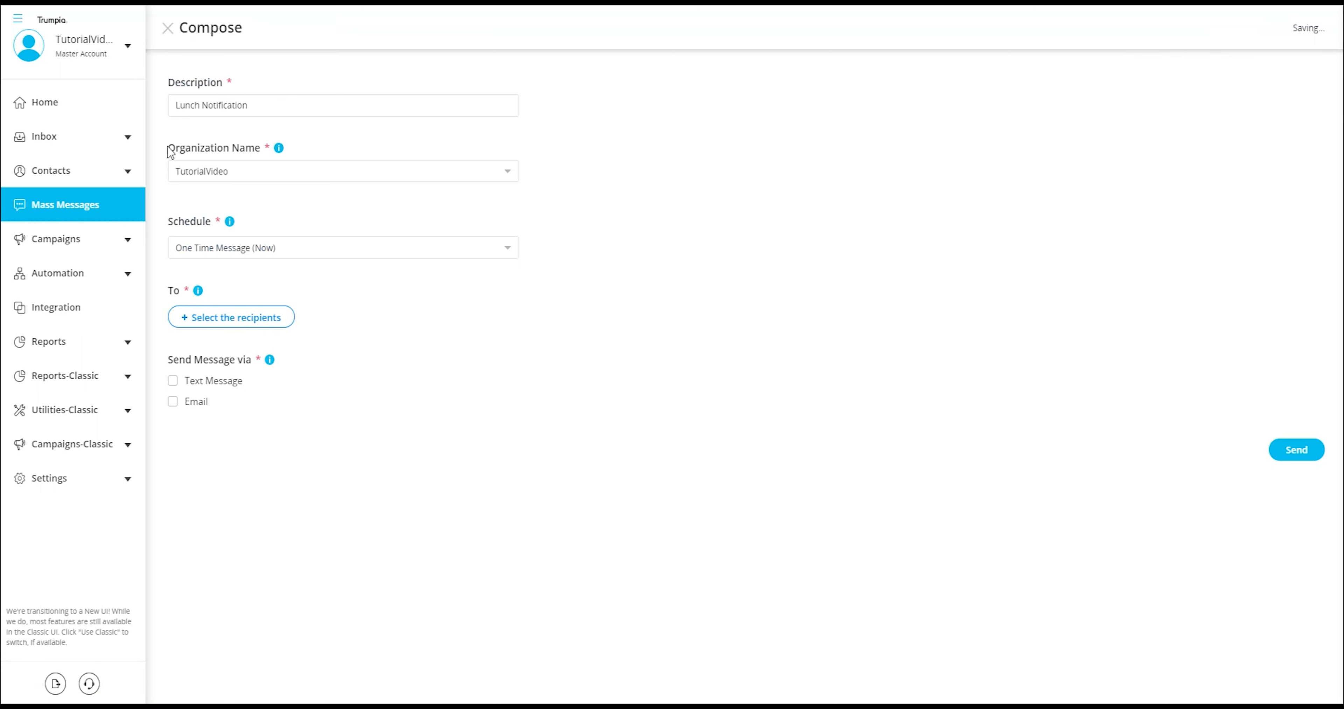
Review organization names, then schedule the message as One Time Message (Later).
double_click(215, 148)
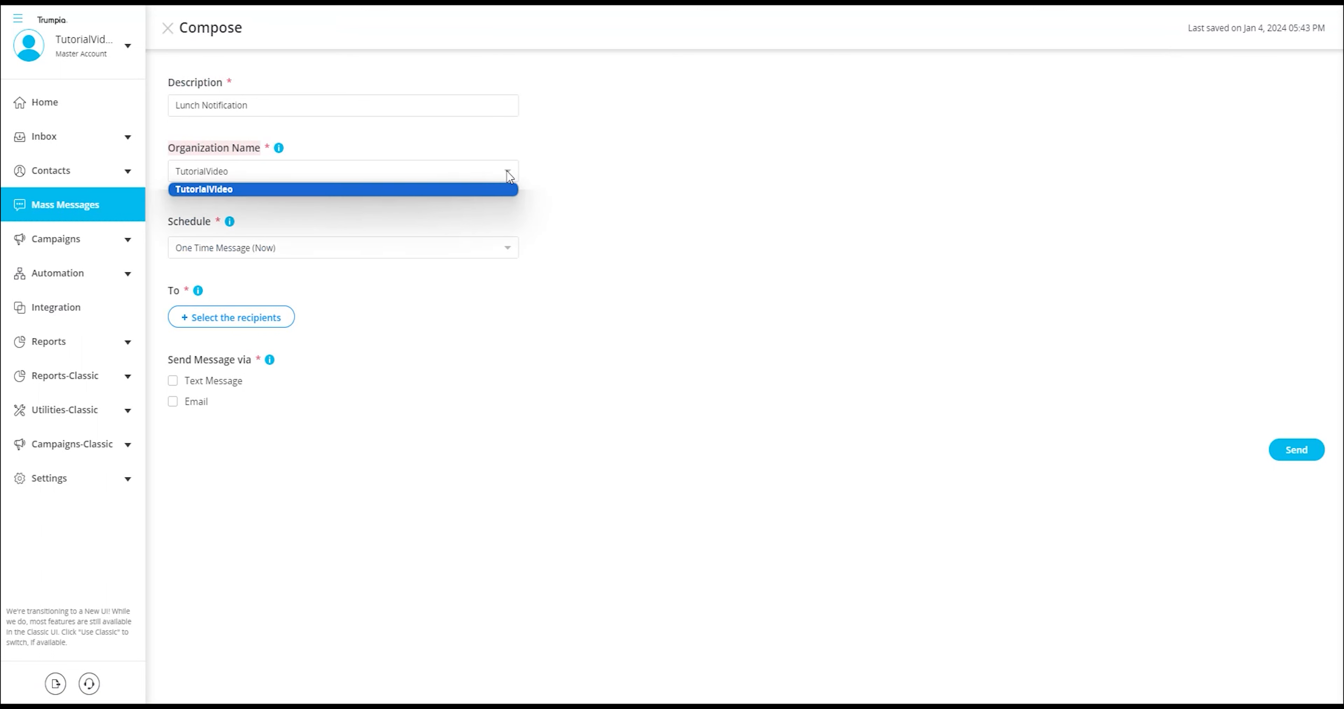
left_click(202, 189)
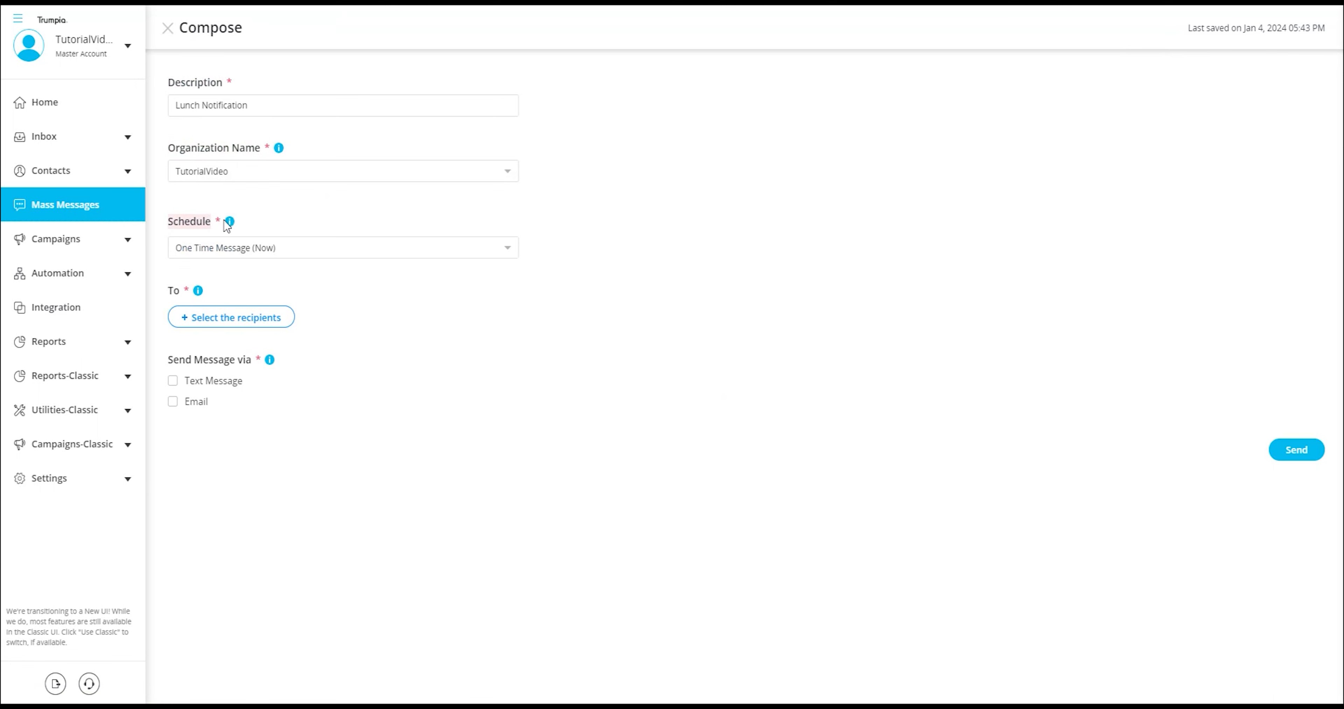
mouse_move(229, 221)
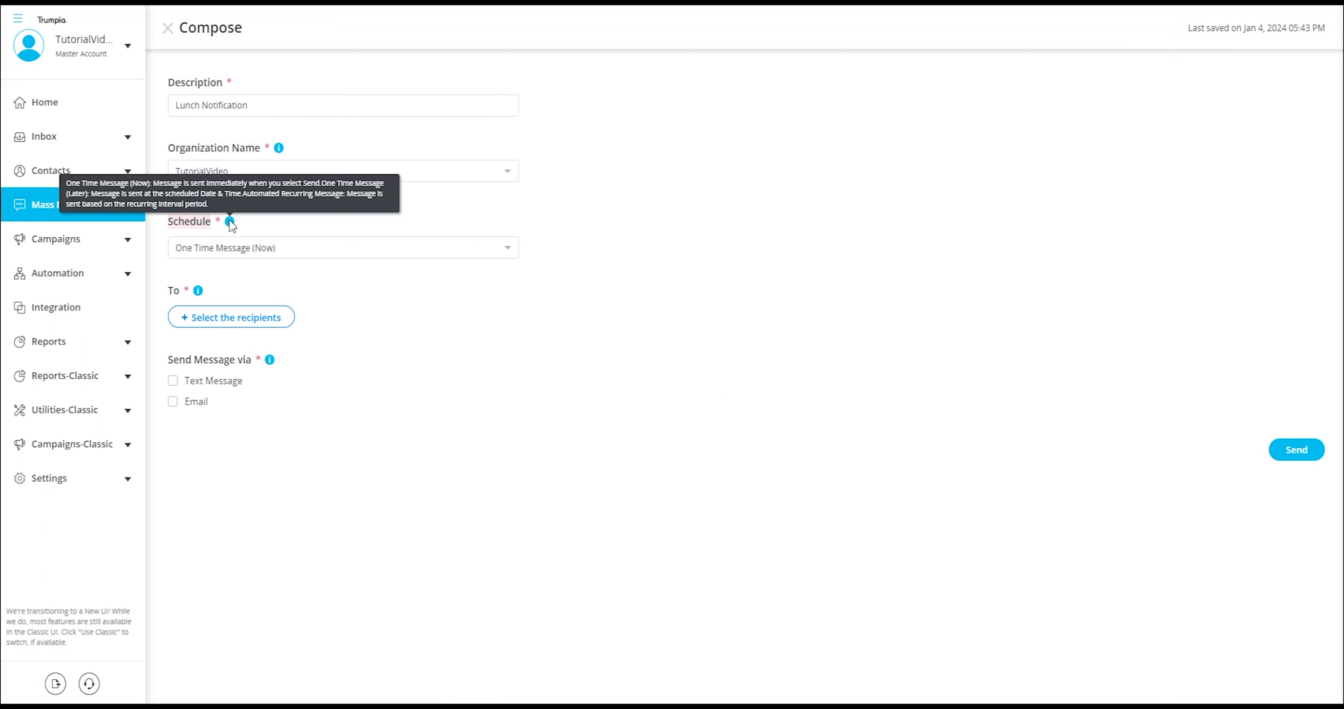
mouse_move(324, 245)
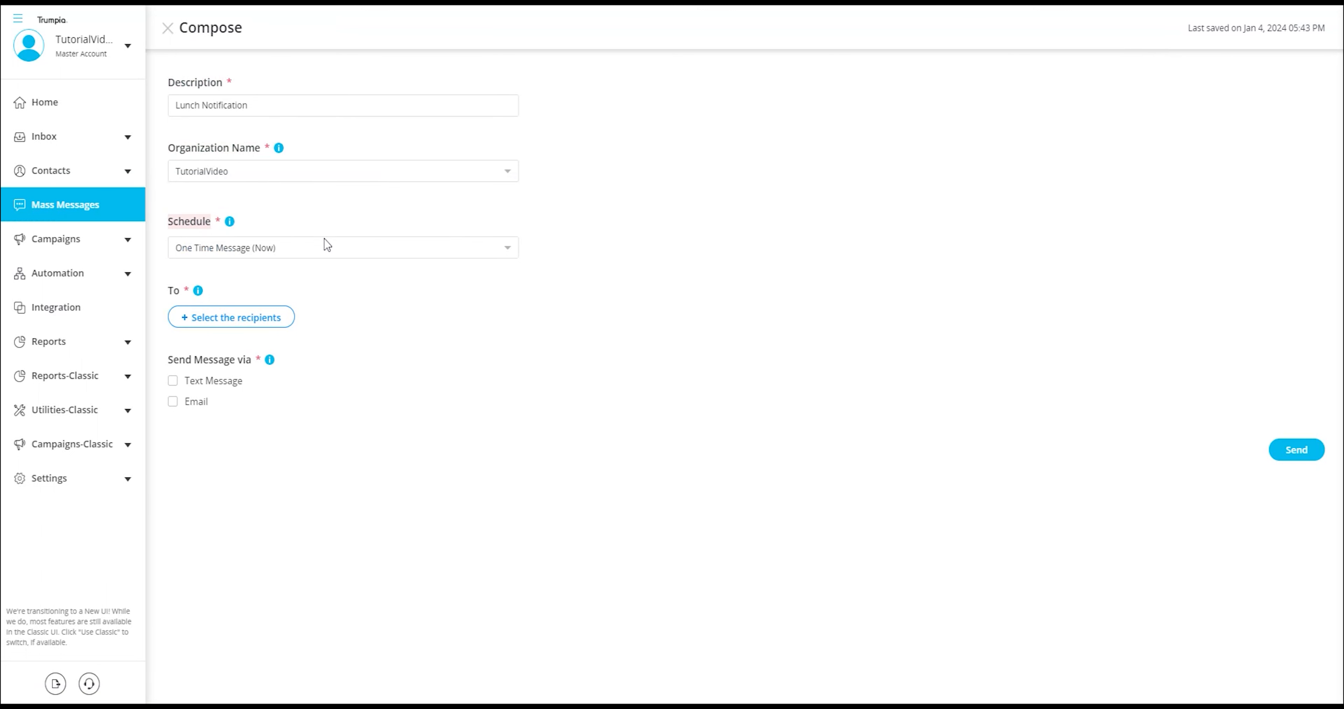
mouse_move(499, 264)
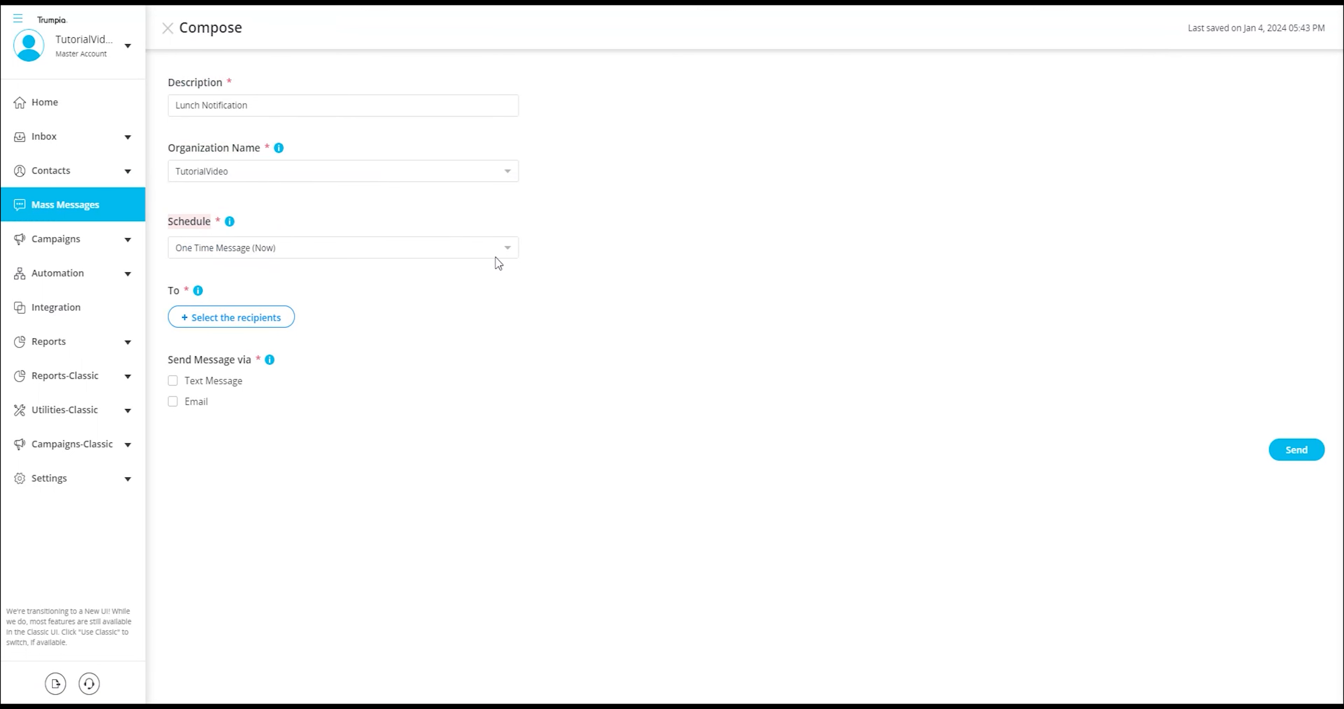
left_click(341, 248)
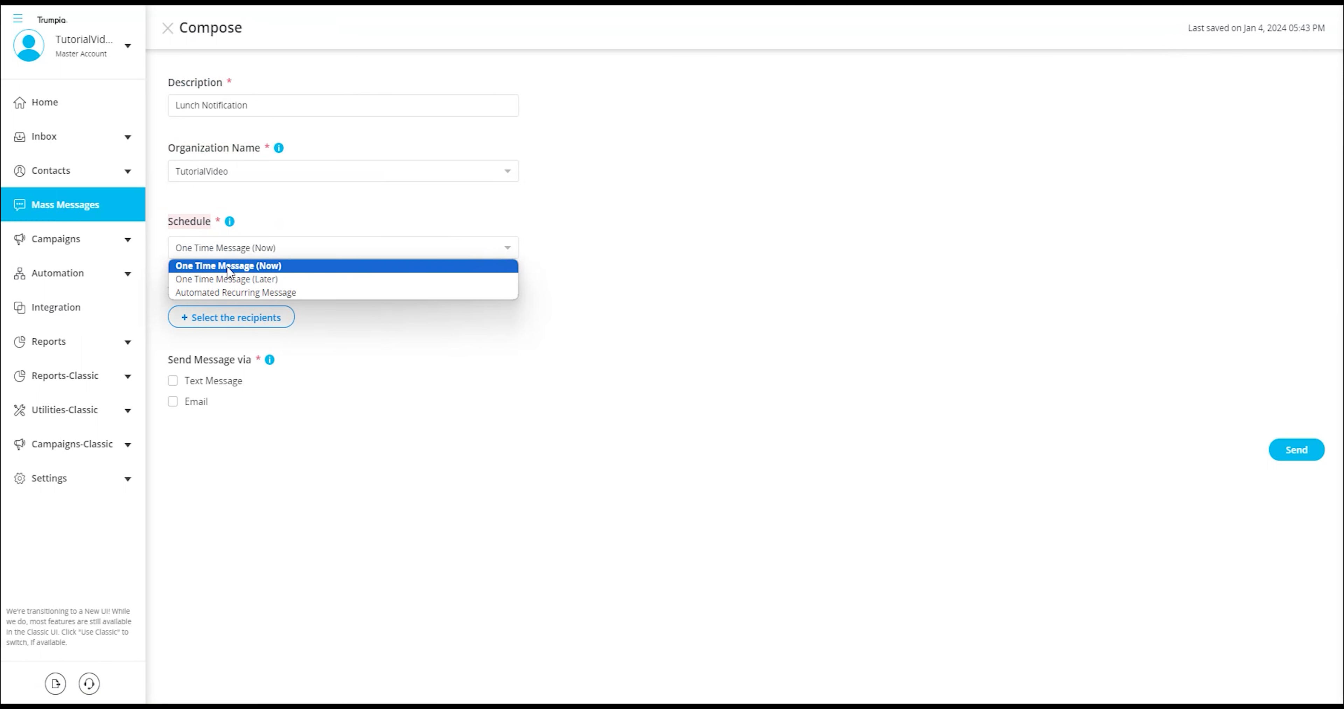
mouse_move(283, 276)
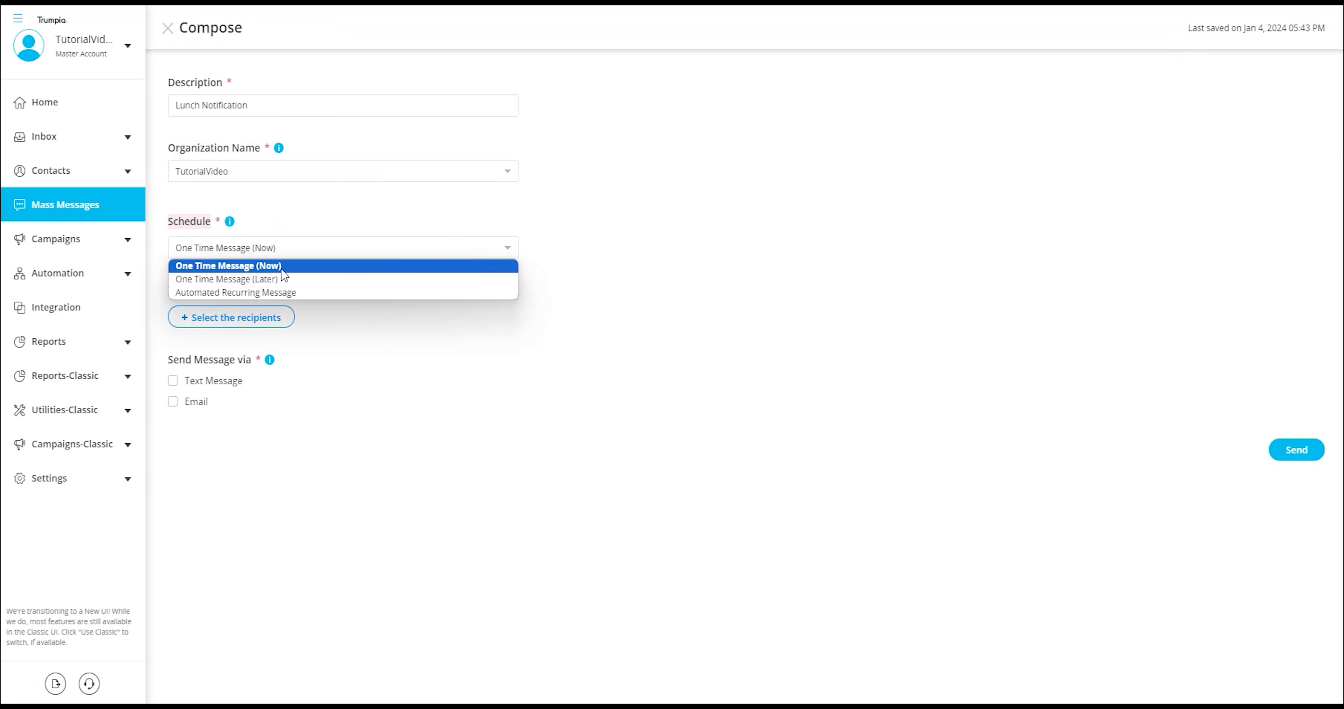
mouse_move(290, 275)
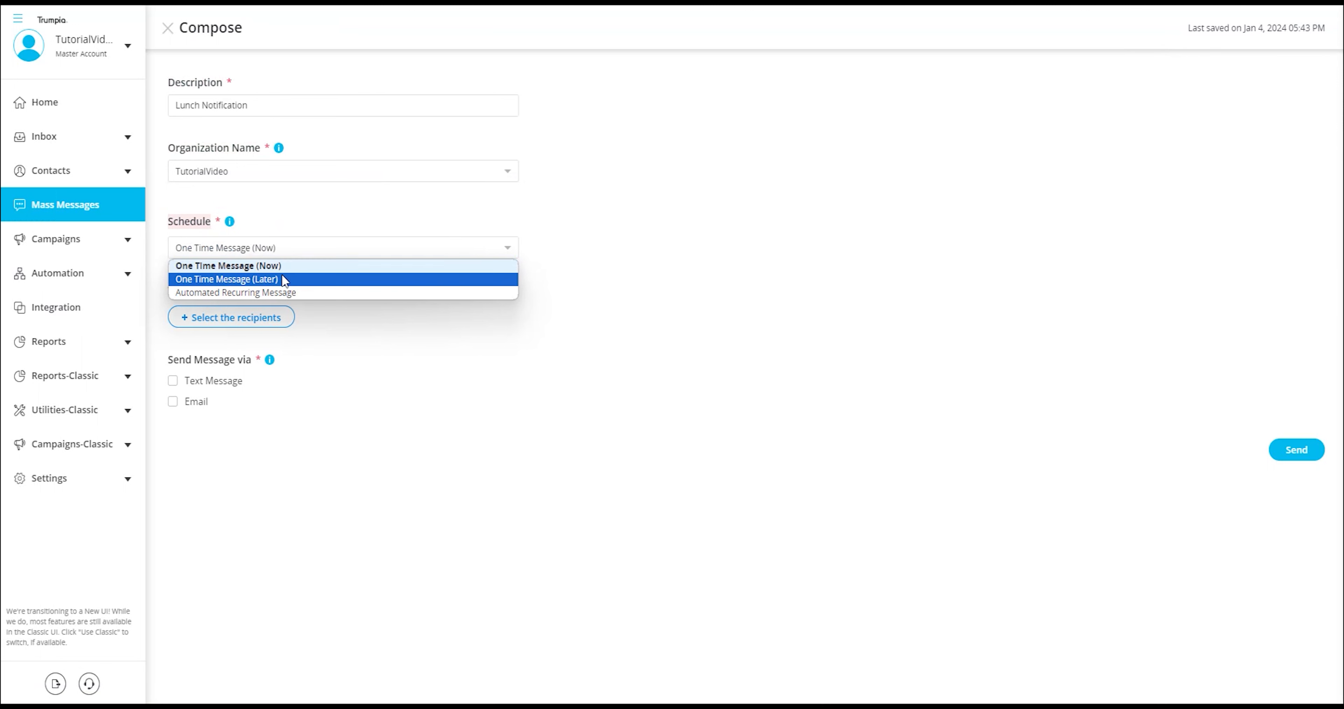
left_click(225, 279)
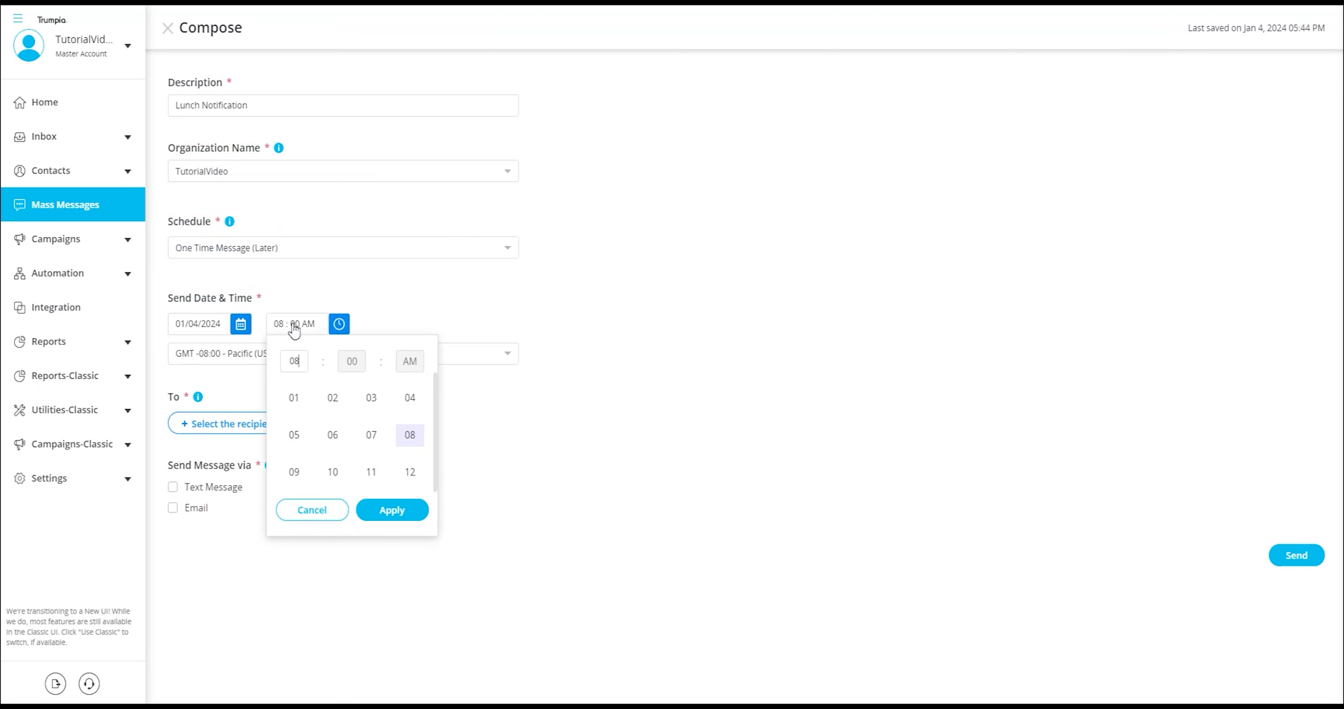
Switch the schedule to Automated Recurring Message and review the recurring range options.
left_click(391, 510)
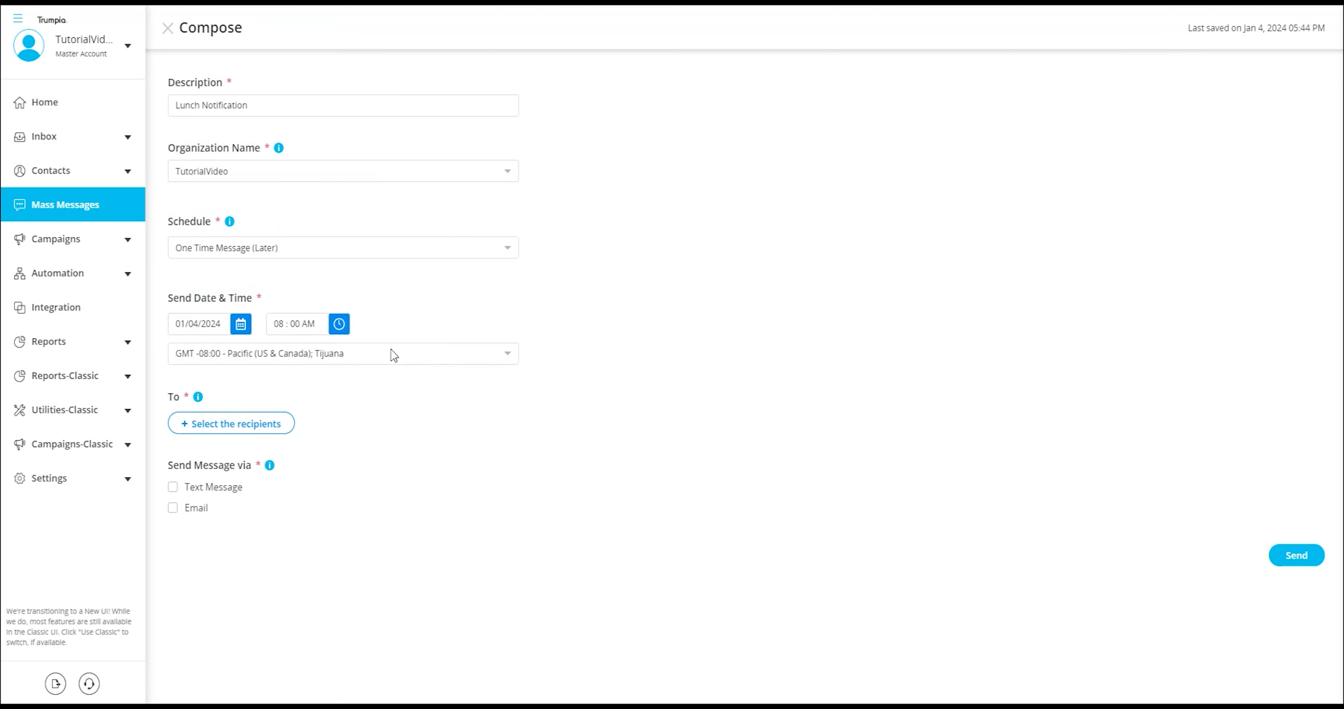
left_click(340, 248)
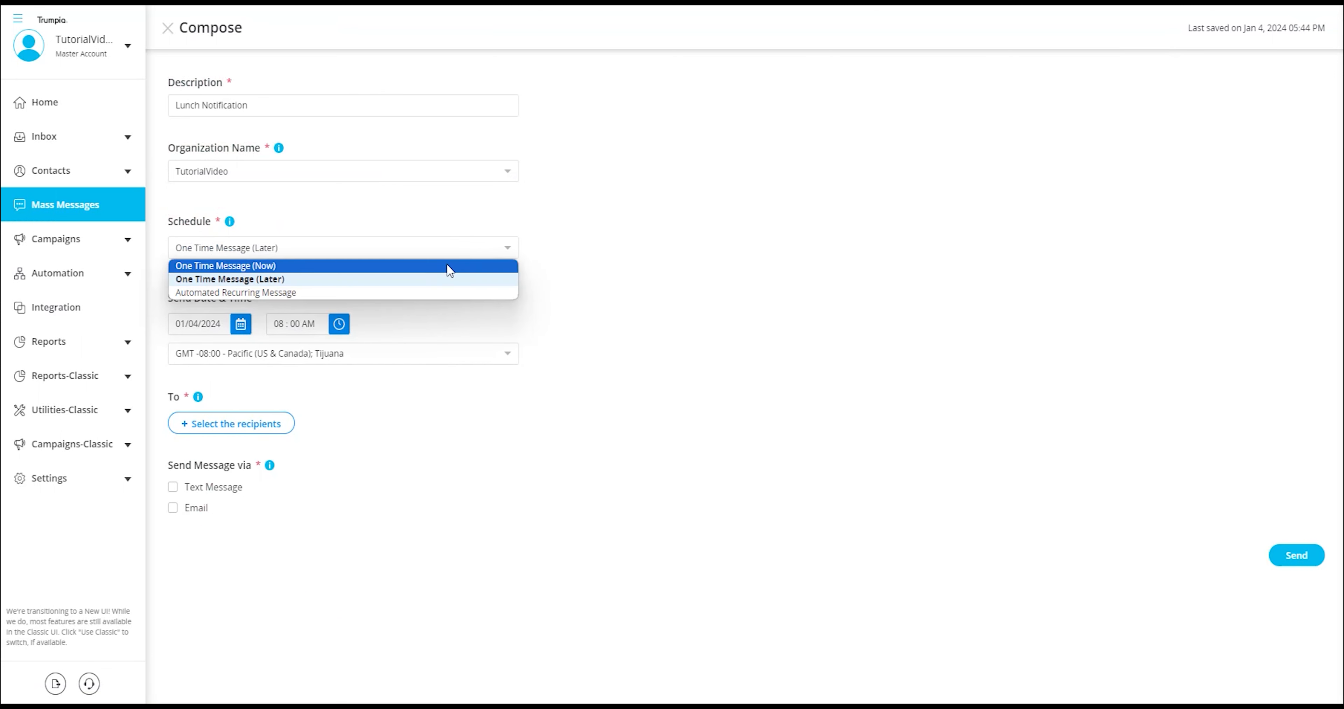
left_click(235, 291)
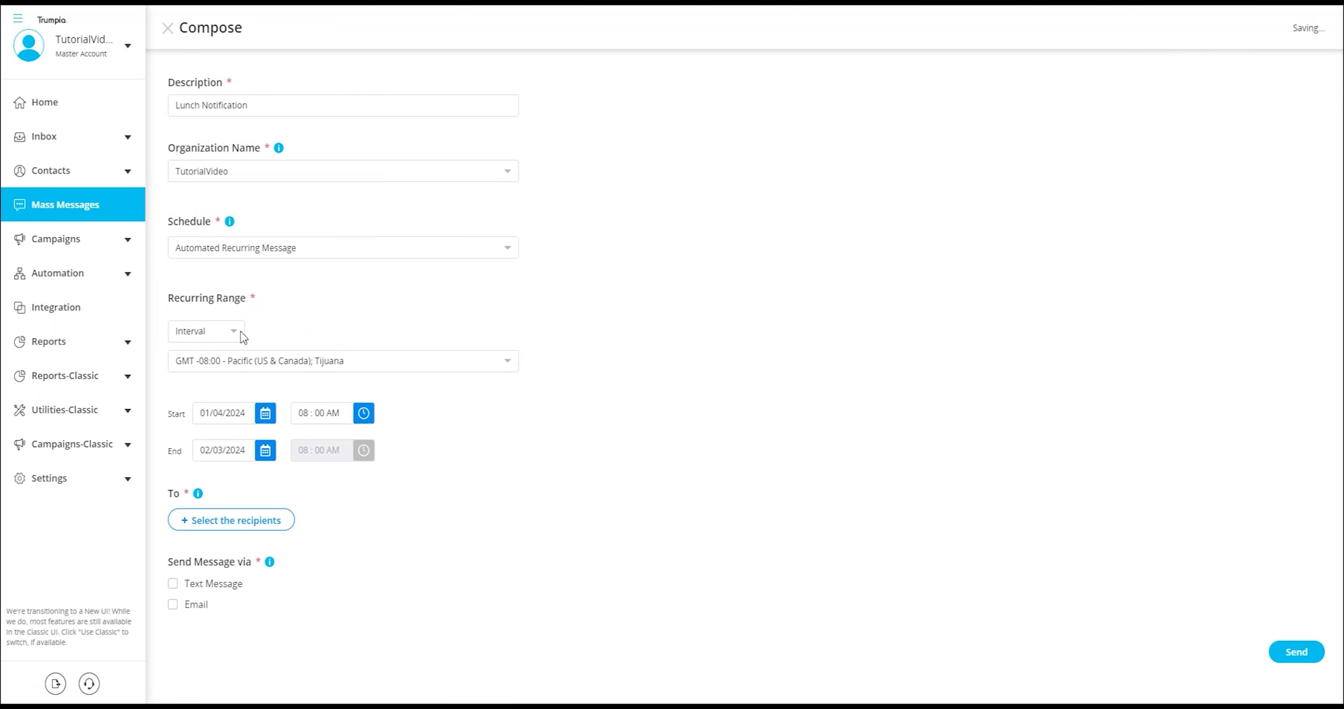
left_click(206, 331)
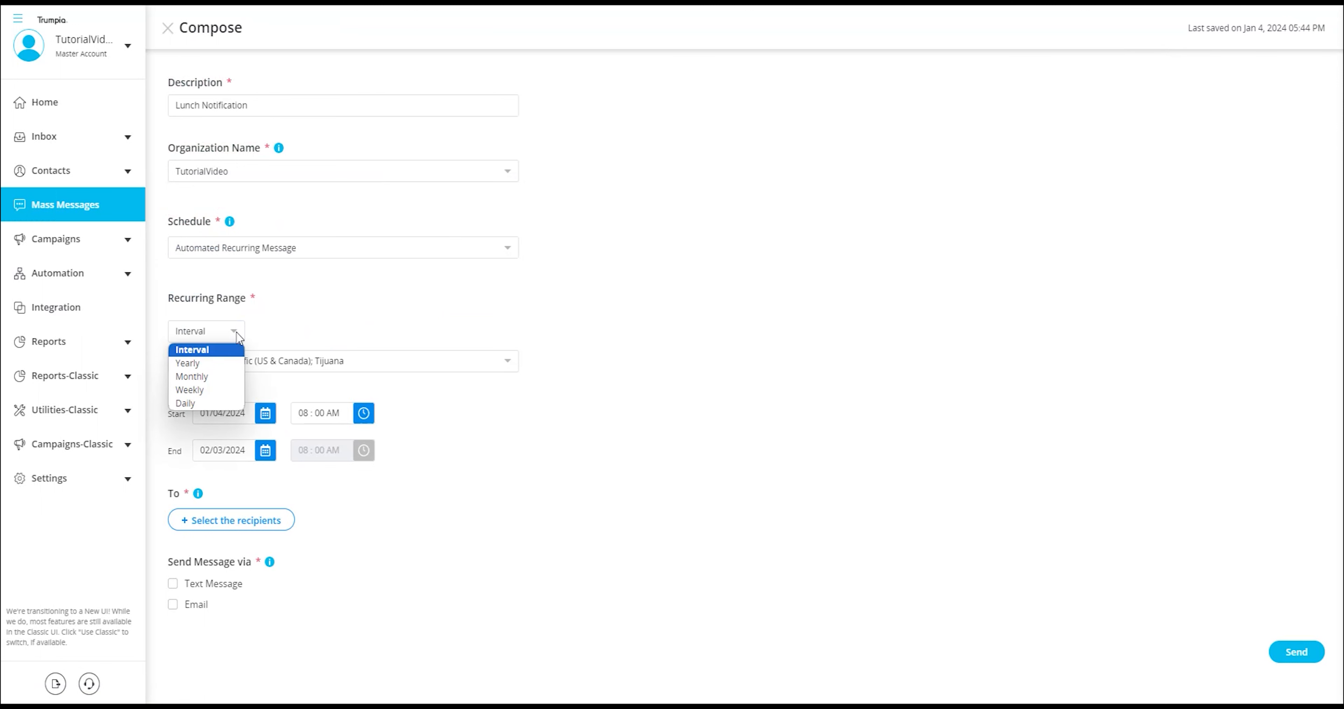
mouse_move(191, 363)
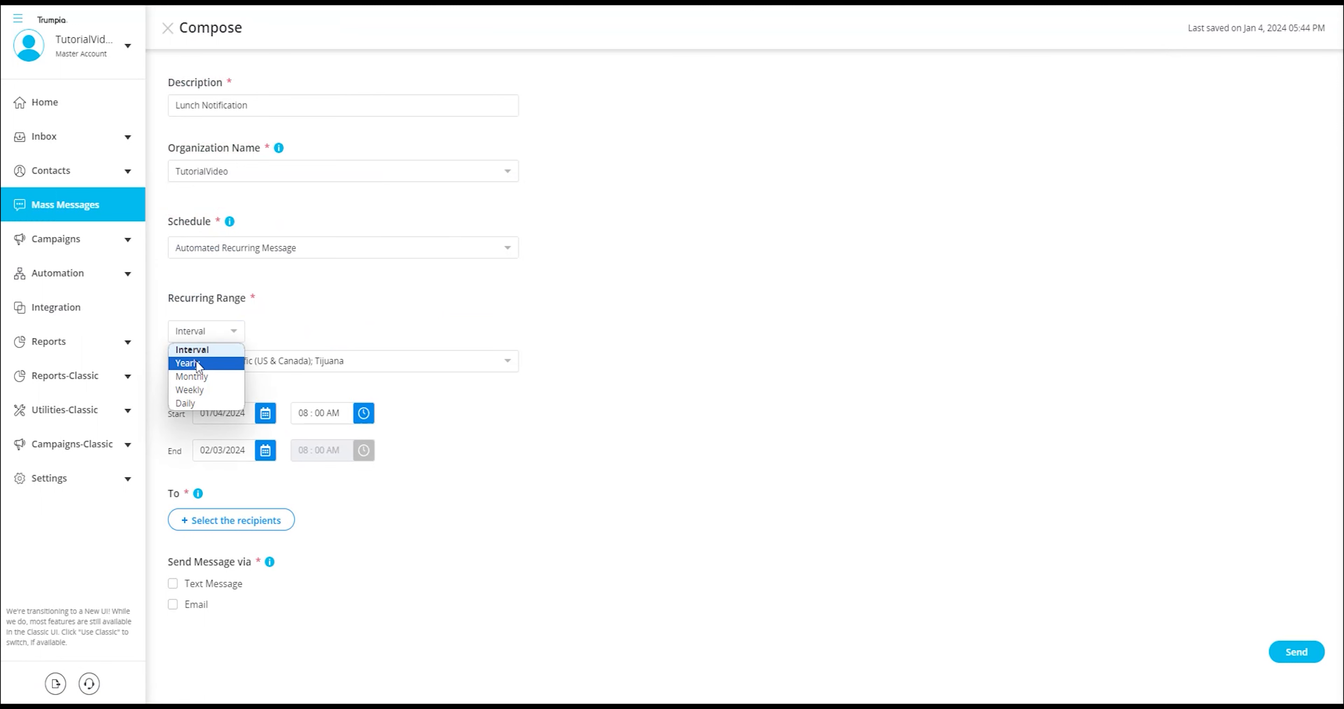
mouse_move(201, 403)
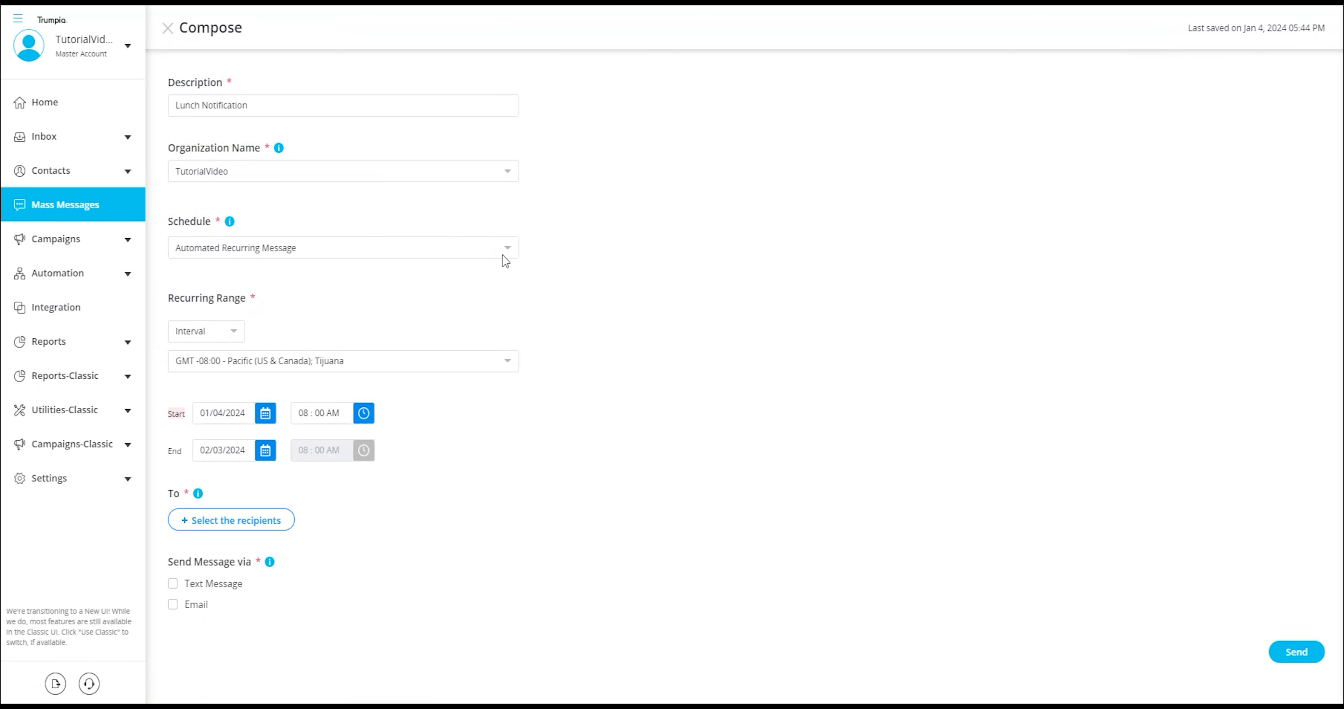
left_click(342, 247)
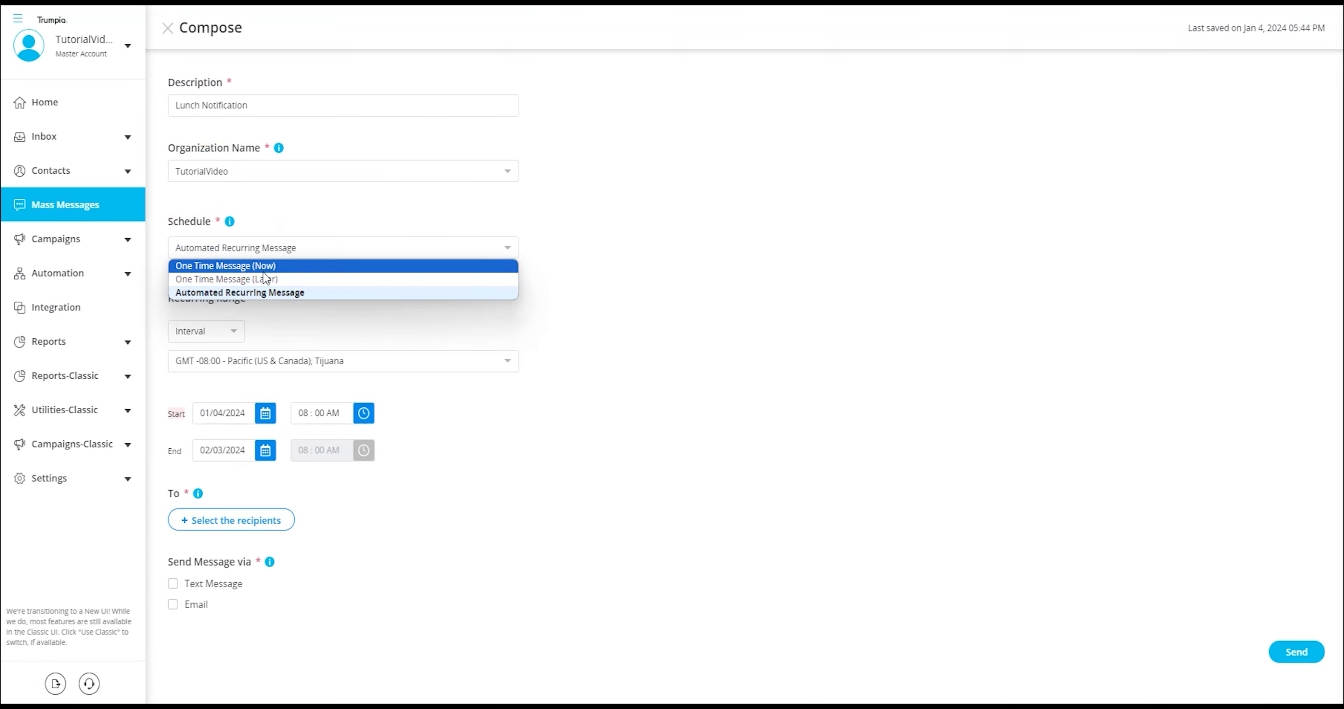
Return the schedule to One Time Message (Now).
left_click(226, 264)
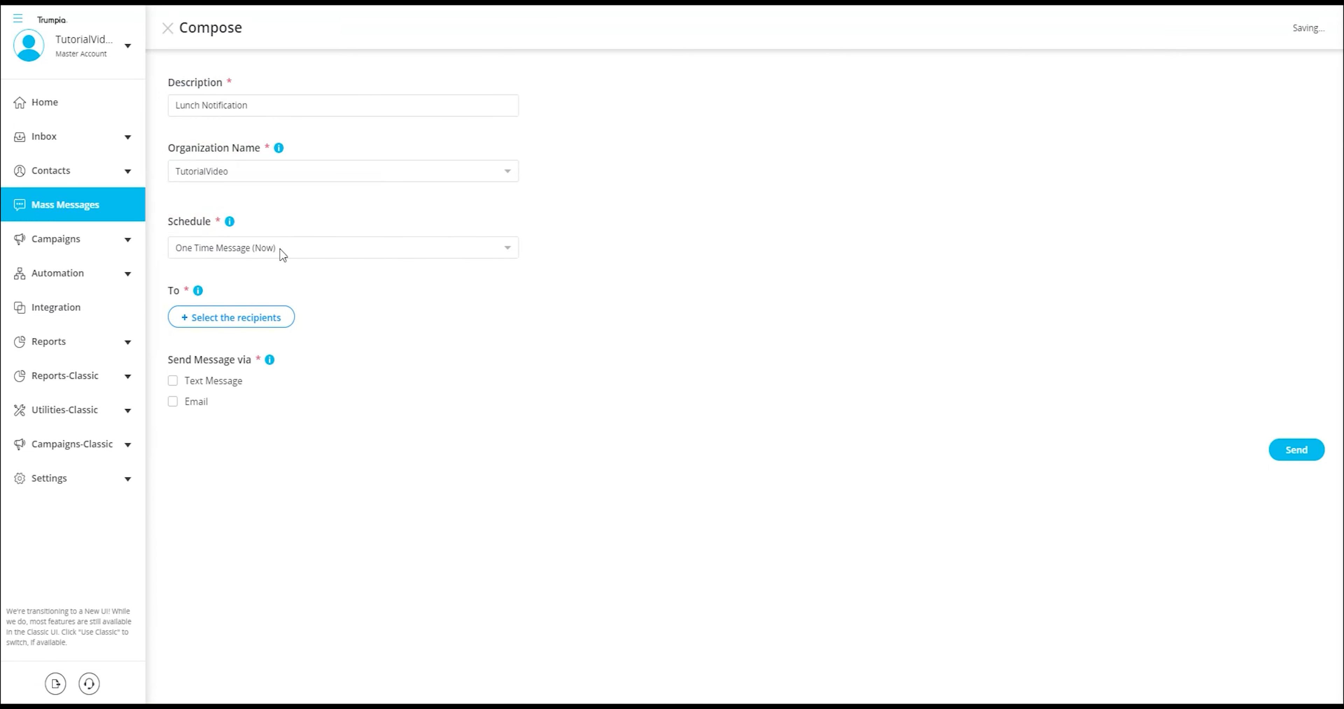
mouse_move(331, 318)
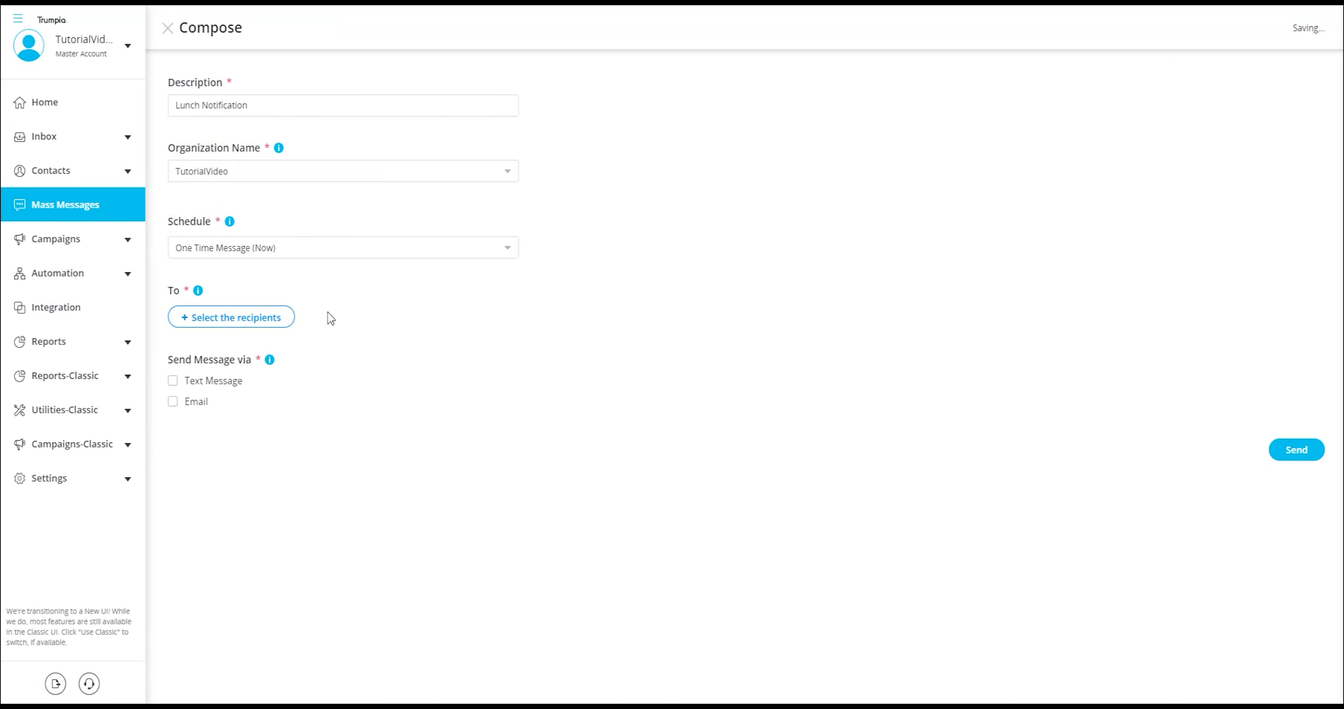
mouse_move(322, 313)
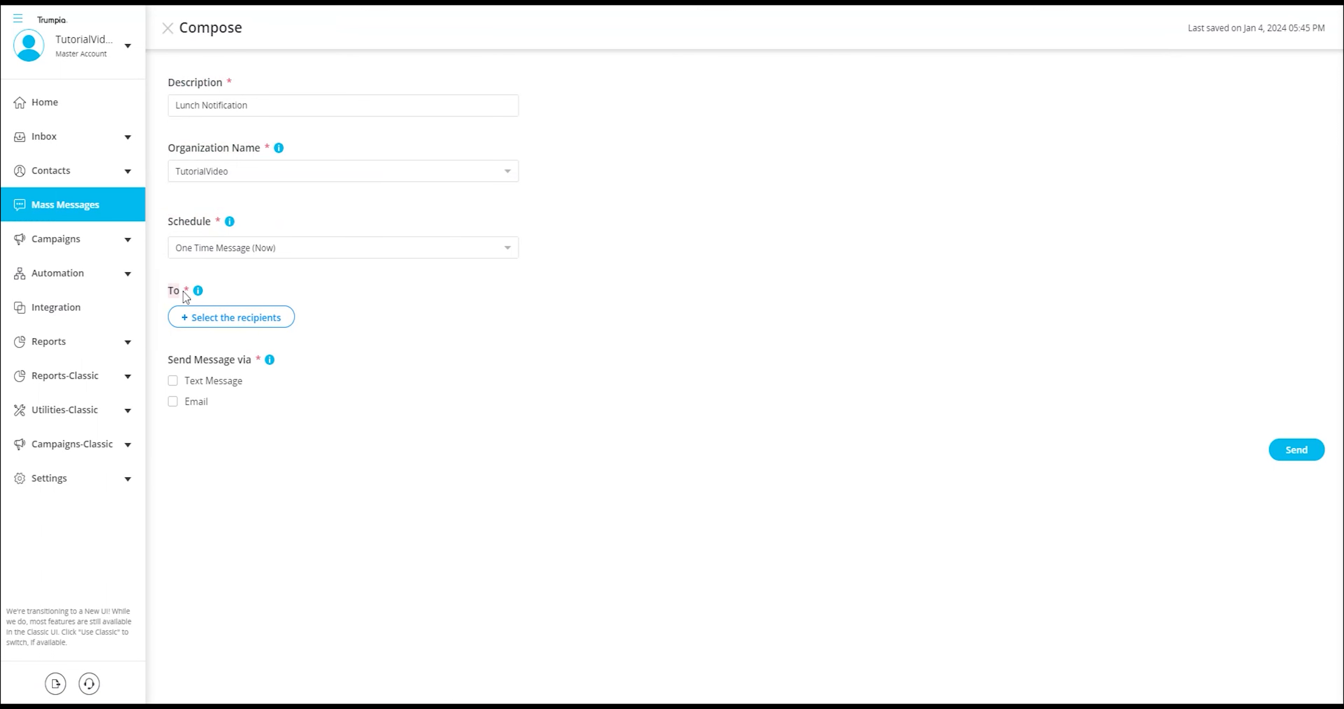
mouse_move(266, 306)
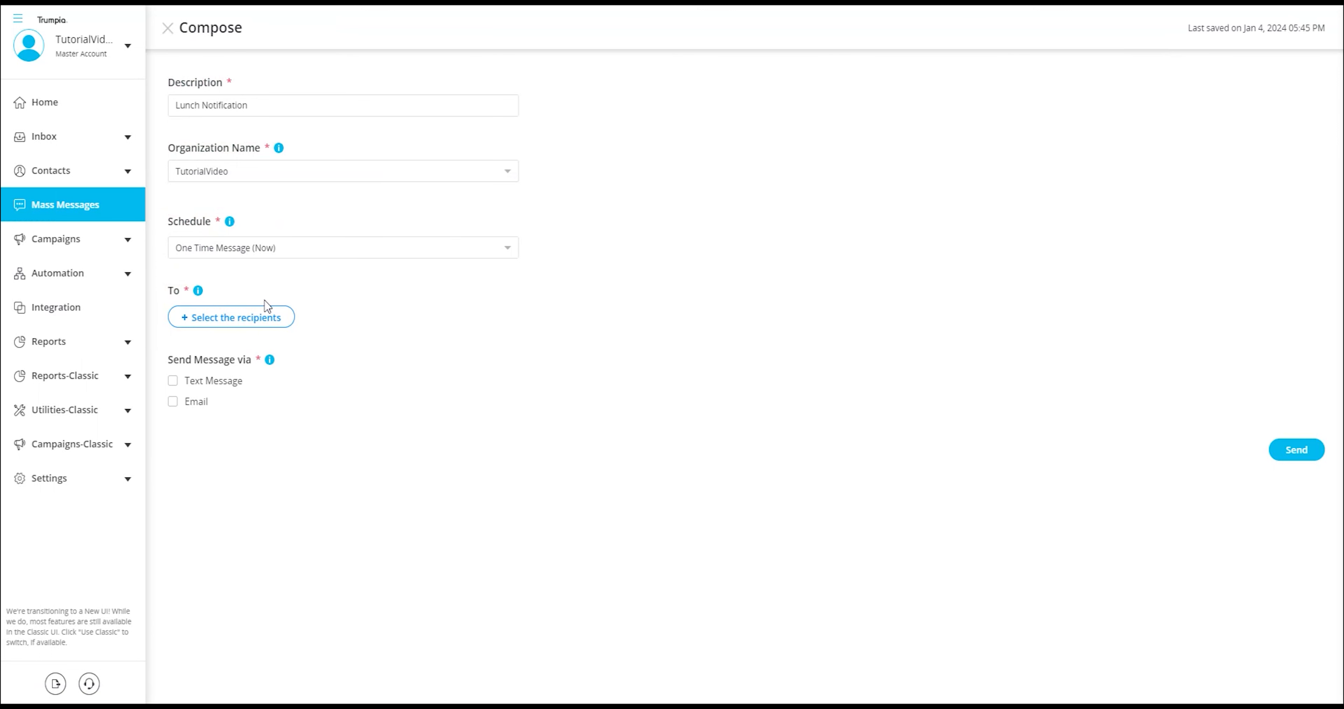
Set the recipients to the Employees distribution list after browsing all contacts.
left_click(229, 316)
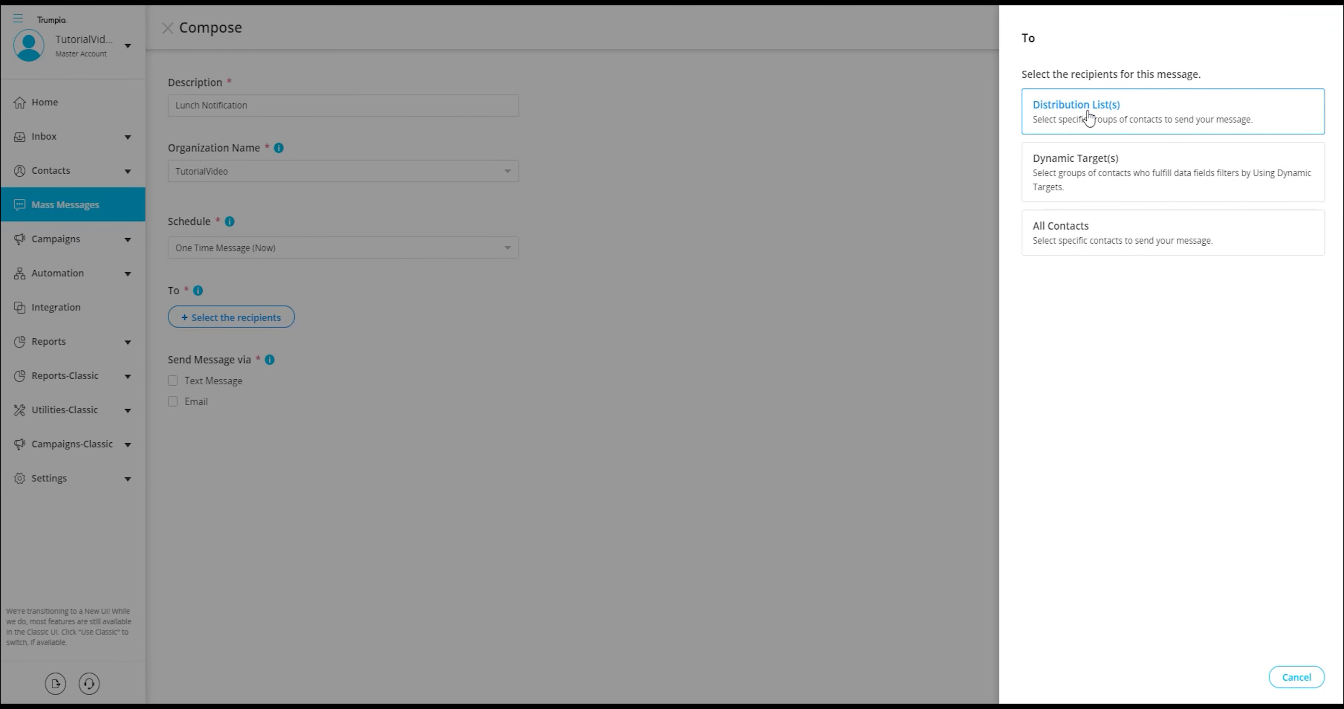
mouse_move(1141, 112)
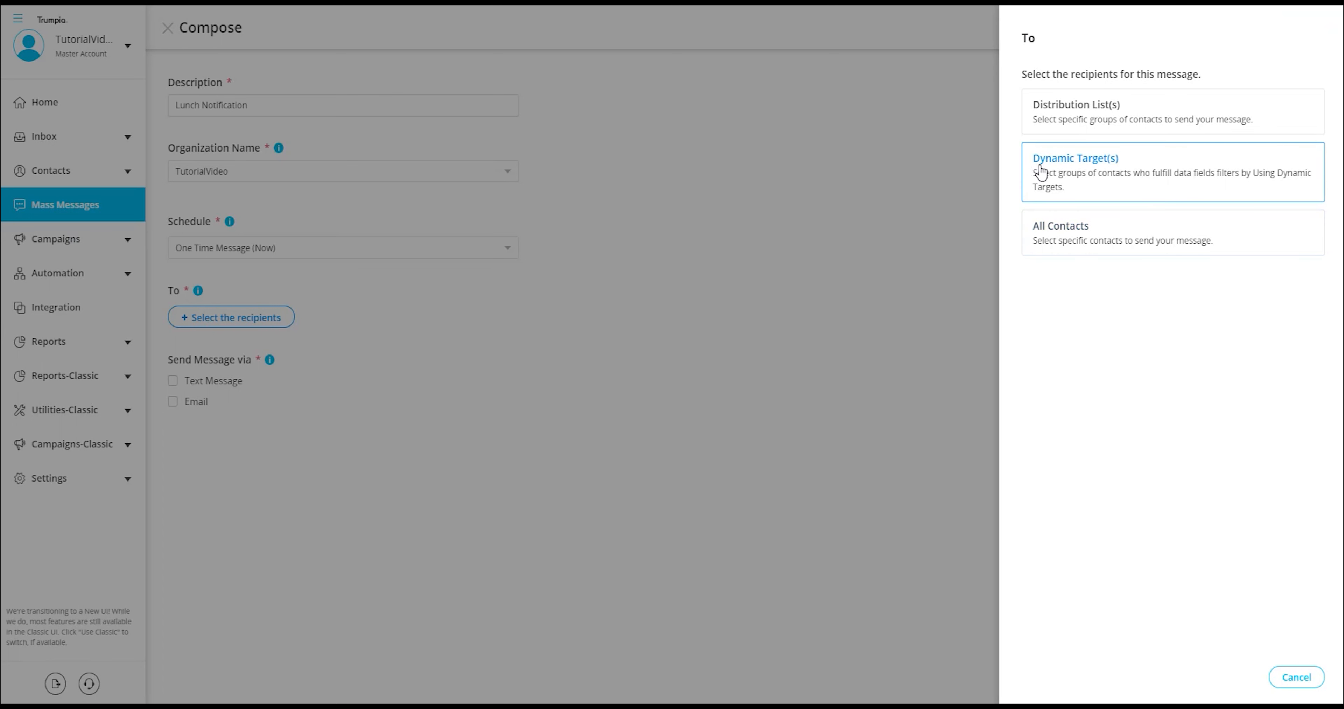
mouse_move(1116, 171)
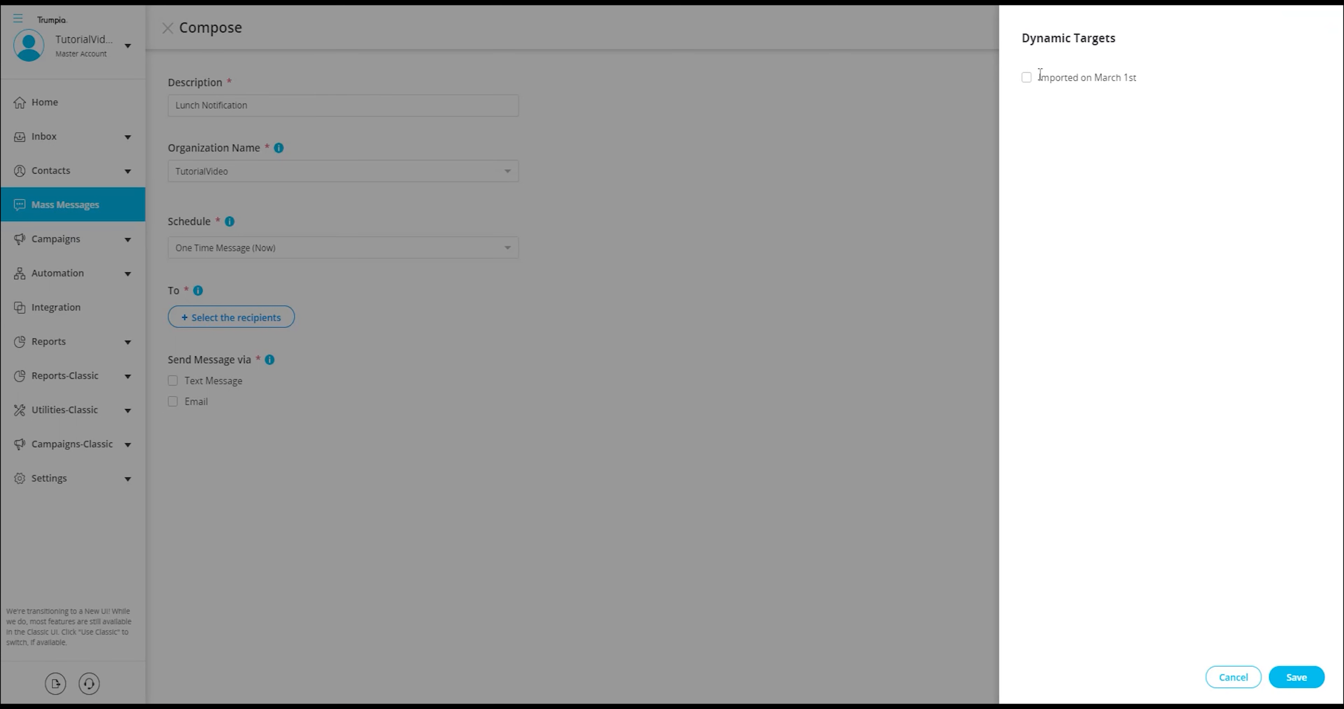
double_click(1084, 77)
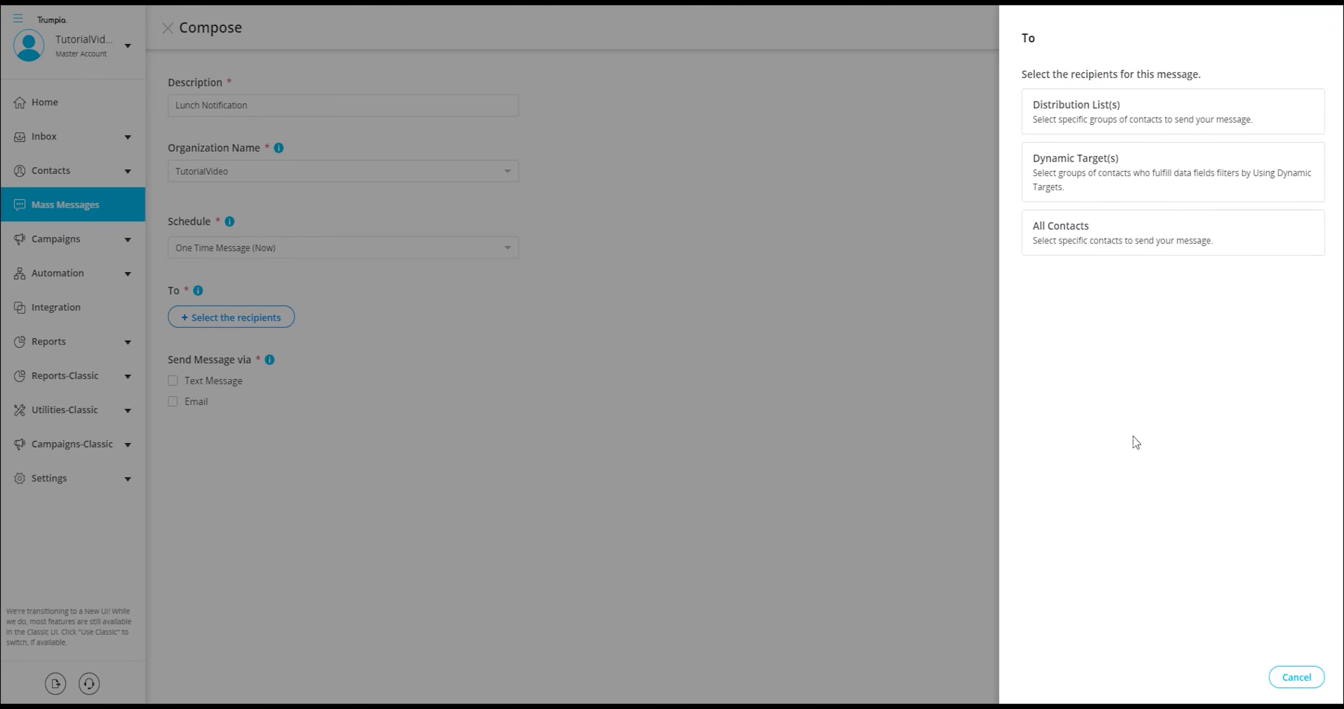
mouse_move(1016, 180)
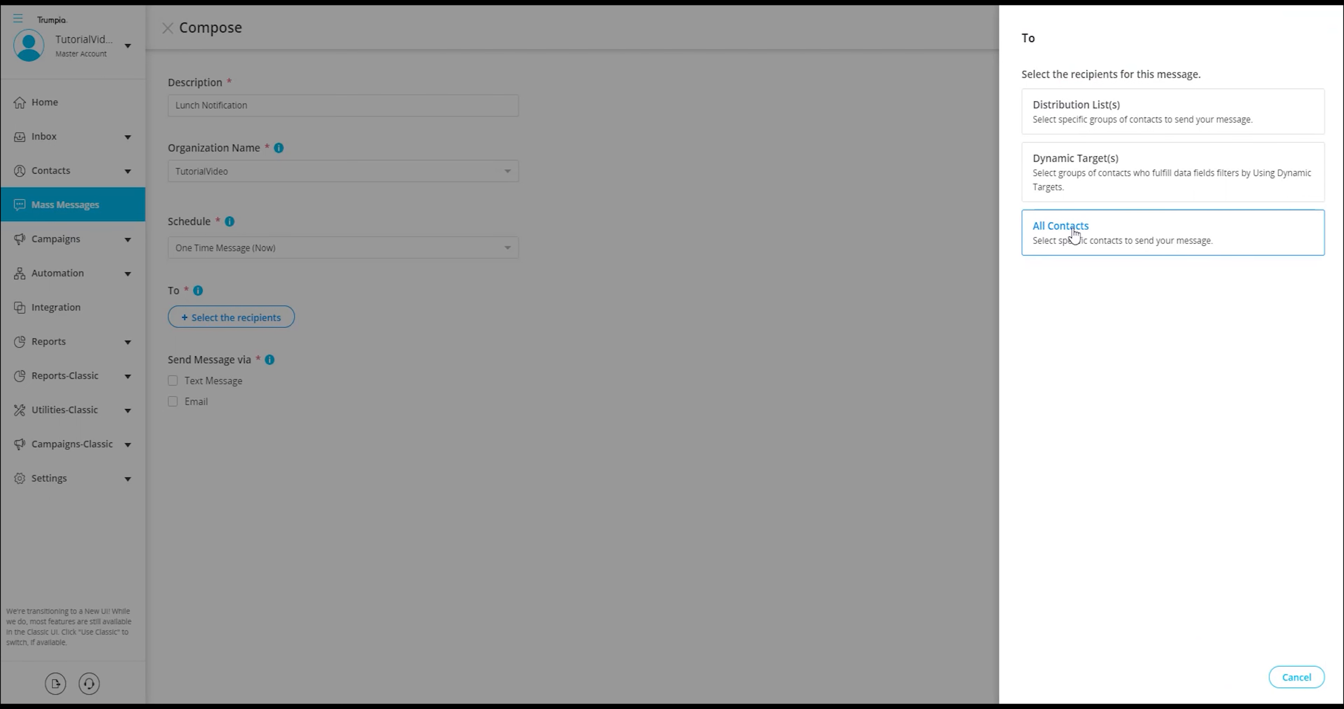
mouse_move(1110, 235)
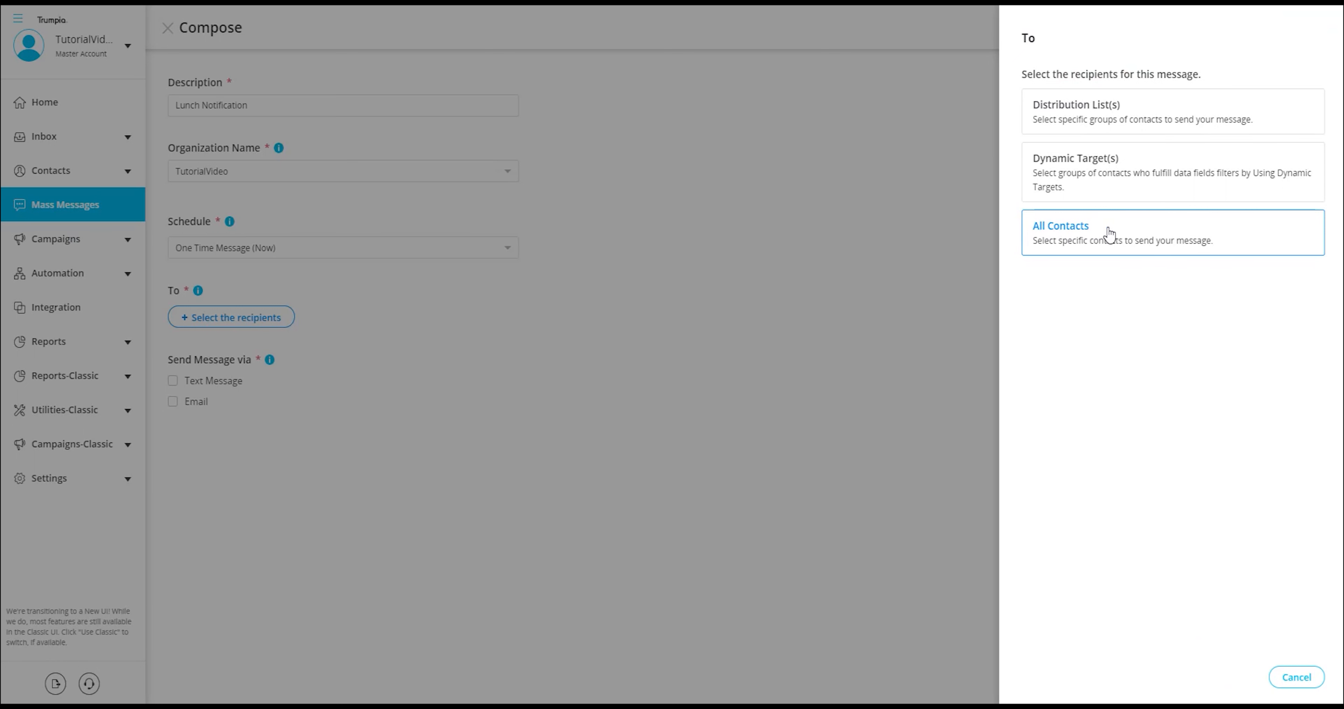
left_click(1060, 225)
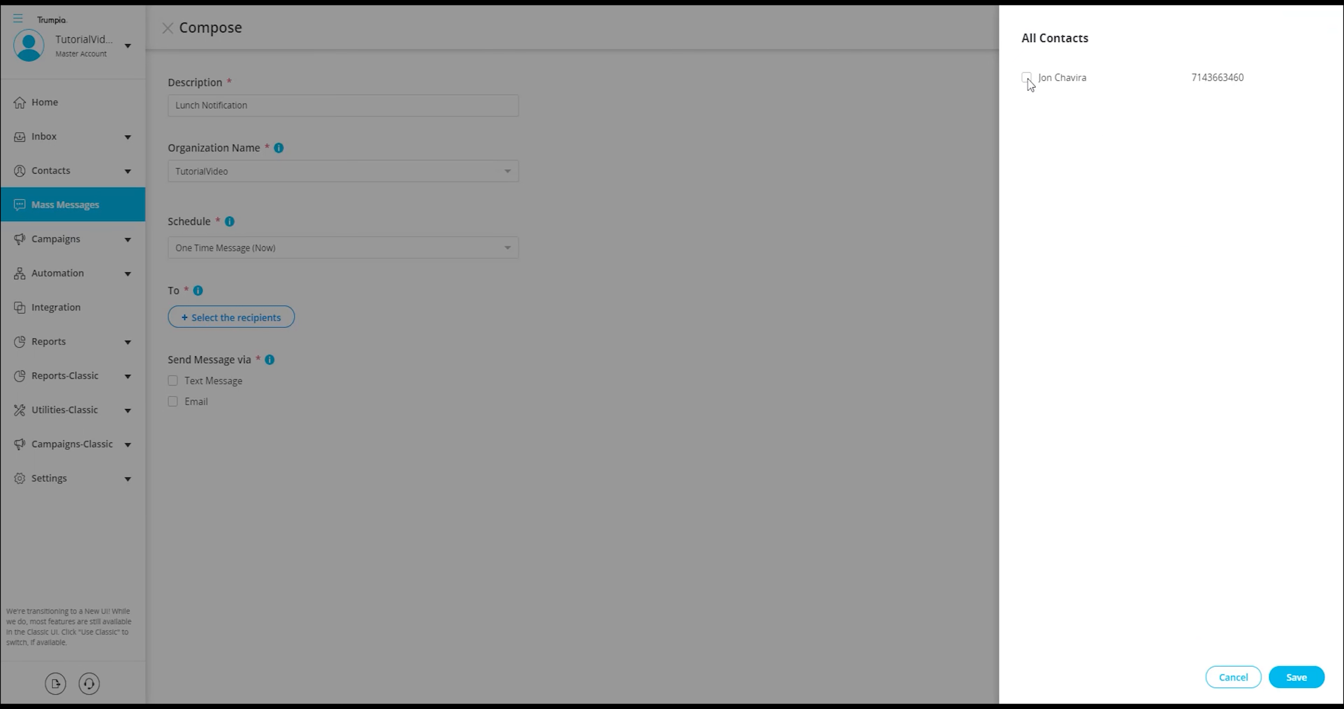
mouse_move(1211, 668)
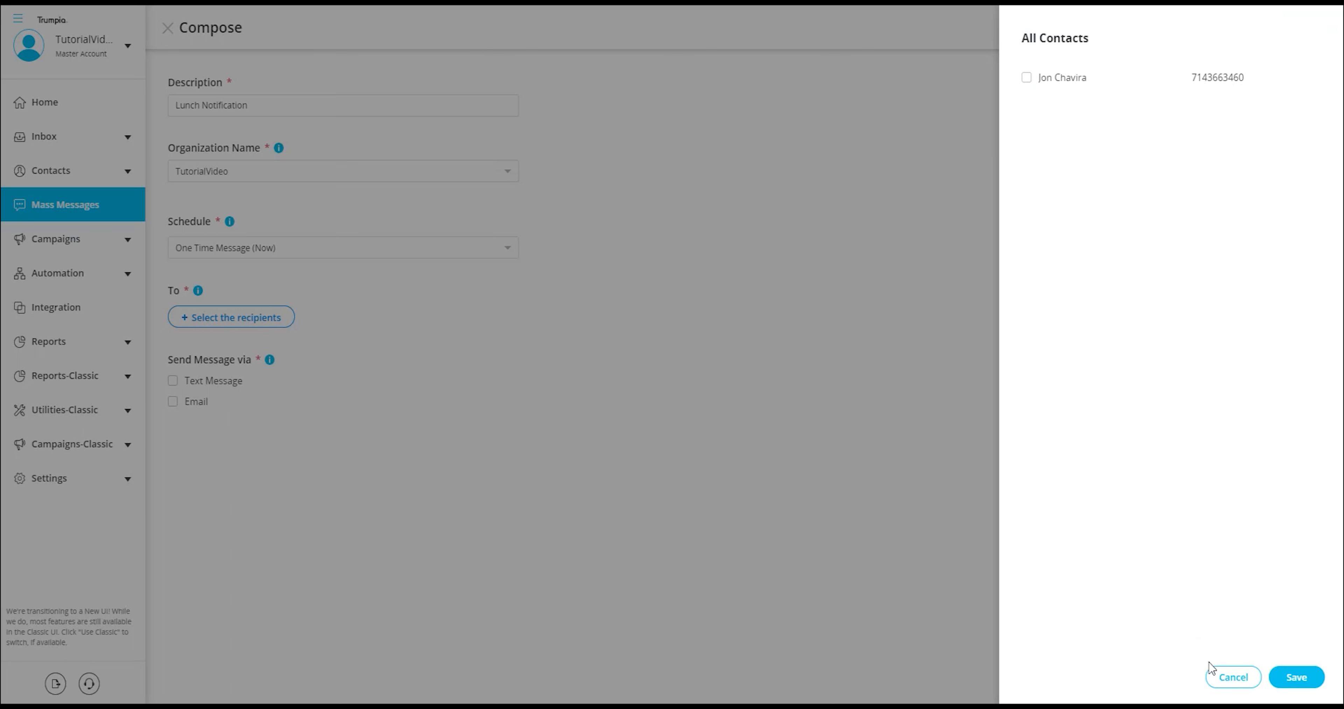
left_click(1232, 676)
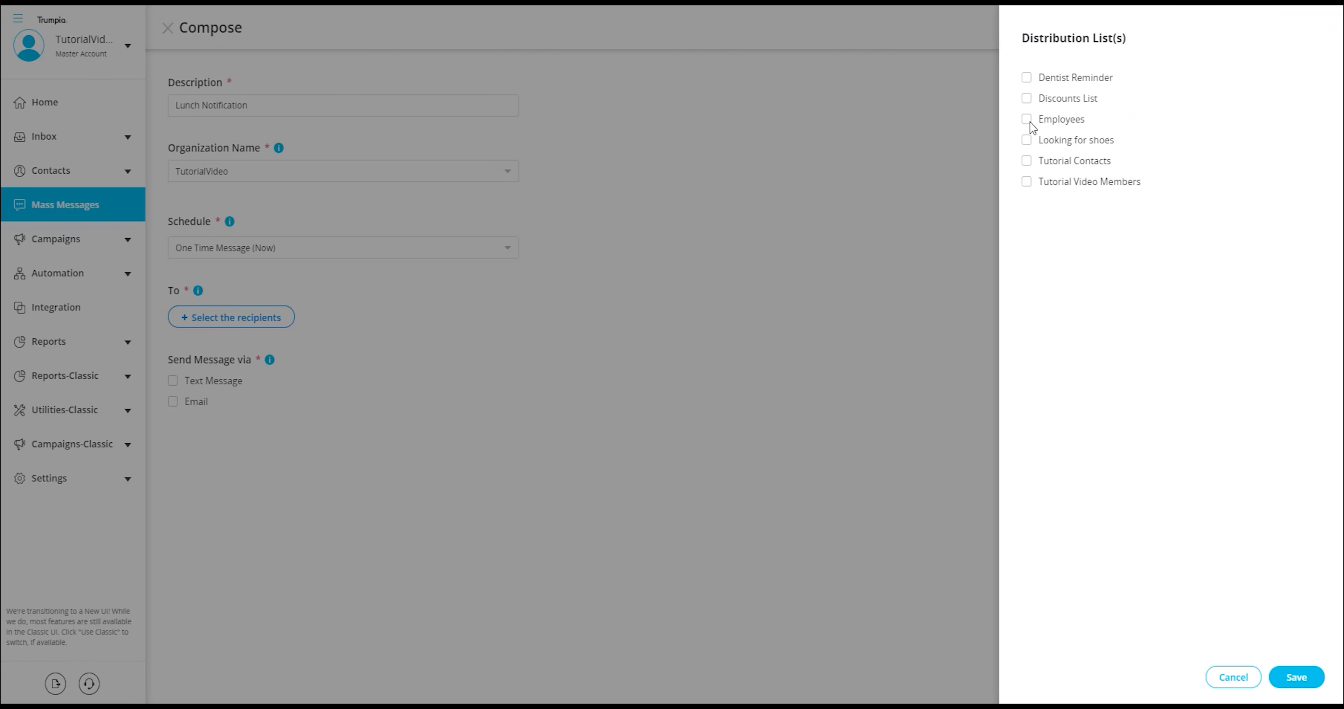
left_click(1026, 119)
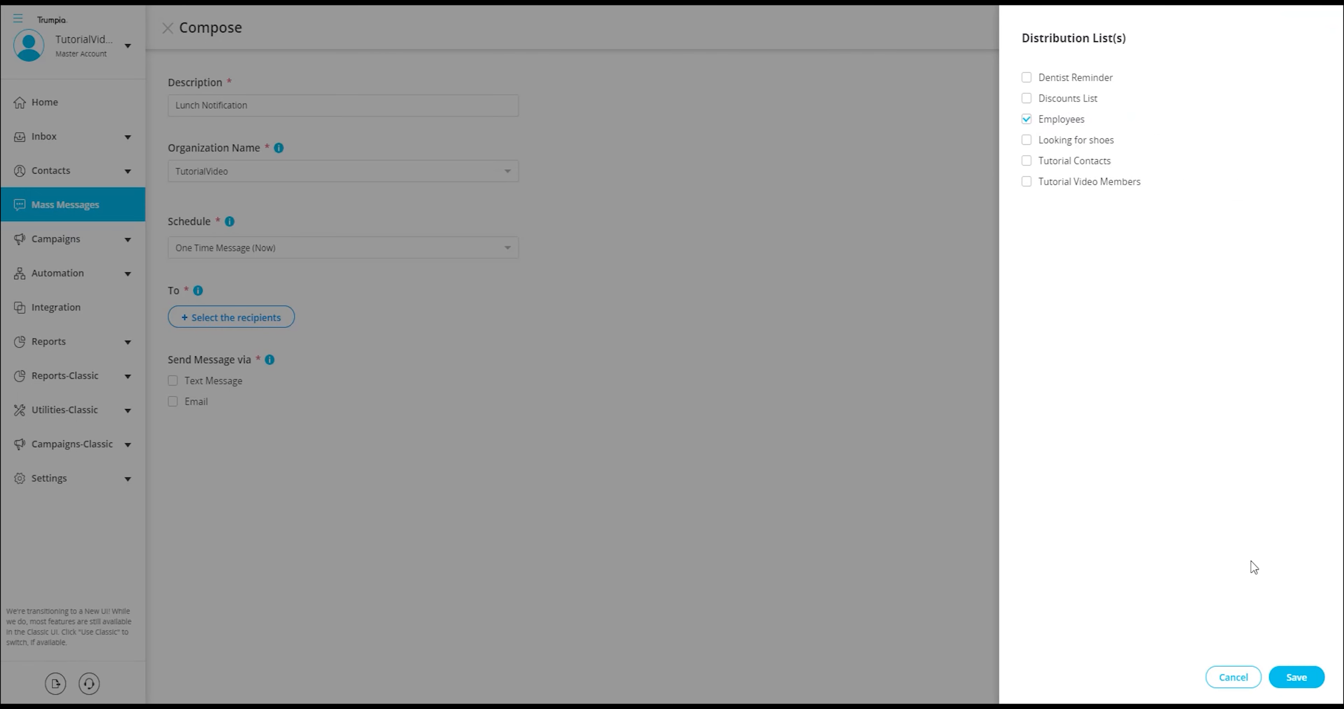
left_click(1294, 676)
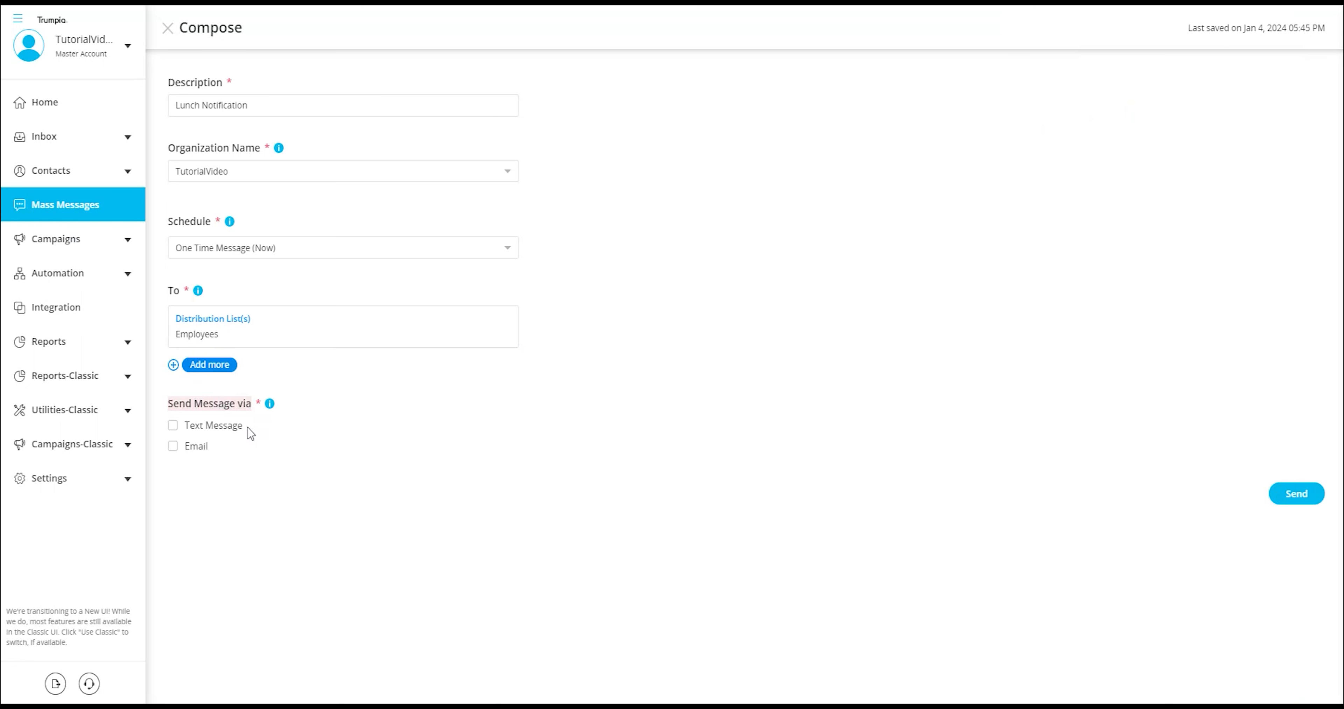
mouse_move(223, 433)
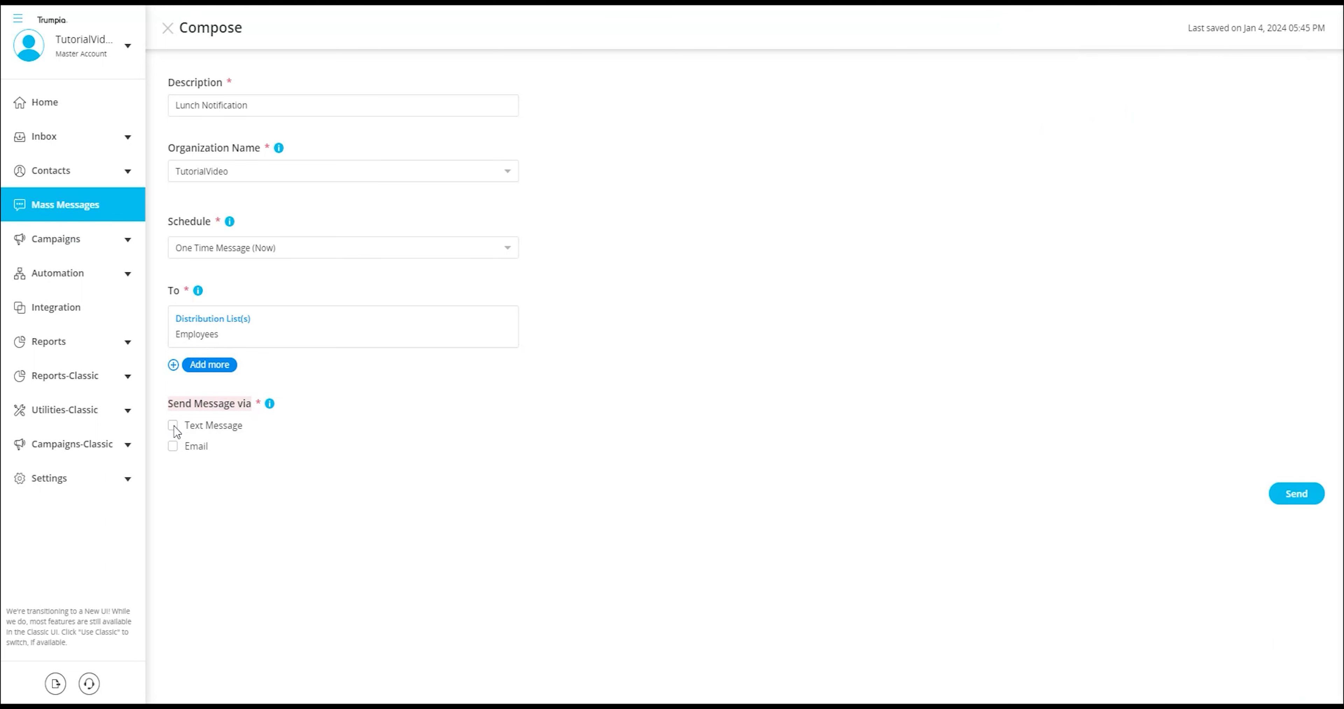
Choose Text Message as the delivery channel.
left_click(173, 427)
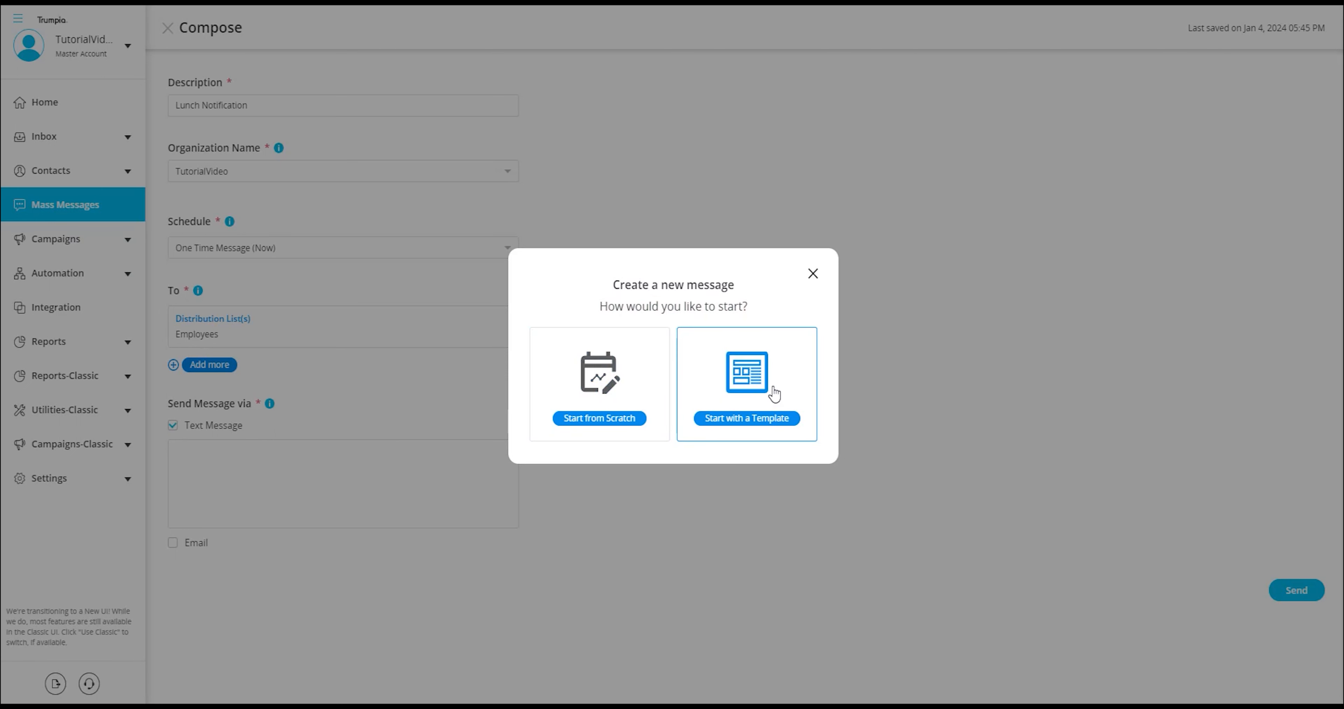
mouse_move(661, 458)
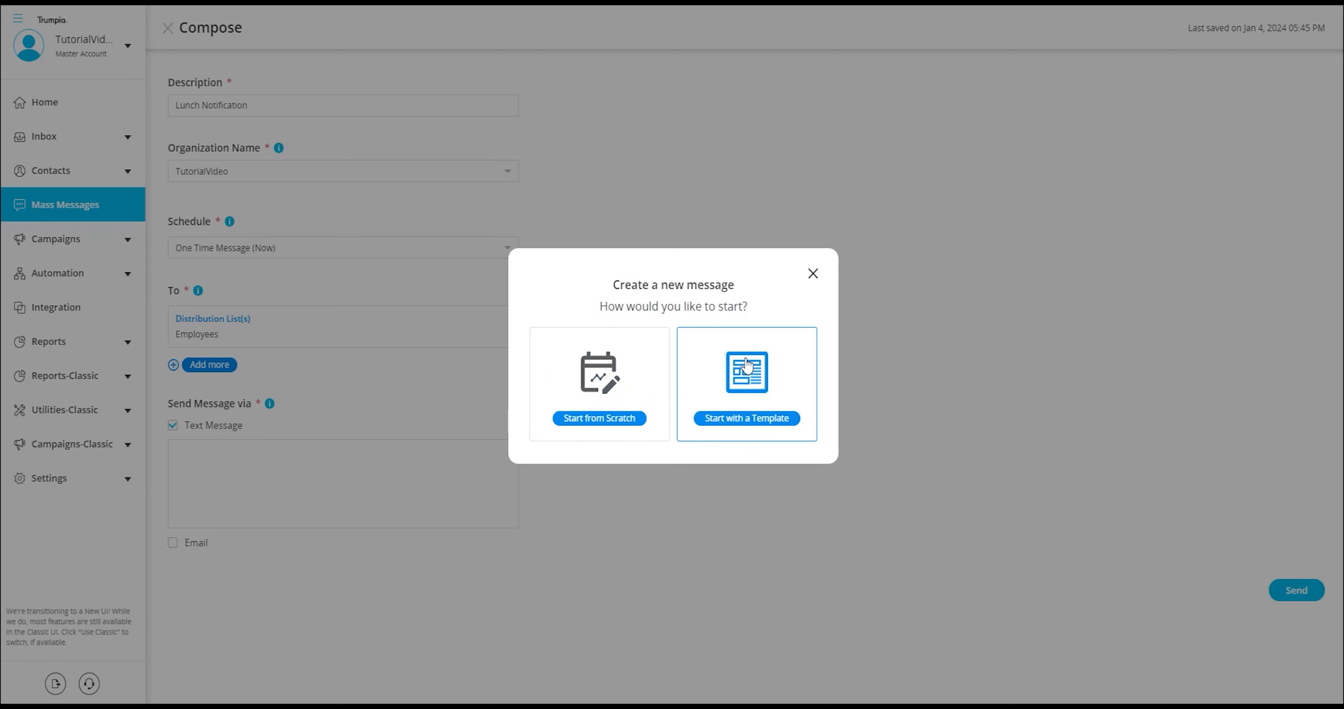
mouse_move(729, 407)
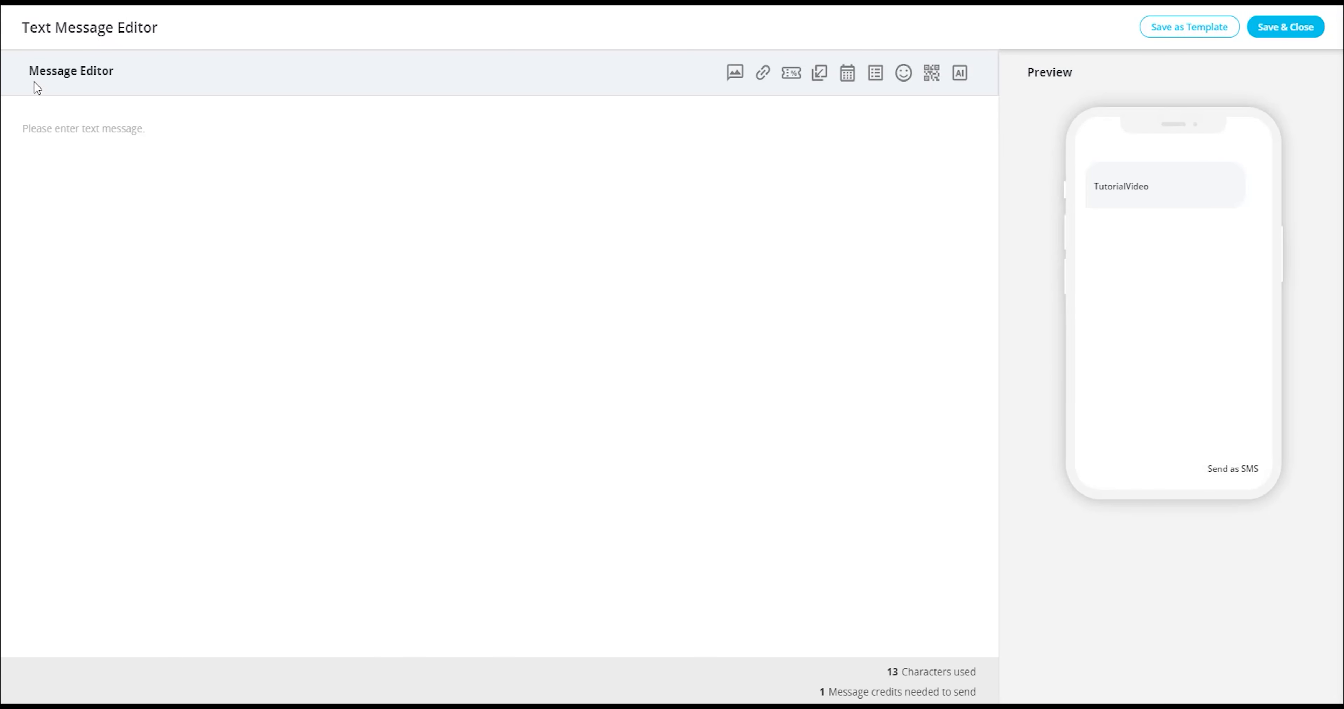
Write 'Lunch notification' in the message body and bring up the Insert Media panel.
left_click(83, 129)
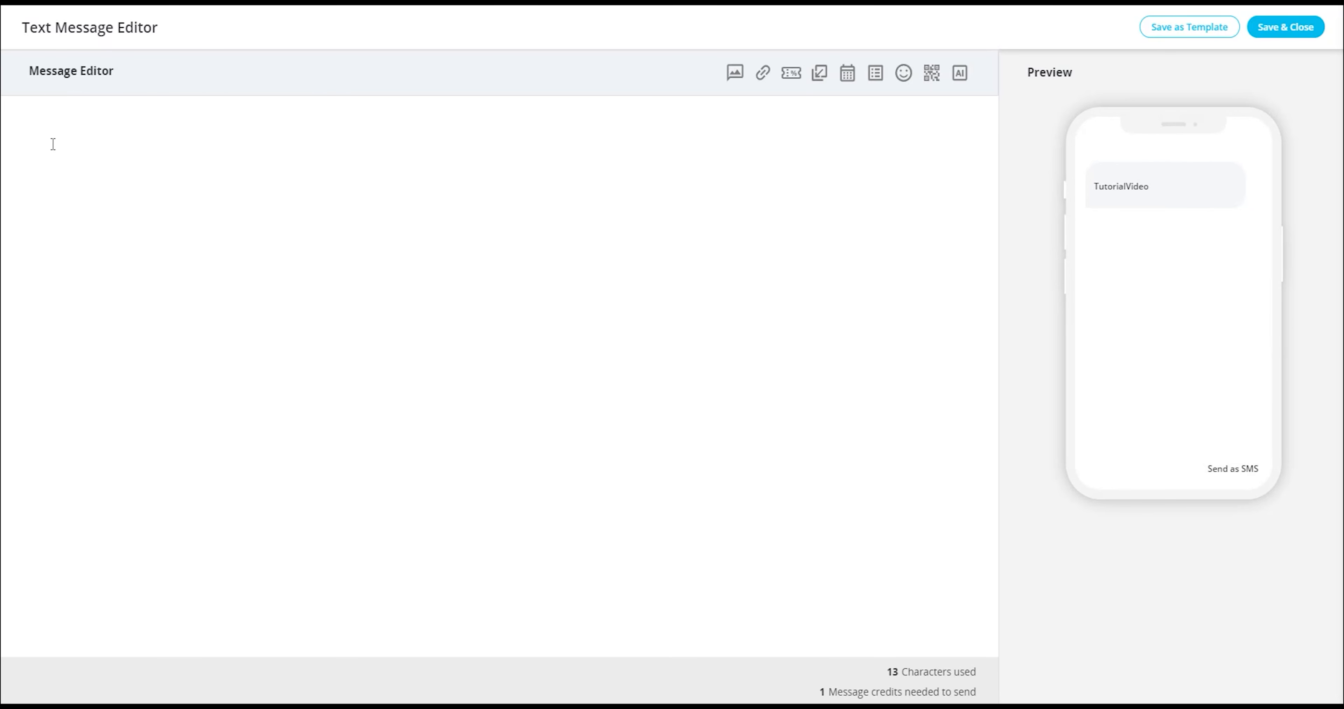
type("Lunch")
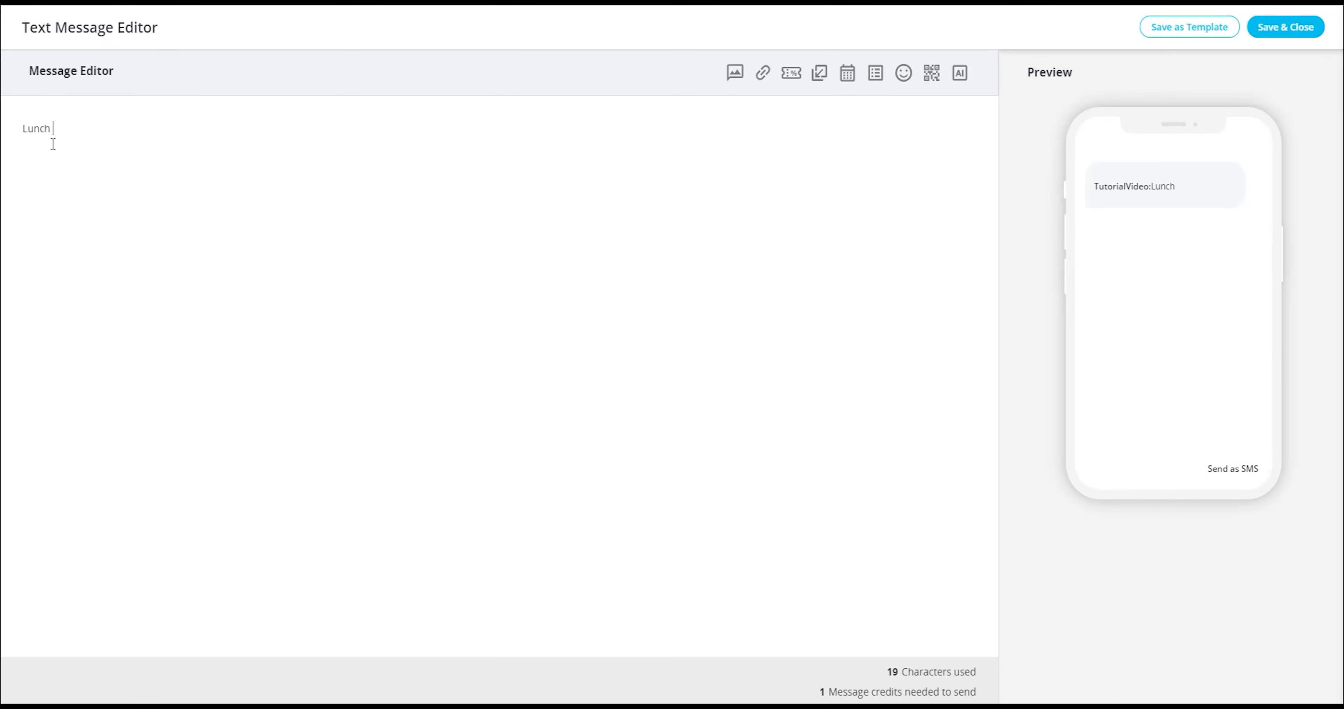
type("notifica")
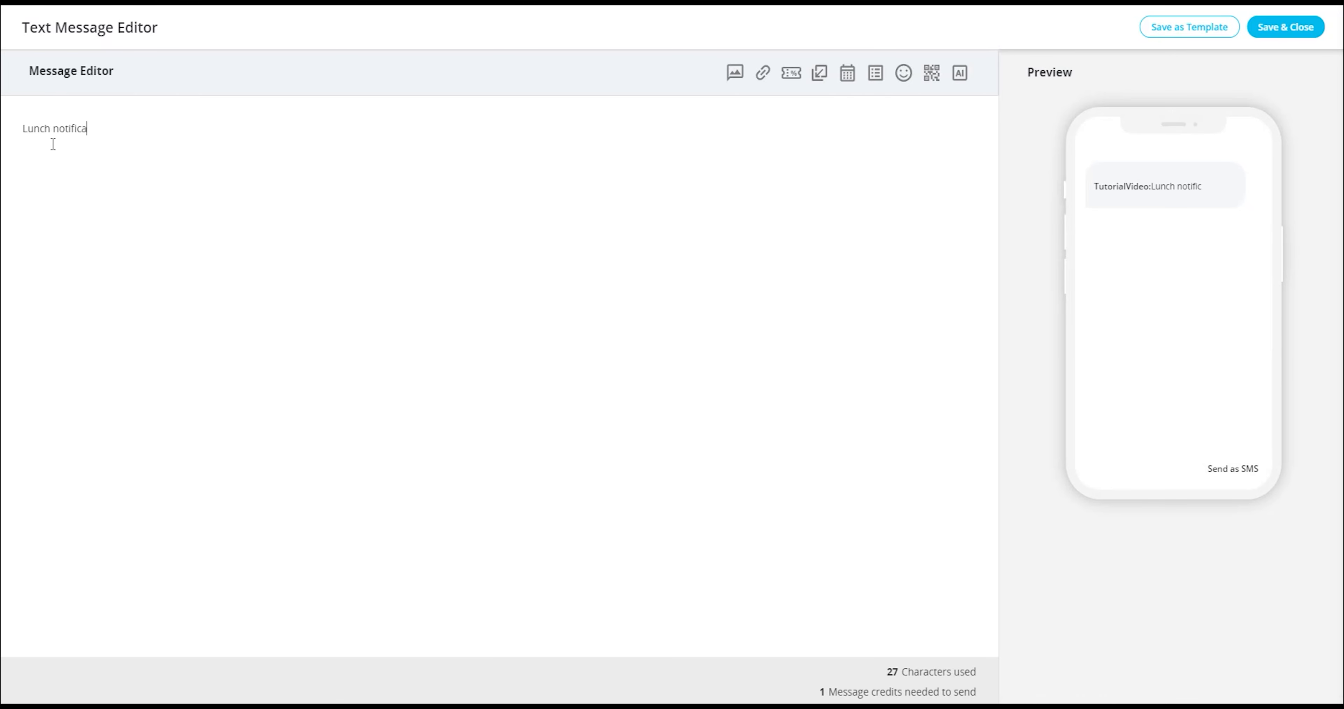
type("tion")
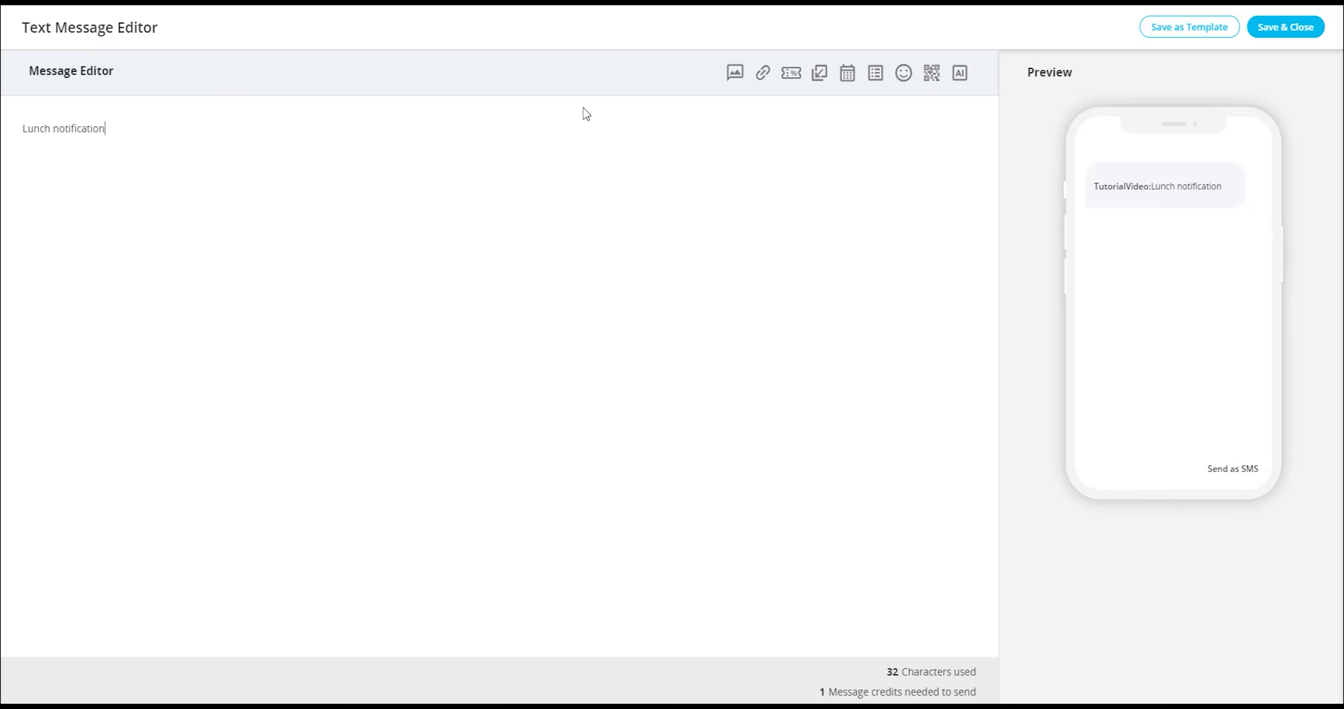
mouse_move(733, 72)
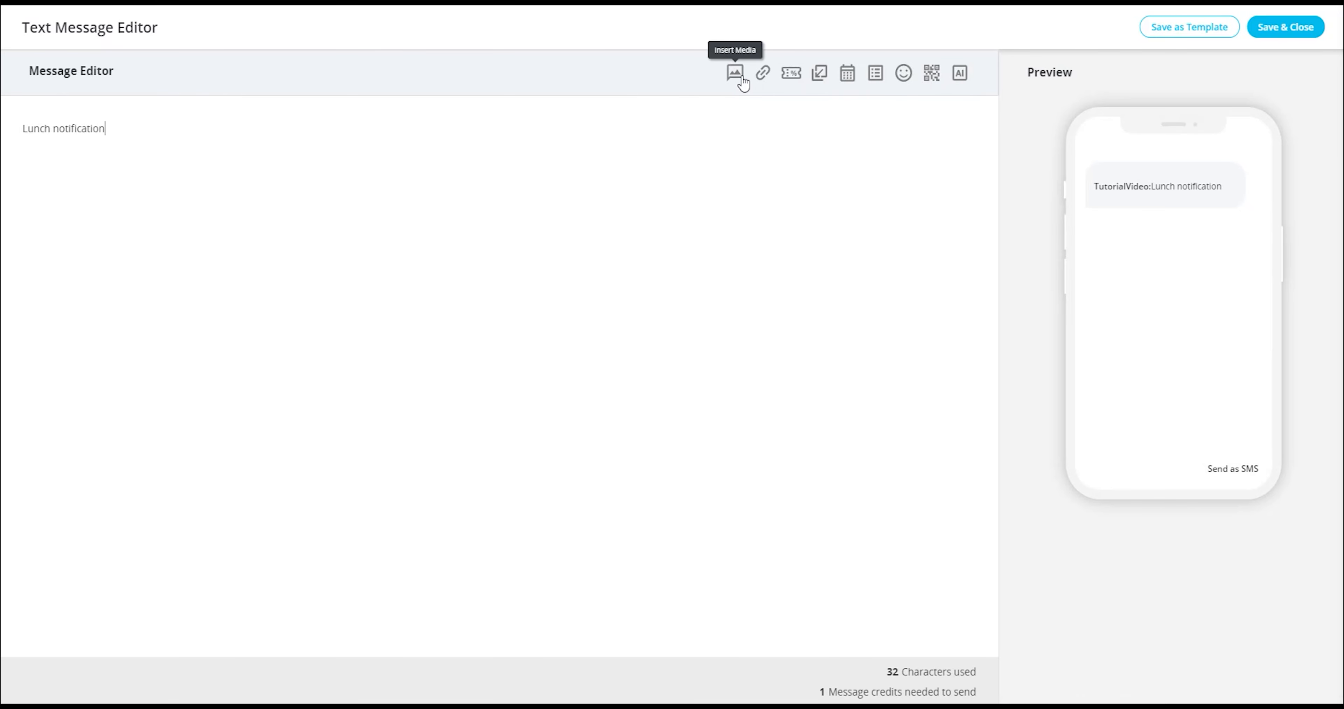
mouse_move(736, 77)
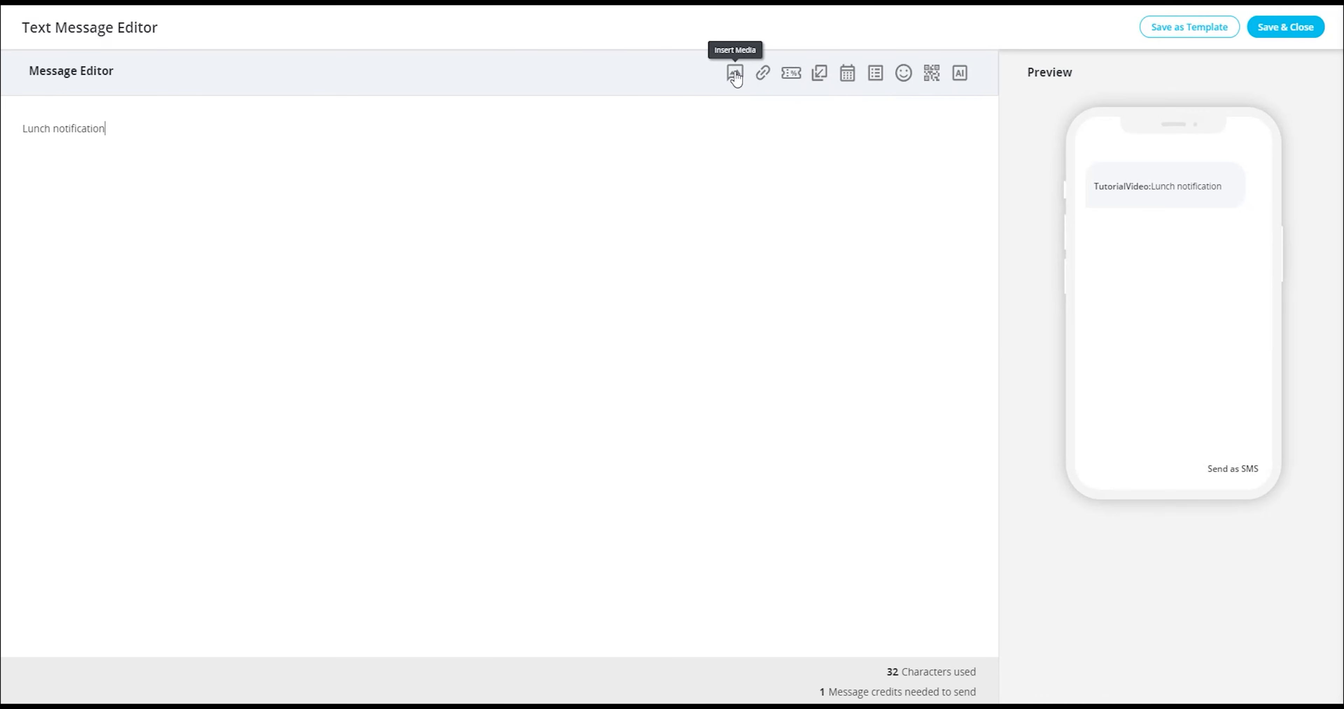
left_click(733, 73)
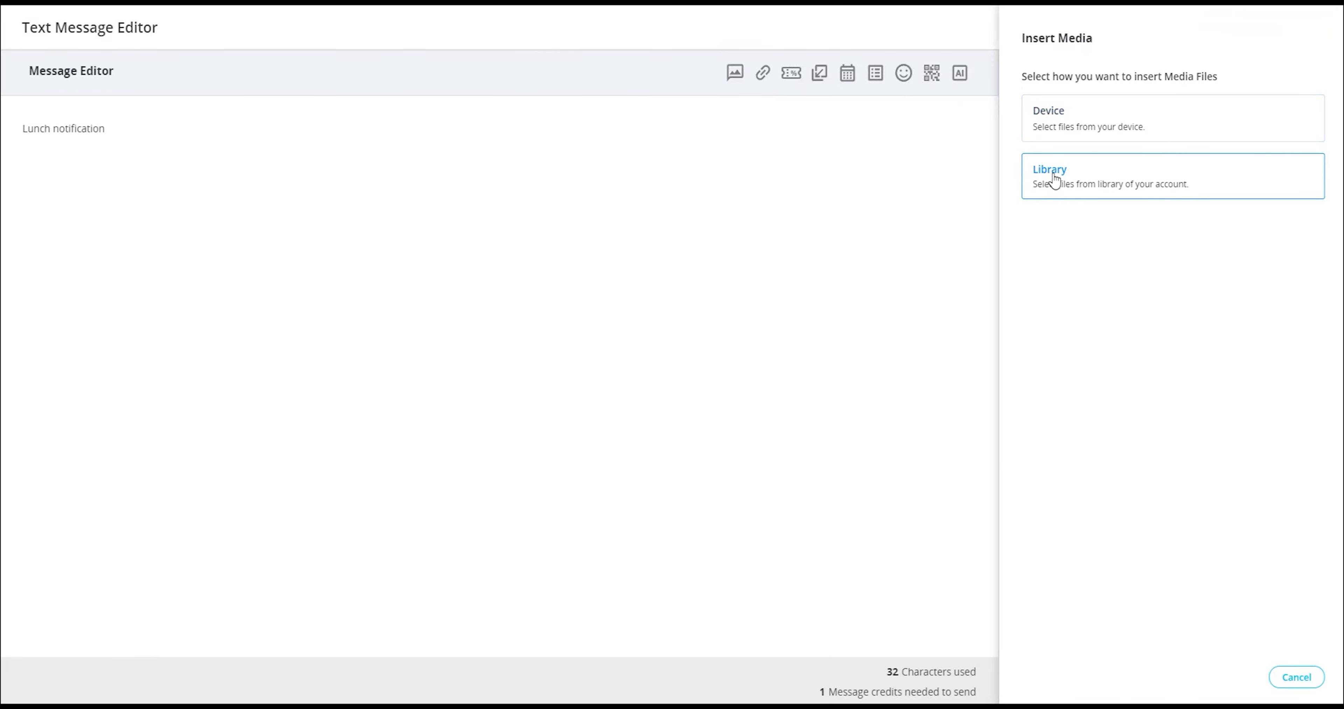
mouse_move(1090, 190)
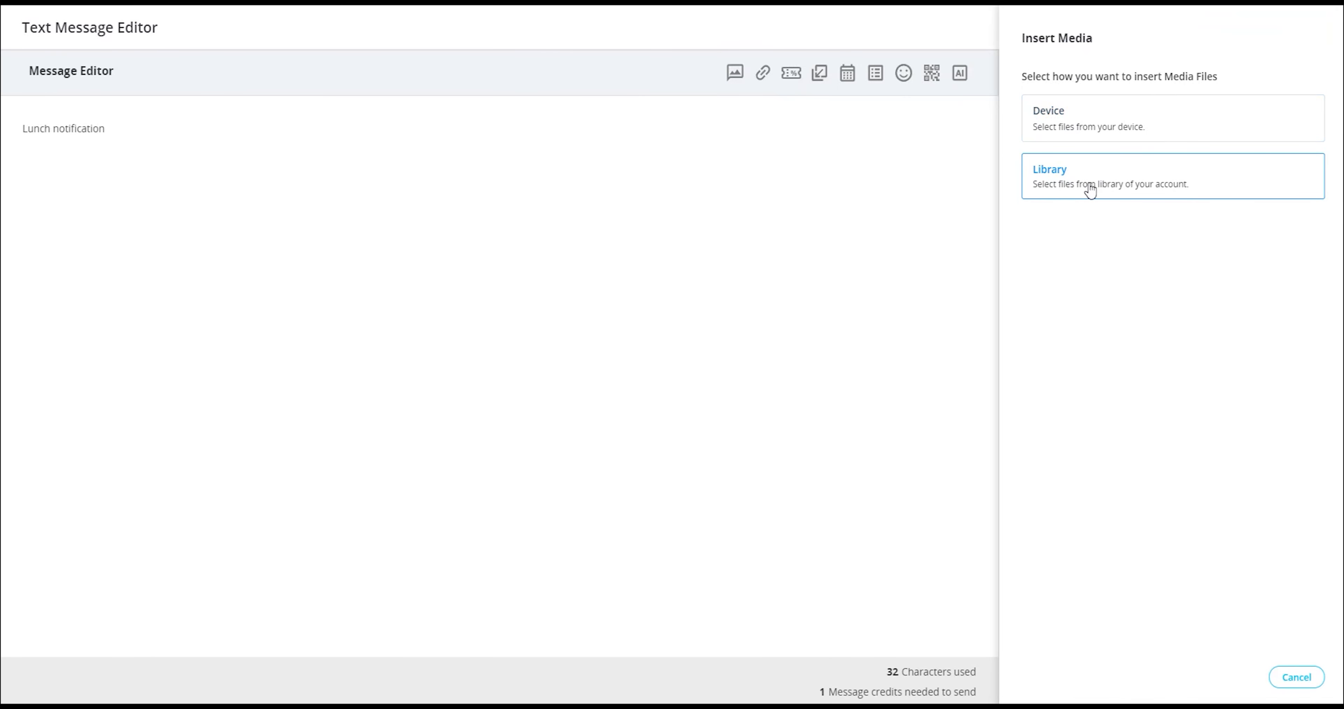
mouse_move(1095, 190)
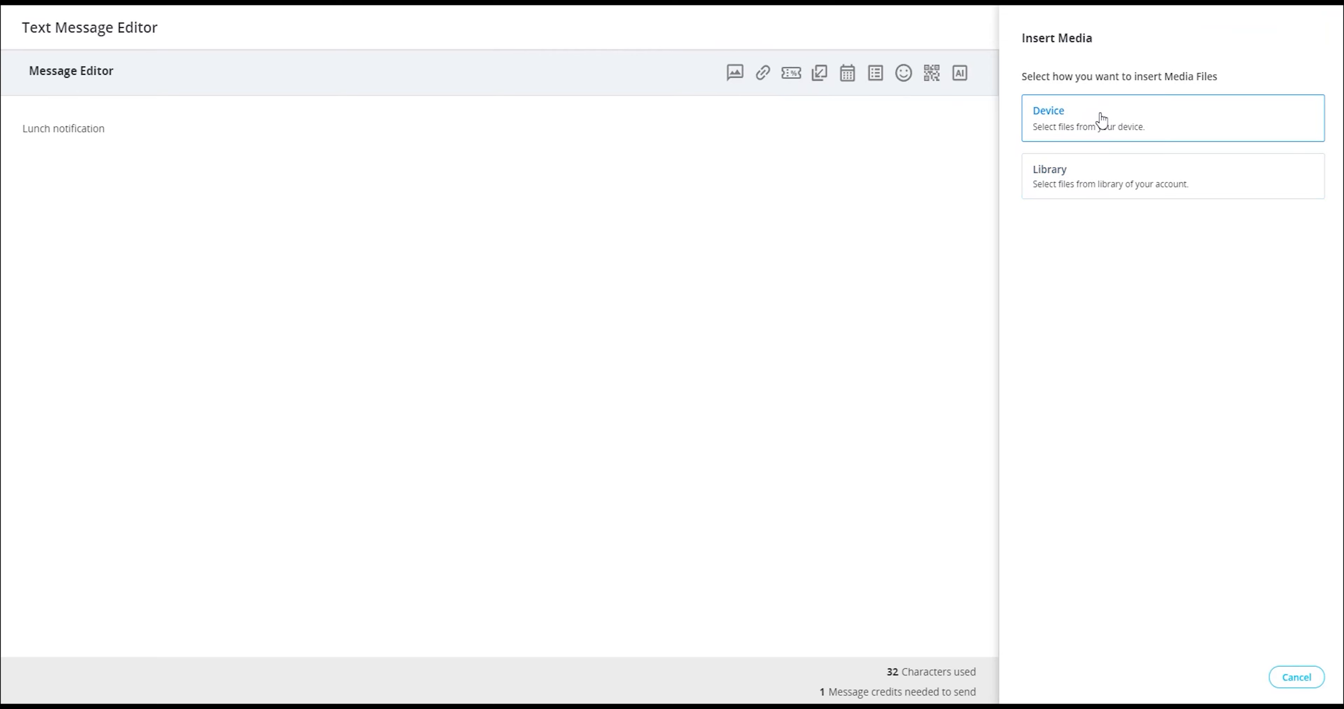
mouse_move(1101, 122)
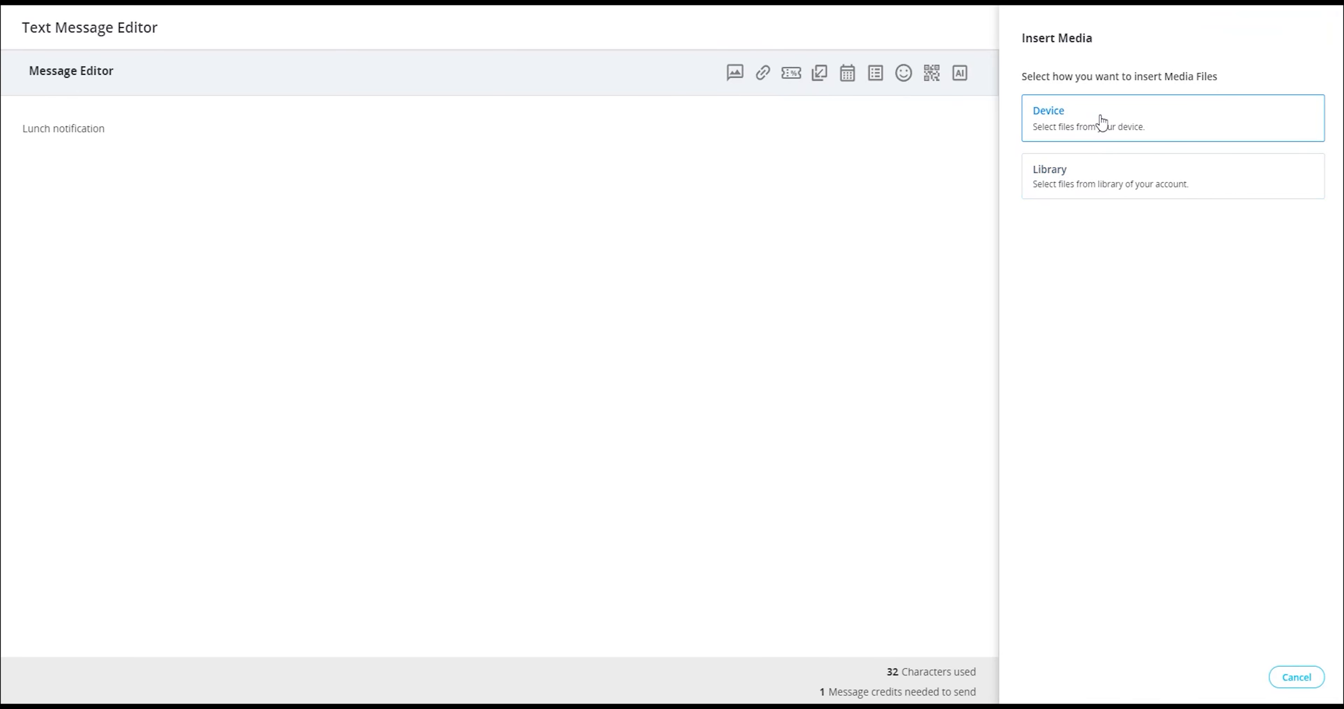
mouse_move(822, 110)
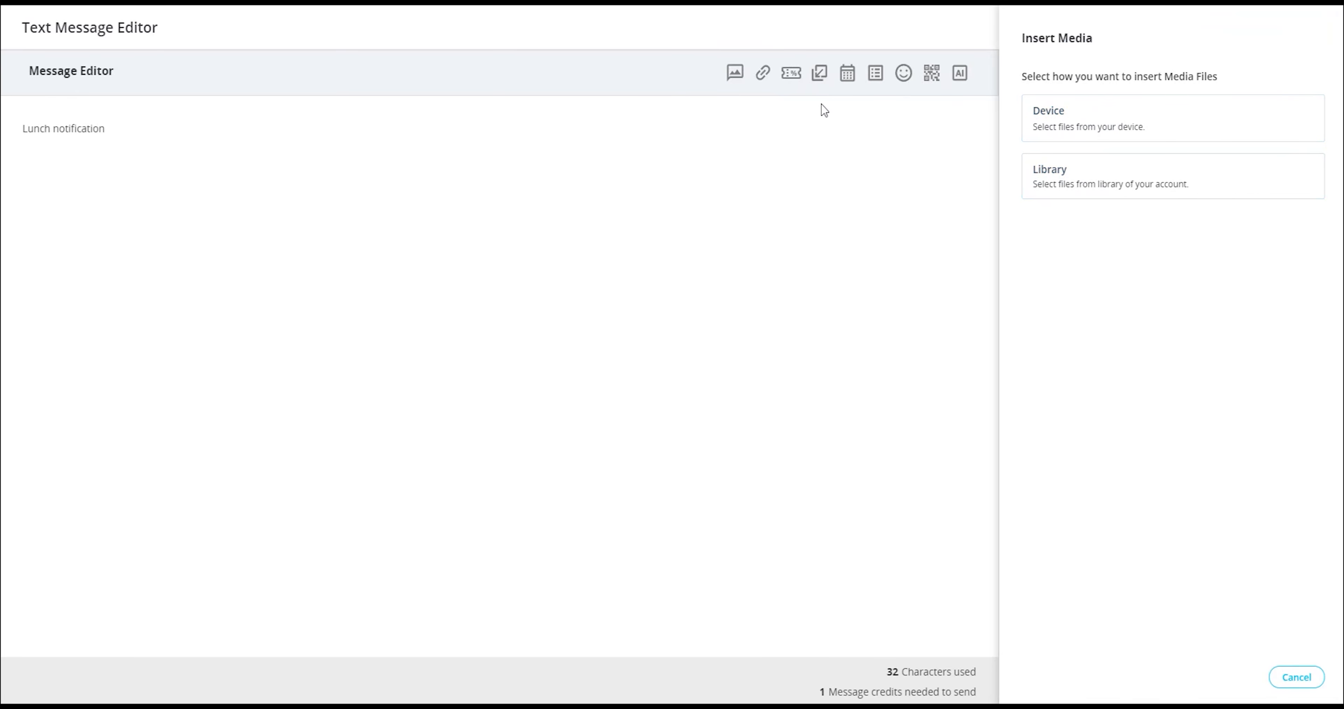
mouse_move(763, 73)
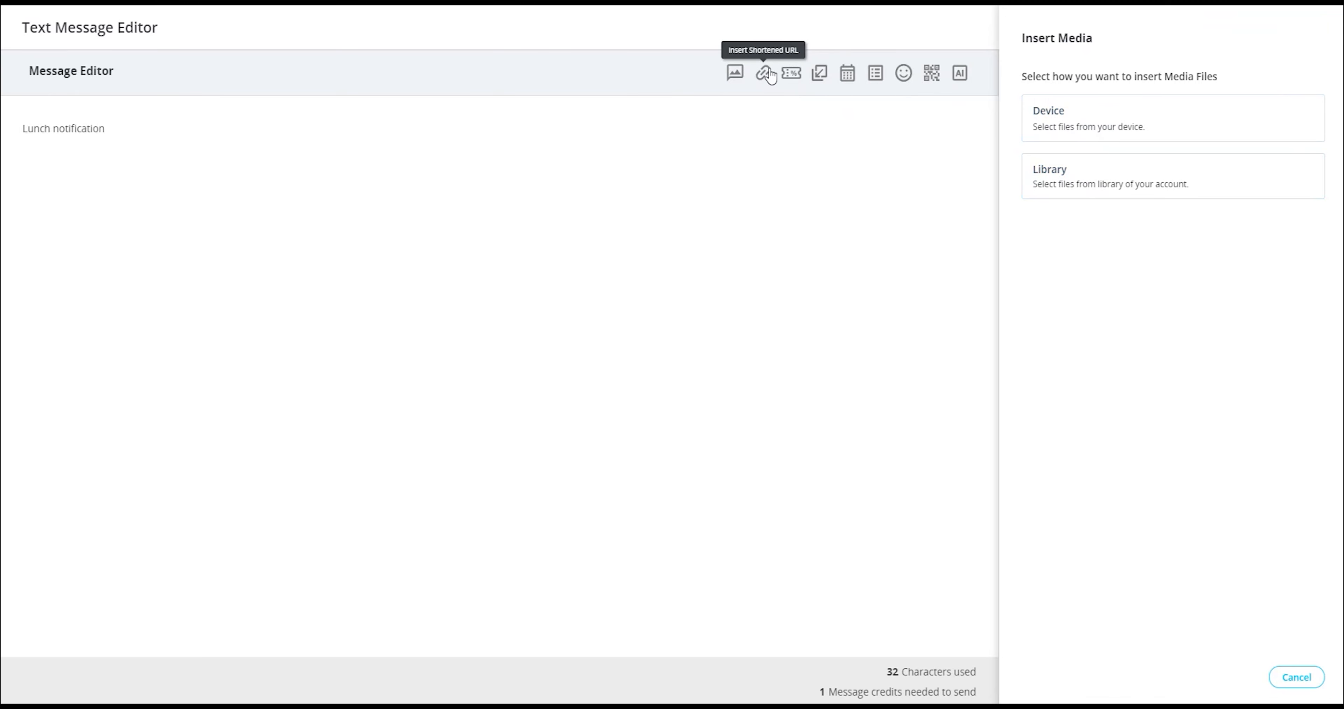
Explore the shortened URL panel's address field, then the Insert Coupon panel.
left_click(763, 73)
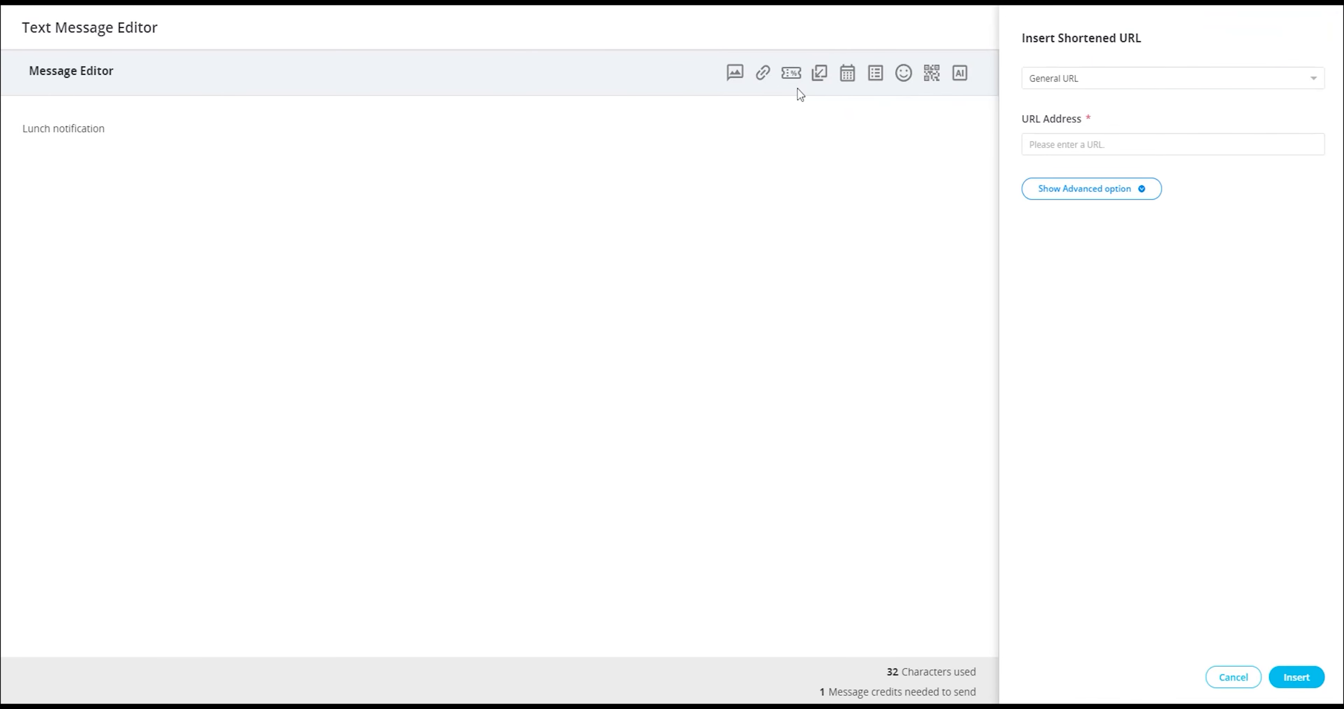
mouse_move(1049, 99)
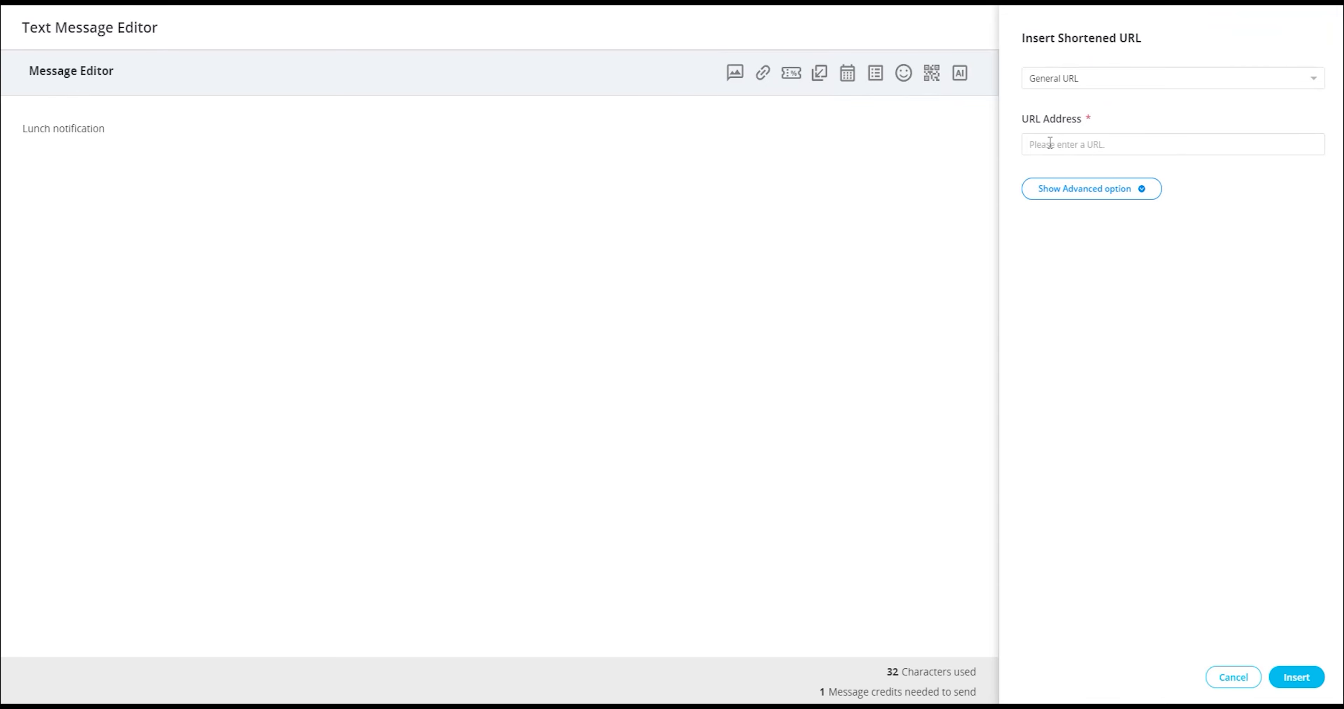
left_click(1170, 143)
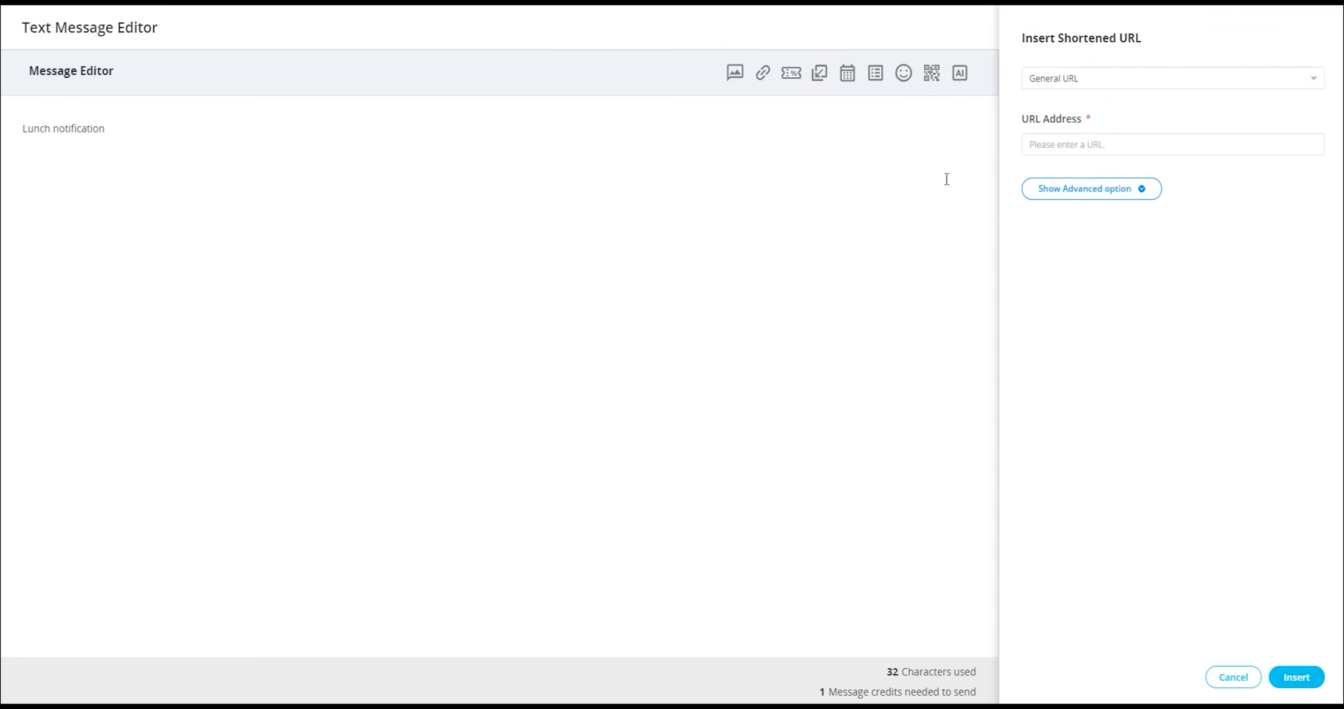
mouse_move(790, 73)
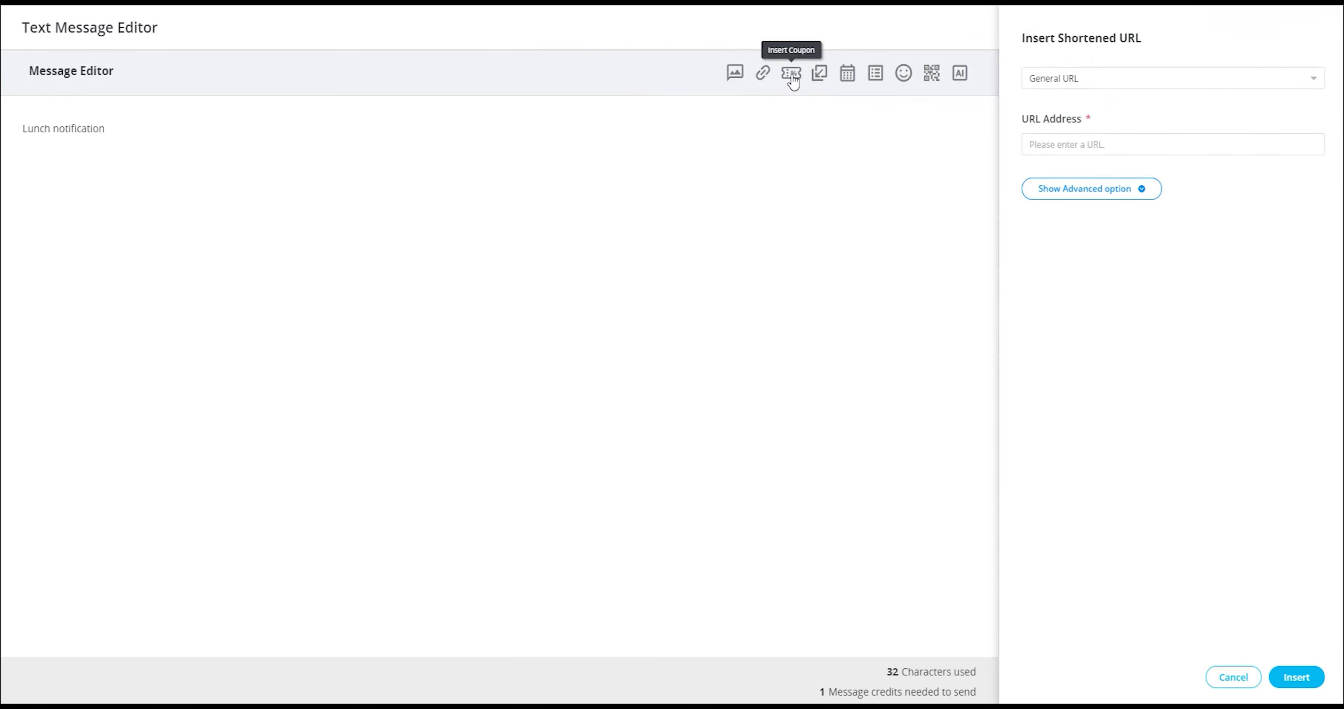
left_click(789, 73)
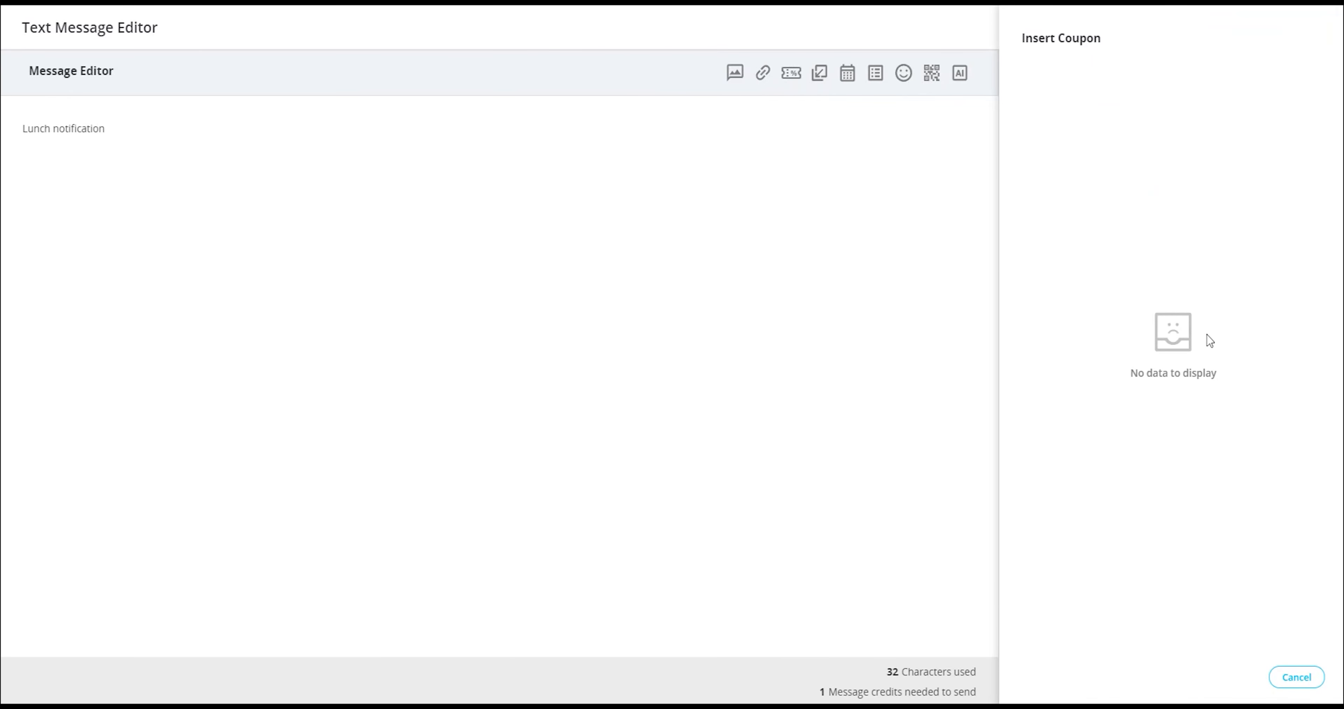
mouse_move(1221, 266)
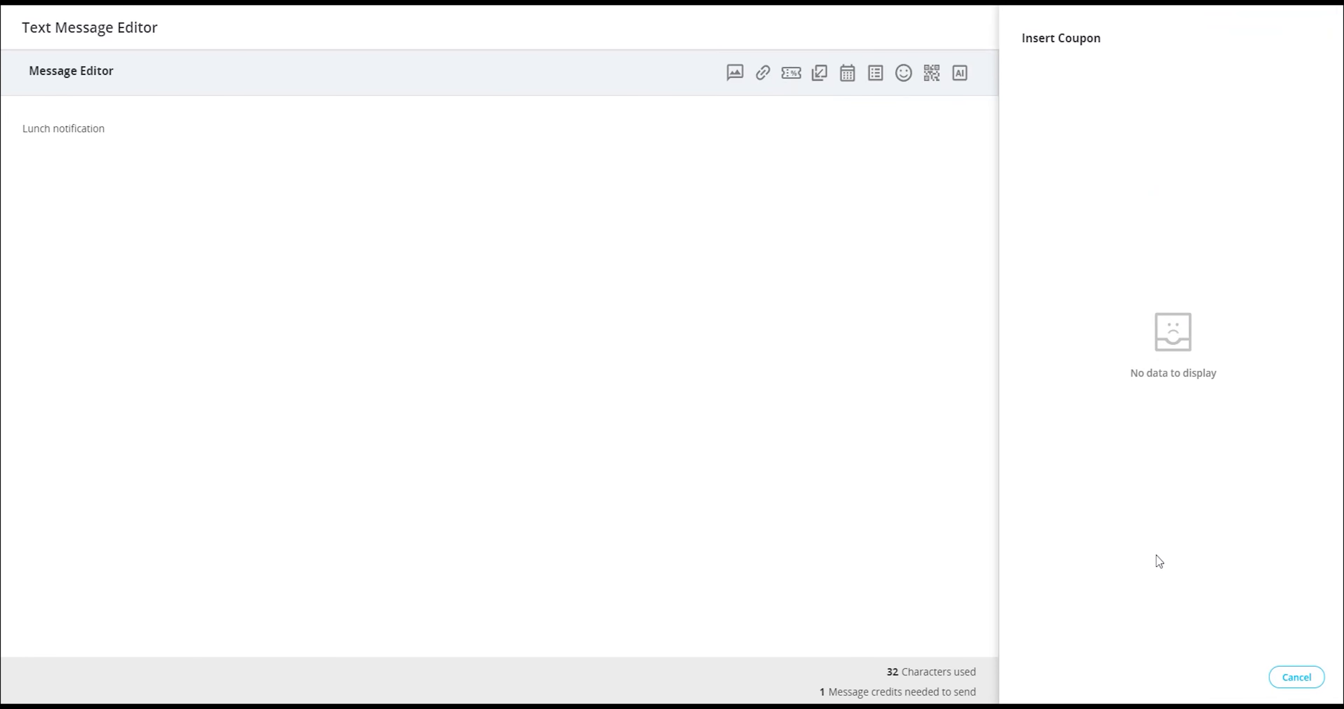
mouse_move(988, 213)
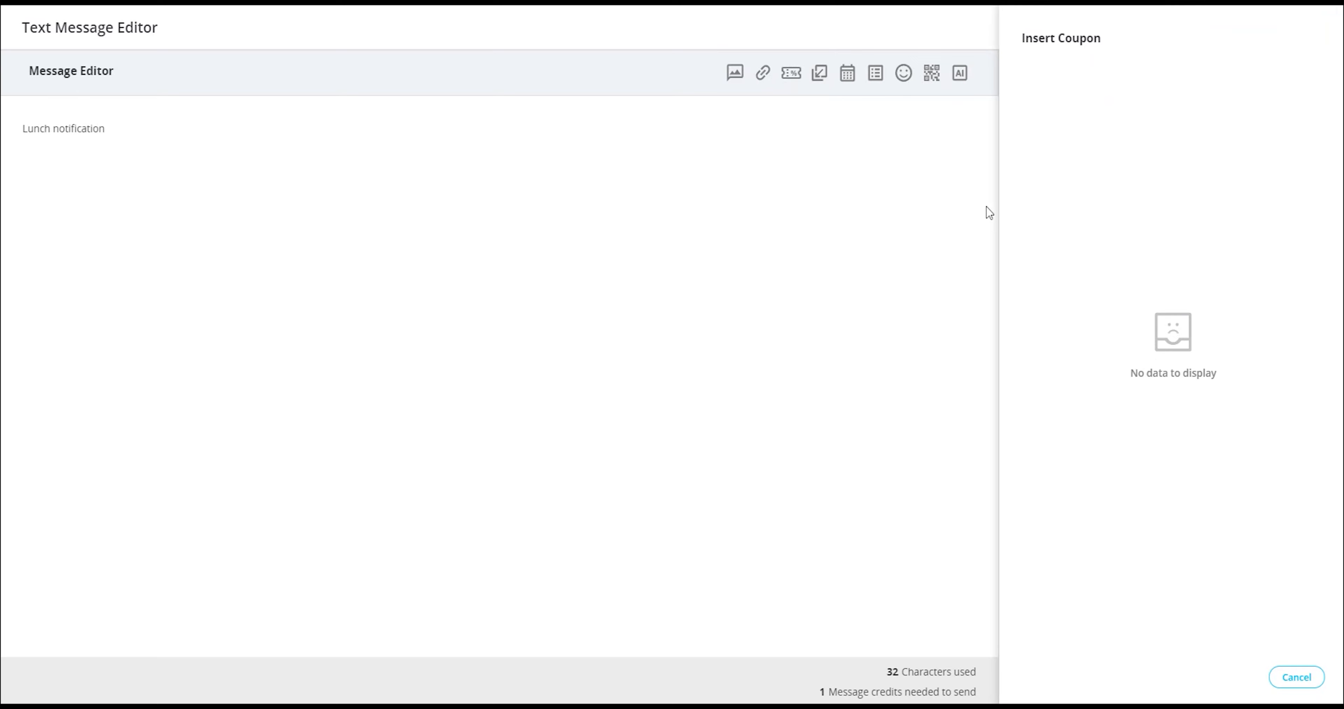
mouse_move(820, 73)
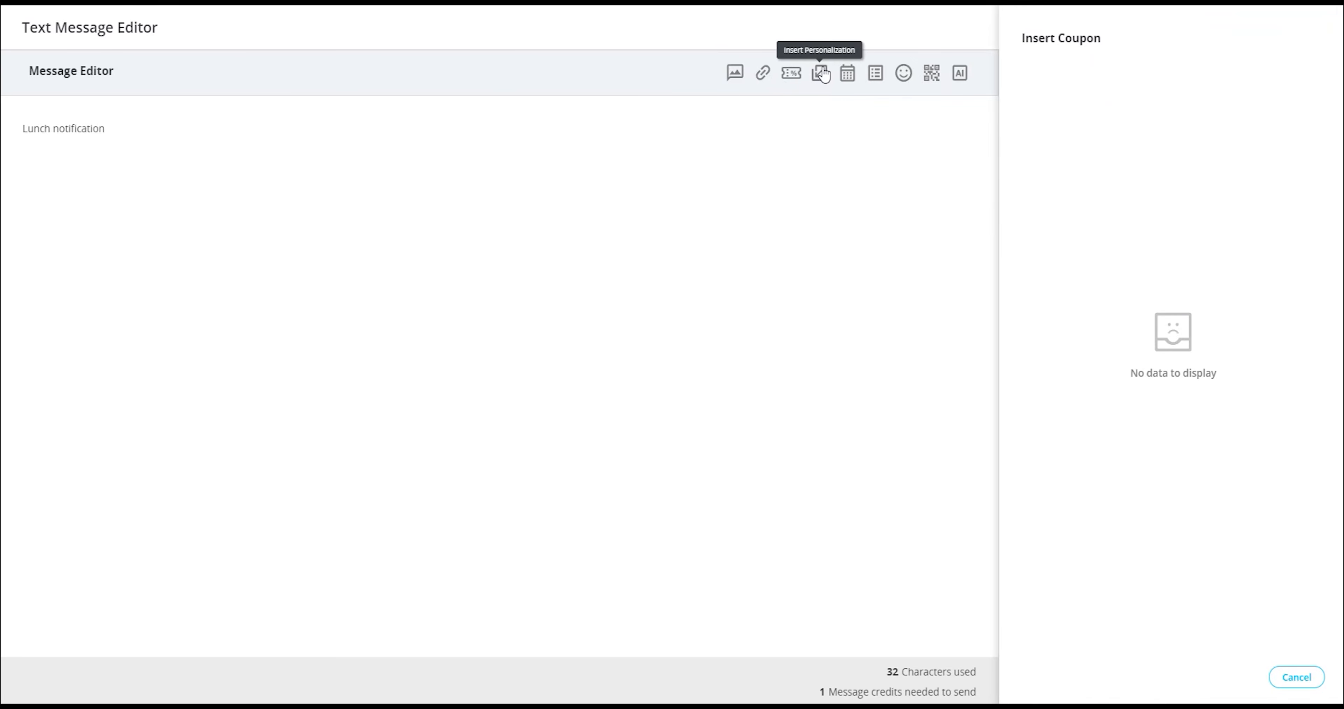
Try the personalization fields: last name, full name and mobile number.
left_click(819, 72)
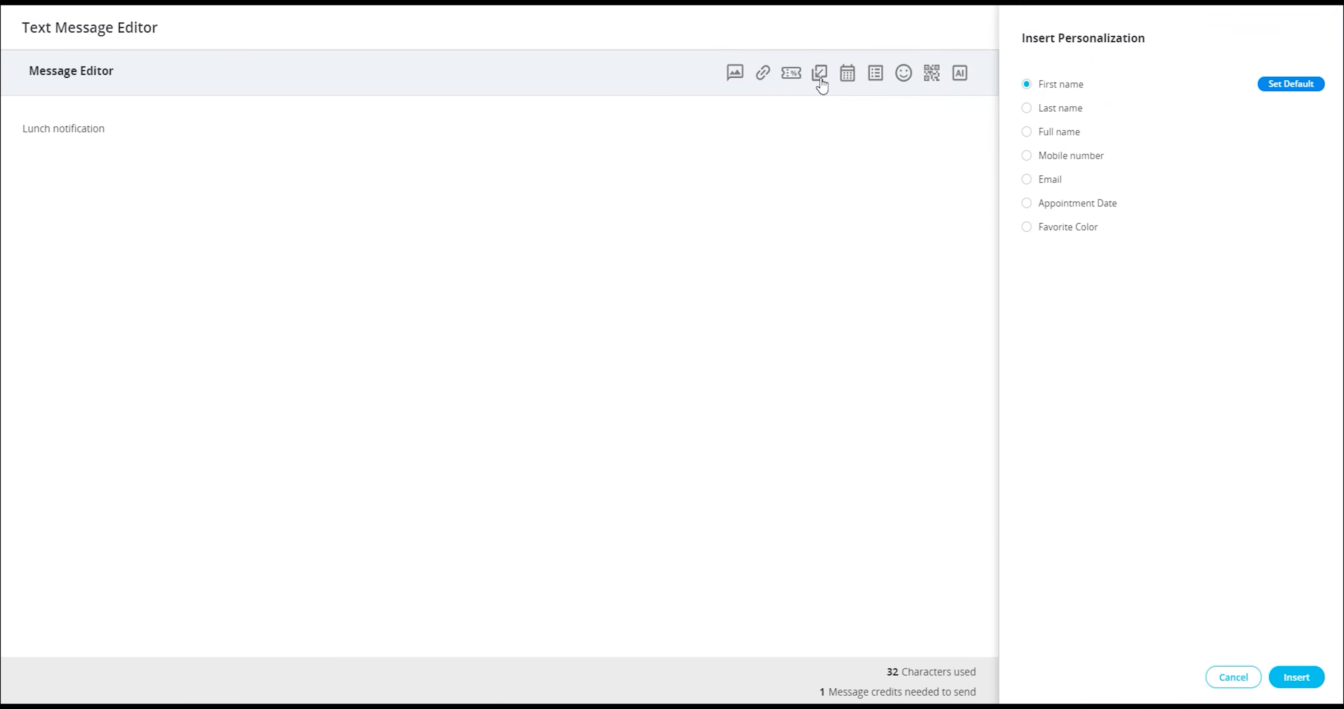
mouse_move(1070, 96)
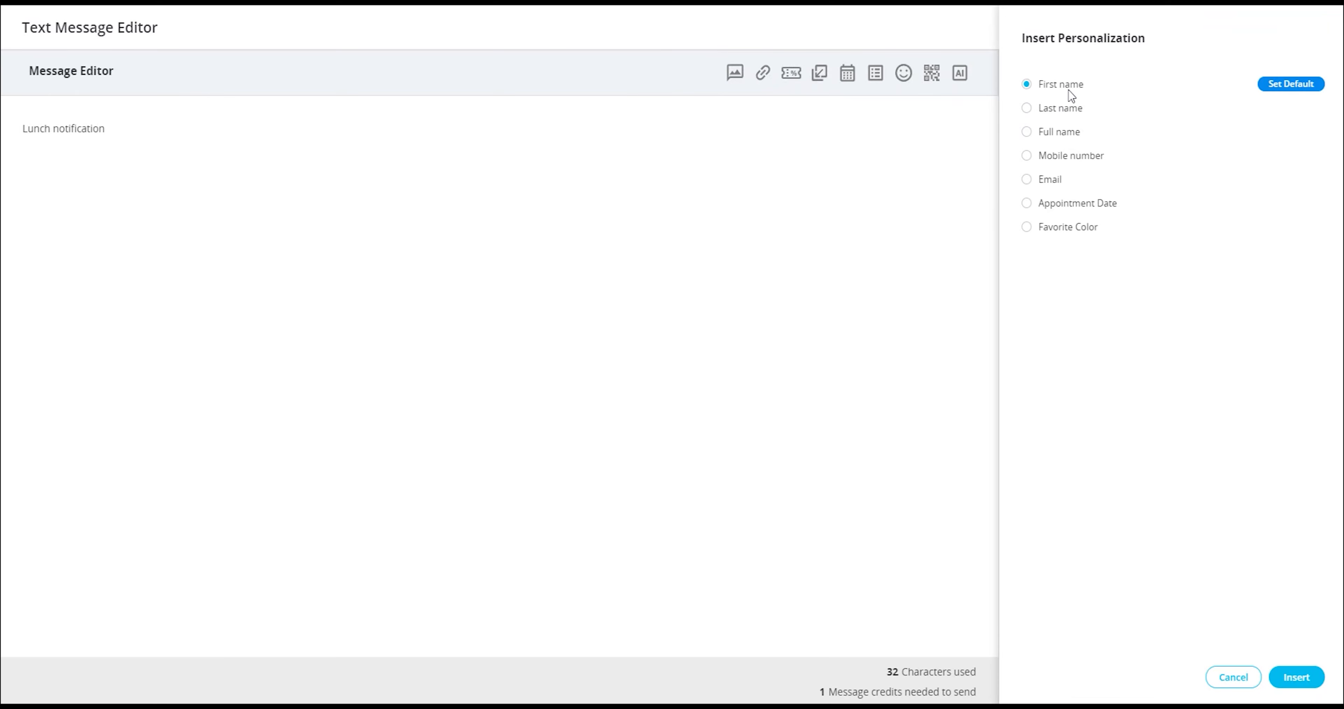
left_click(1026, 107)
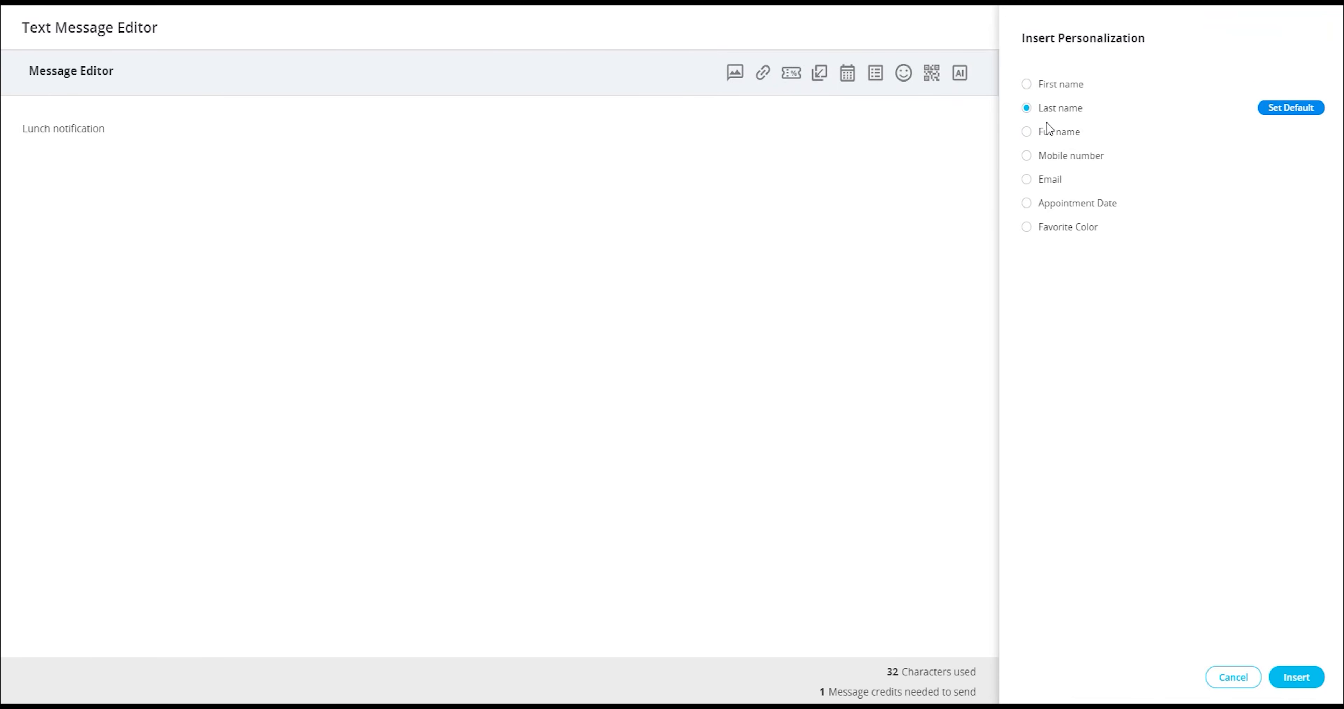
left_click(1027, 131)
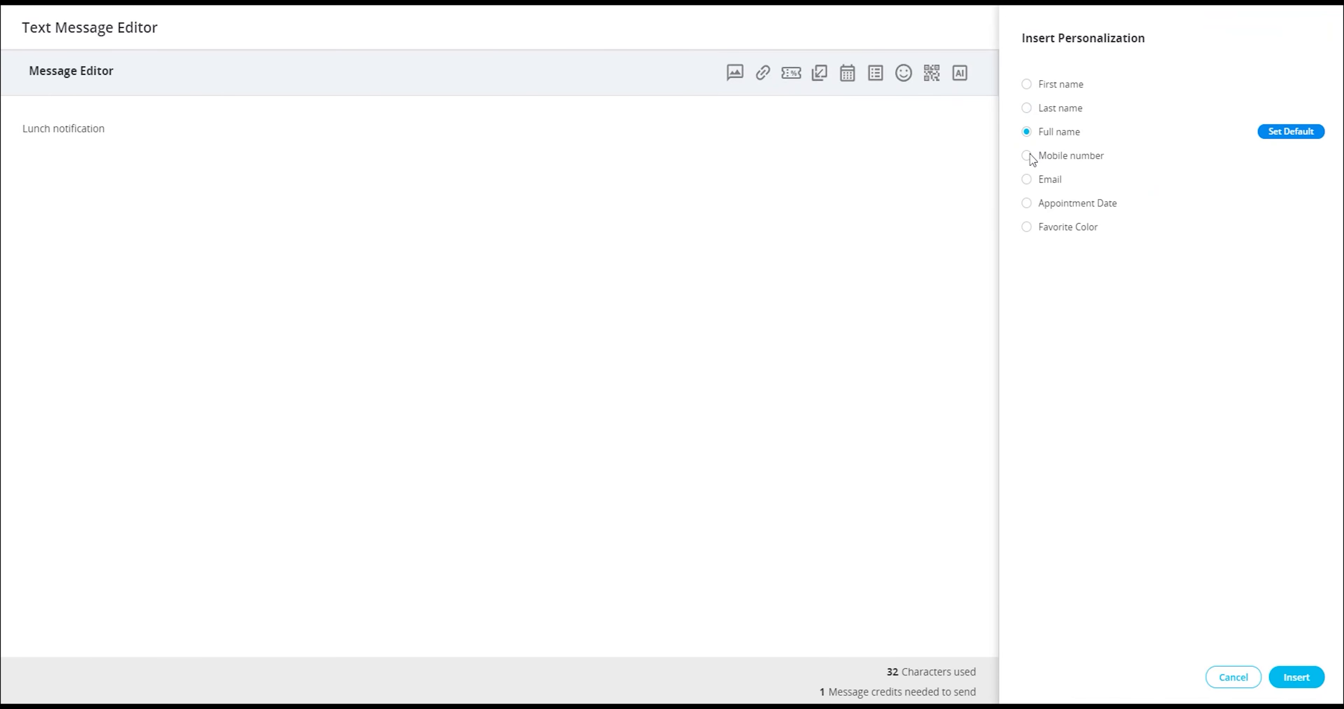
left_click(1026, 156)
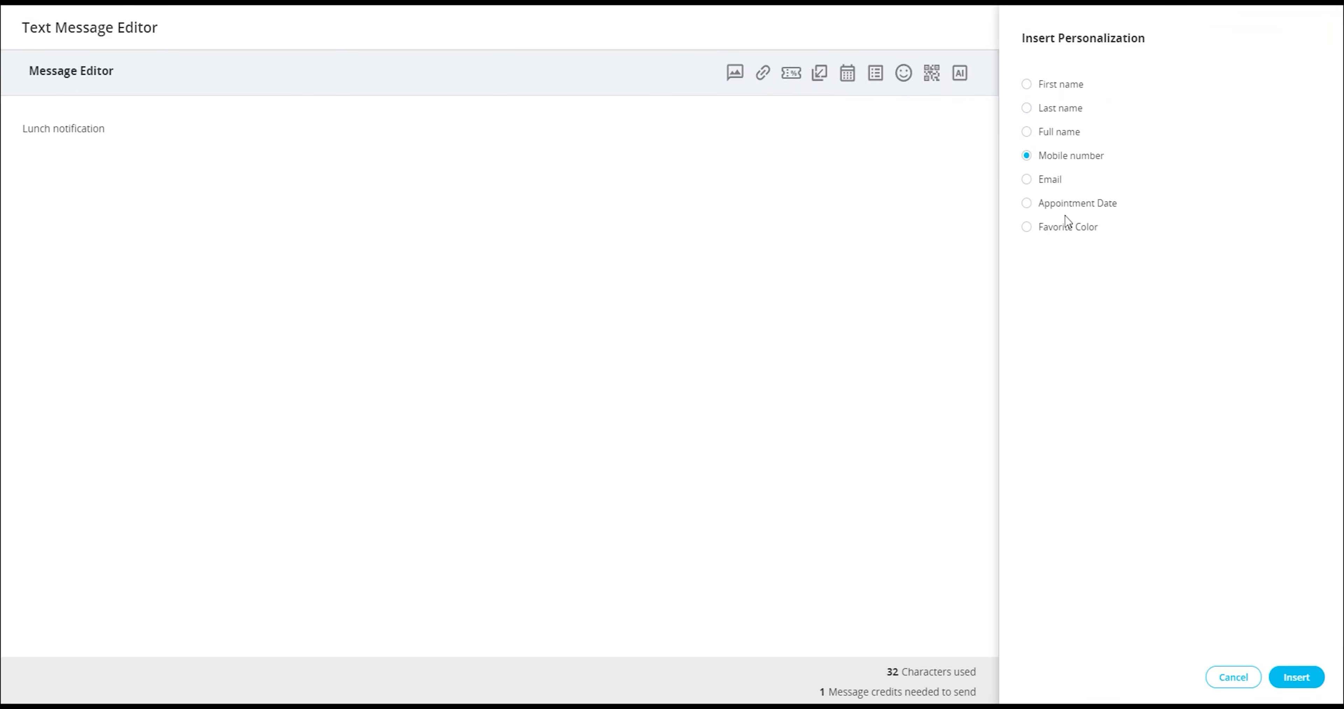
mouse_move(842, 114)
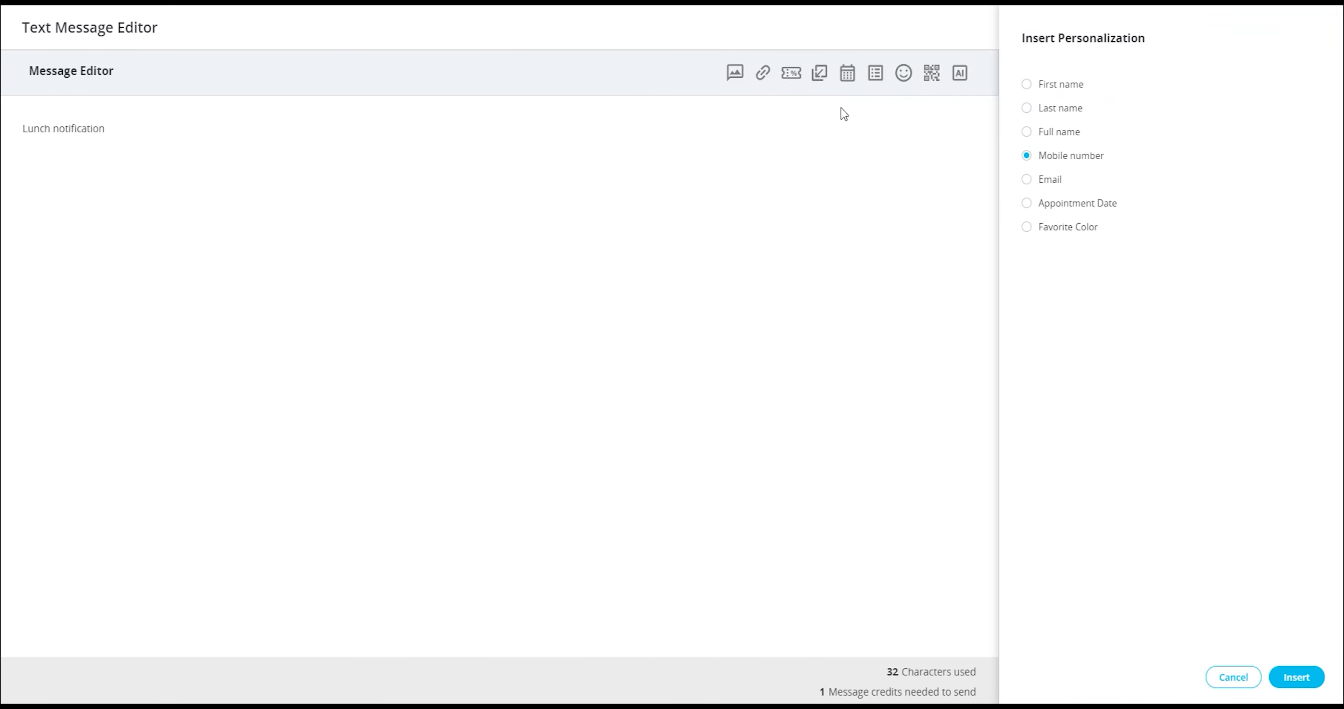
mouse_move(859, 79)
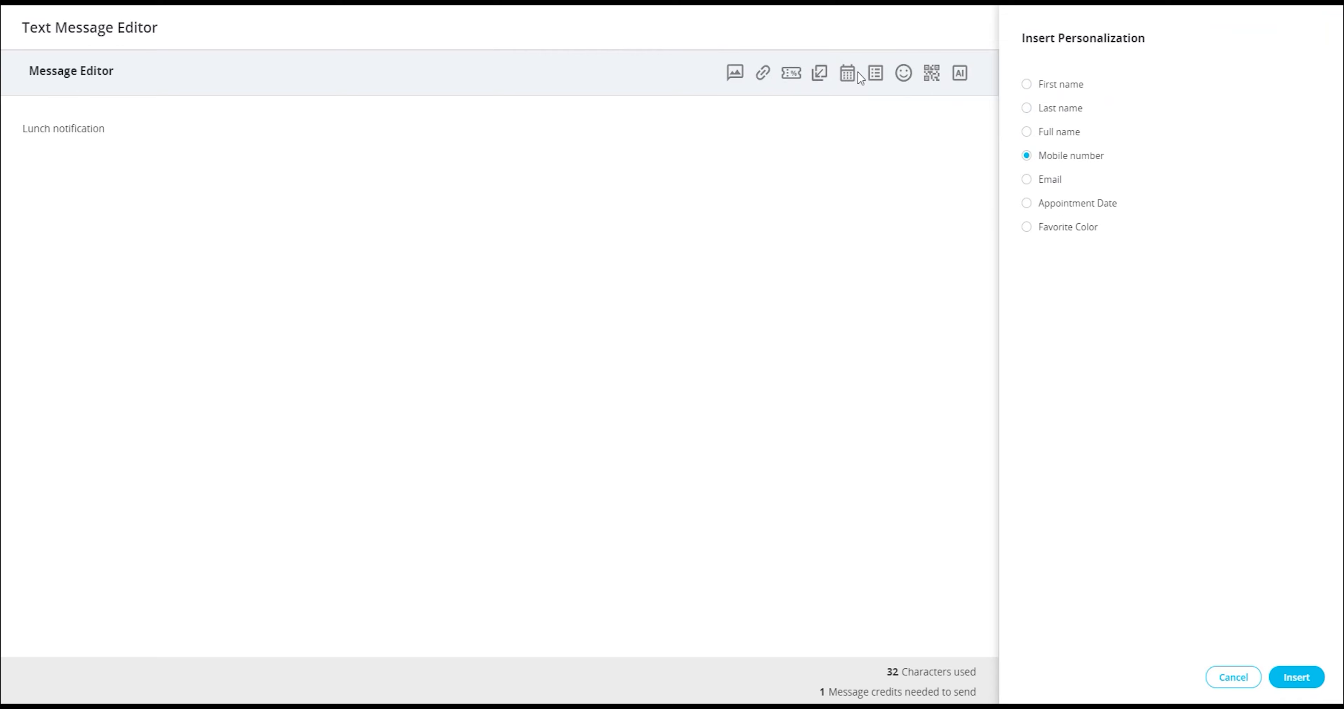
Explore the dynamic date options, choosing a relative date with days added.
left_click(846, 73)
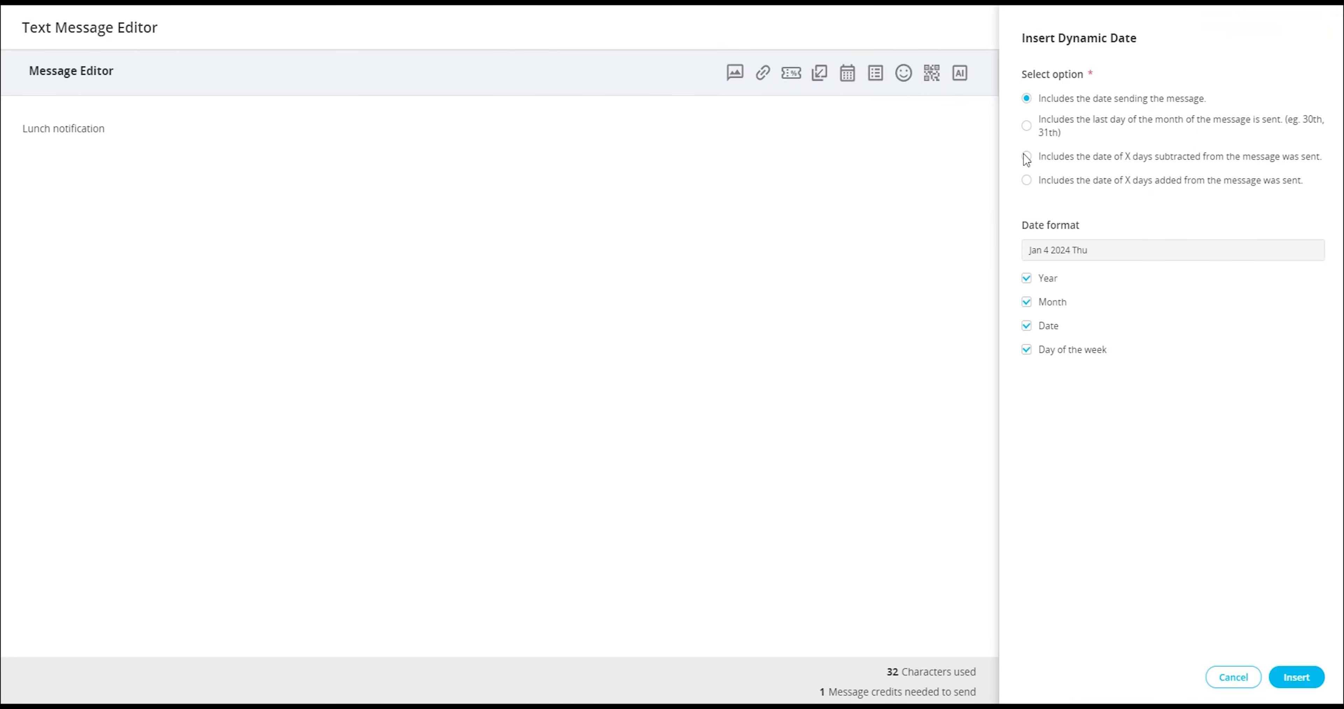
left_click(1026, 156)
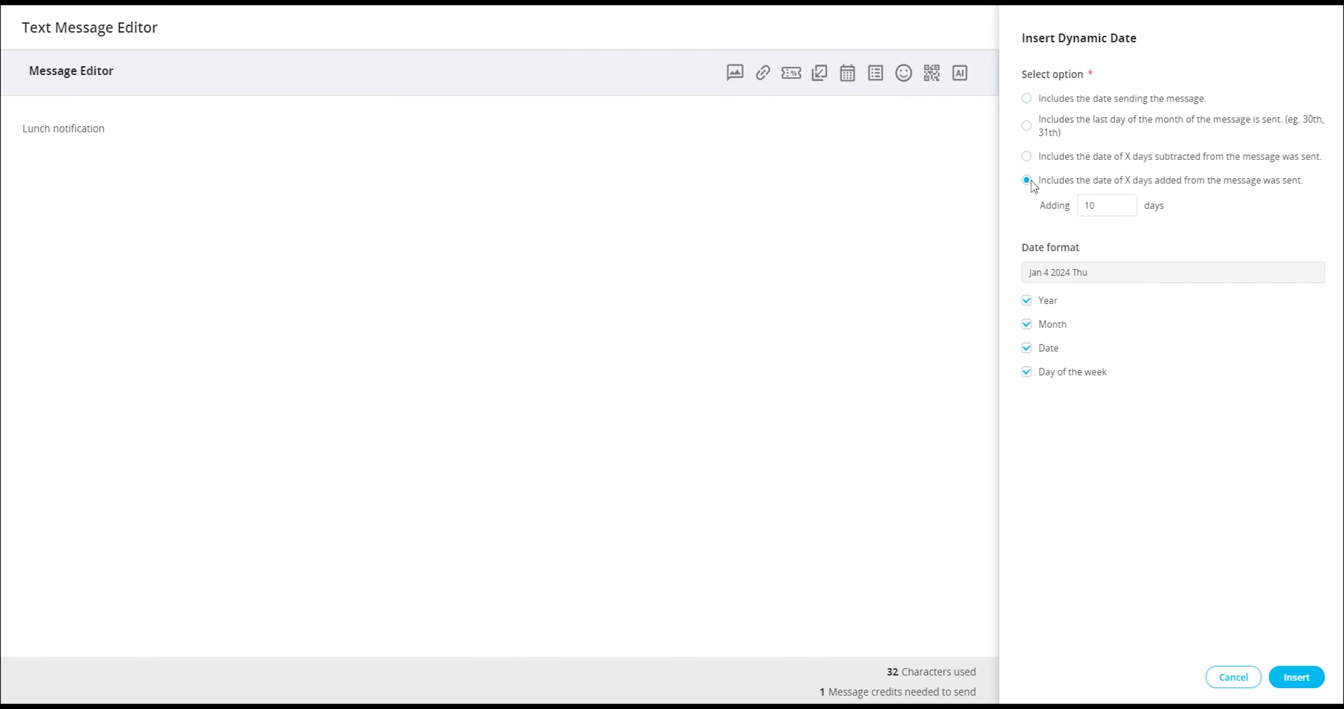
mouse_move(1026, 333)
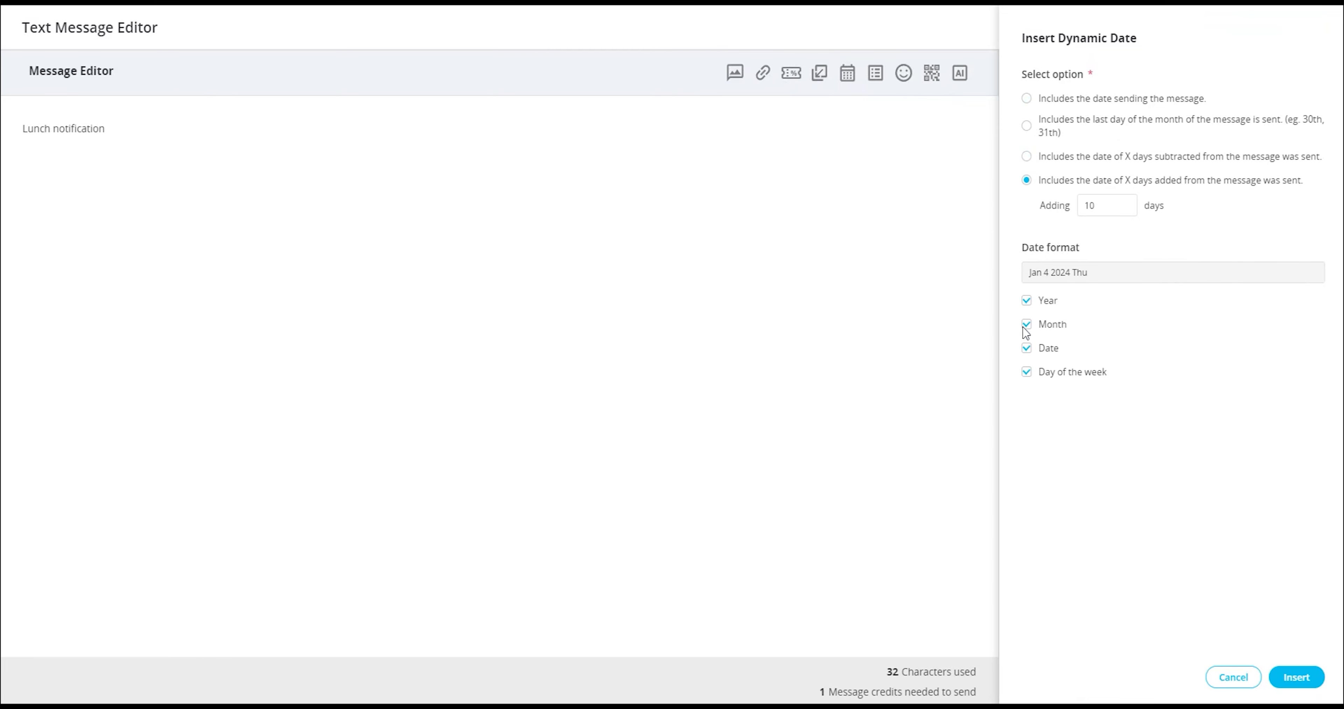
left_click(1026, 324)
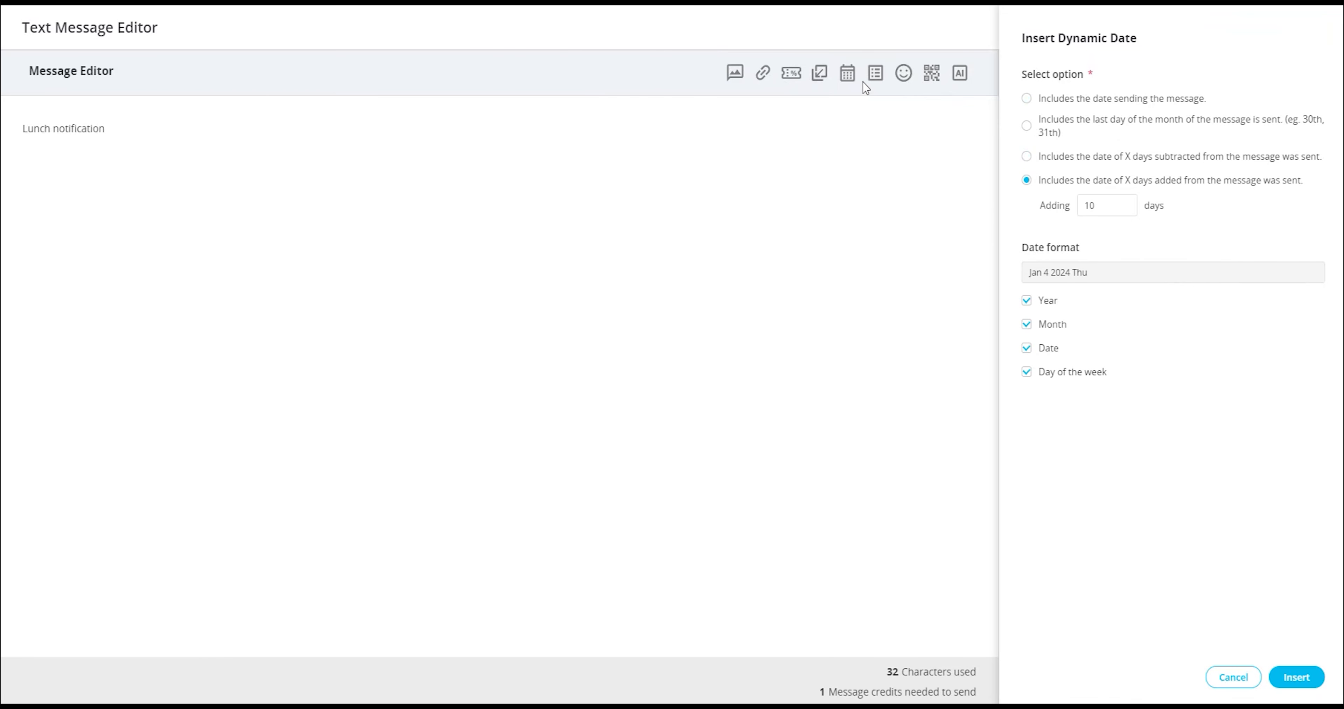
mouse_move(876, 83)
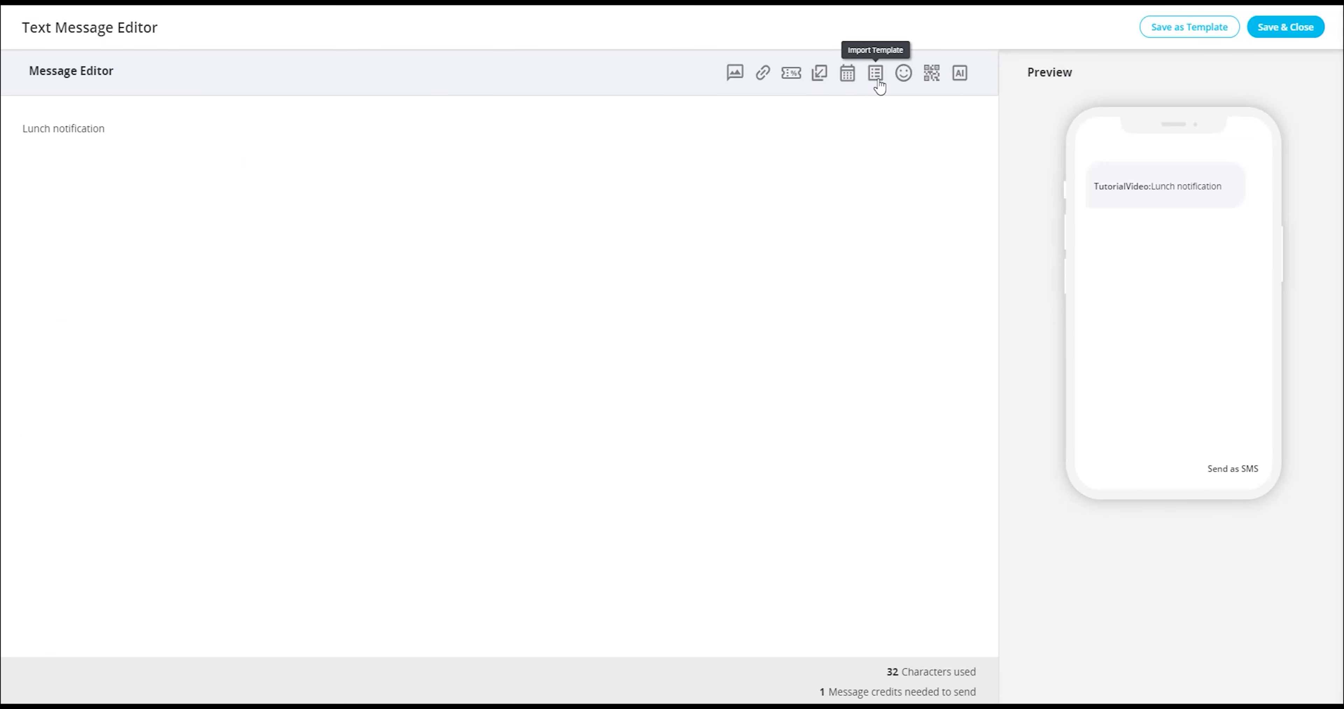
mouse_move(903, 73)
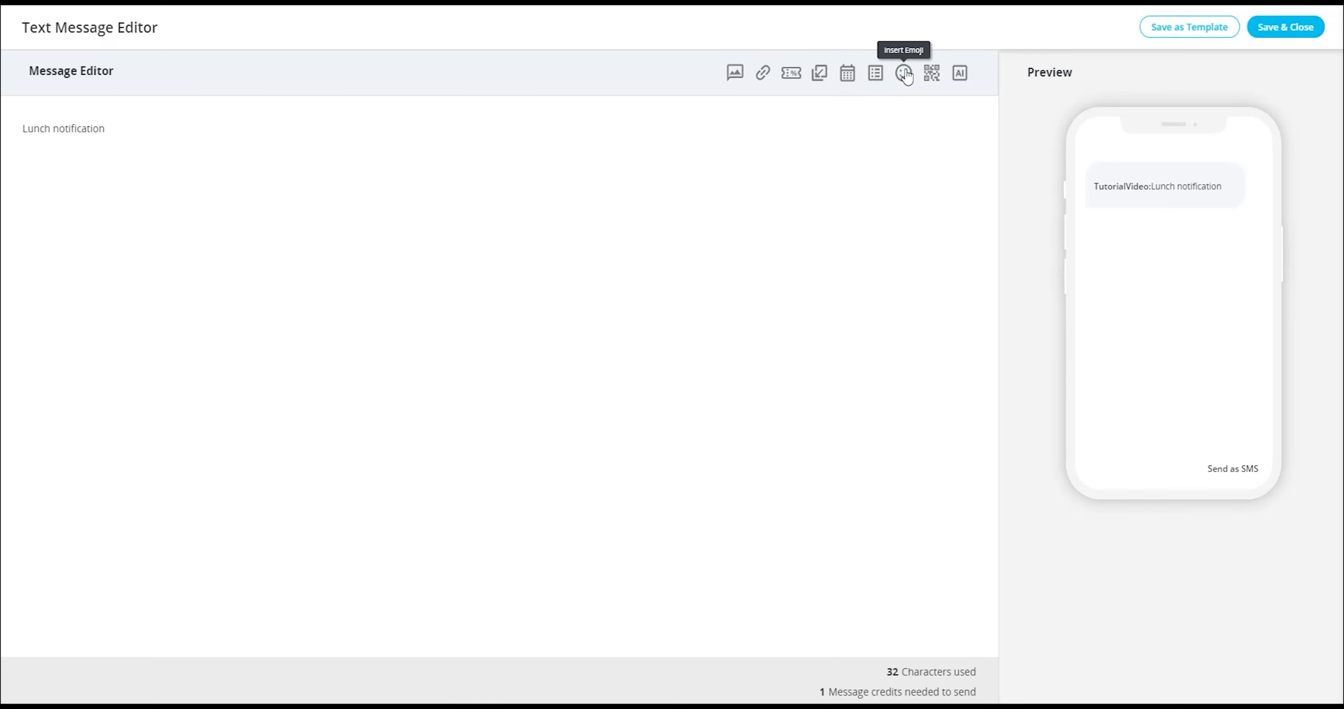
mouse_move(904, 77)
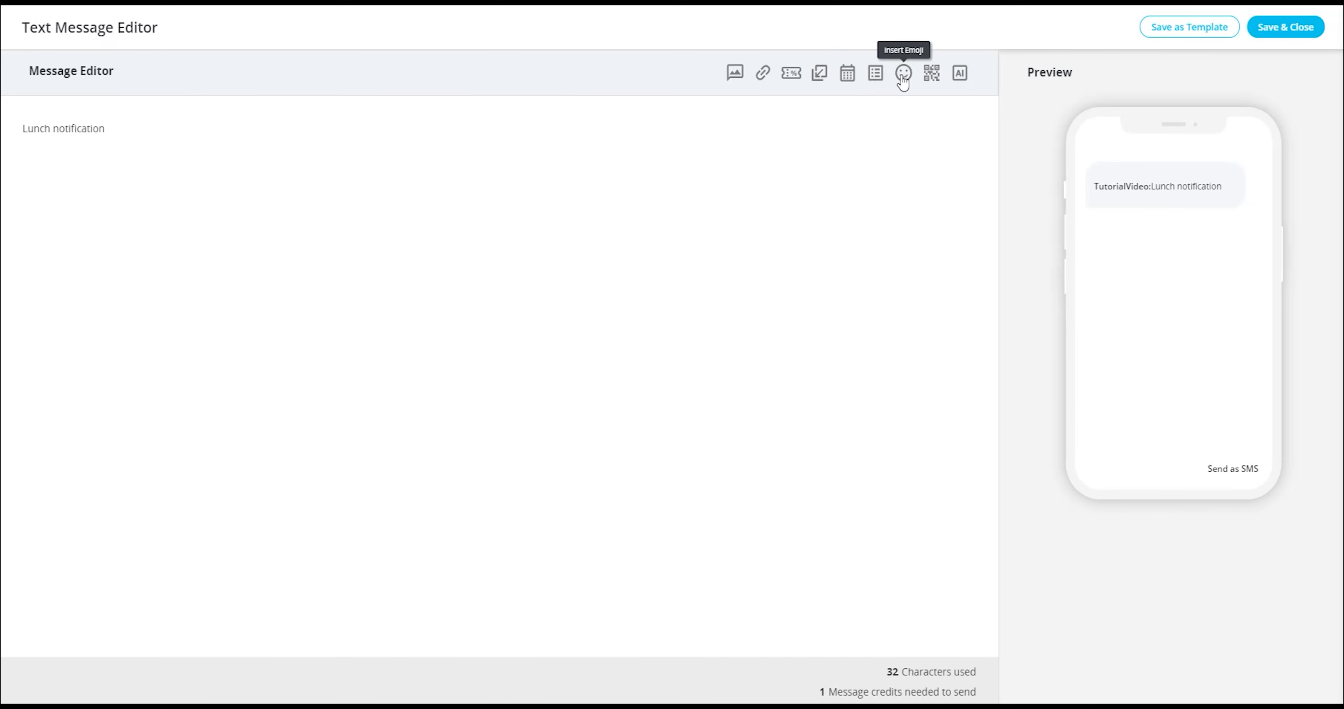
Insert a smiley emoji before 'Lunch notification', accept the encoding alert, and bring up the Insert QR Code options.
left_click(902, 73)
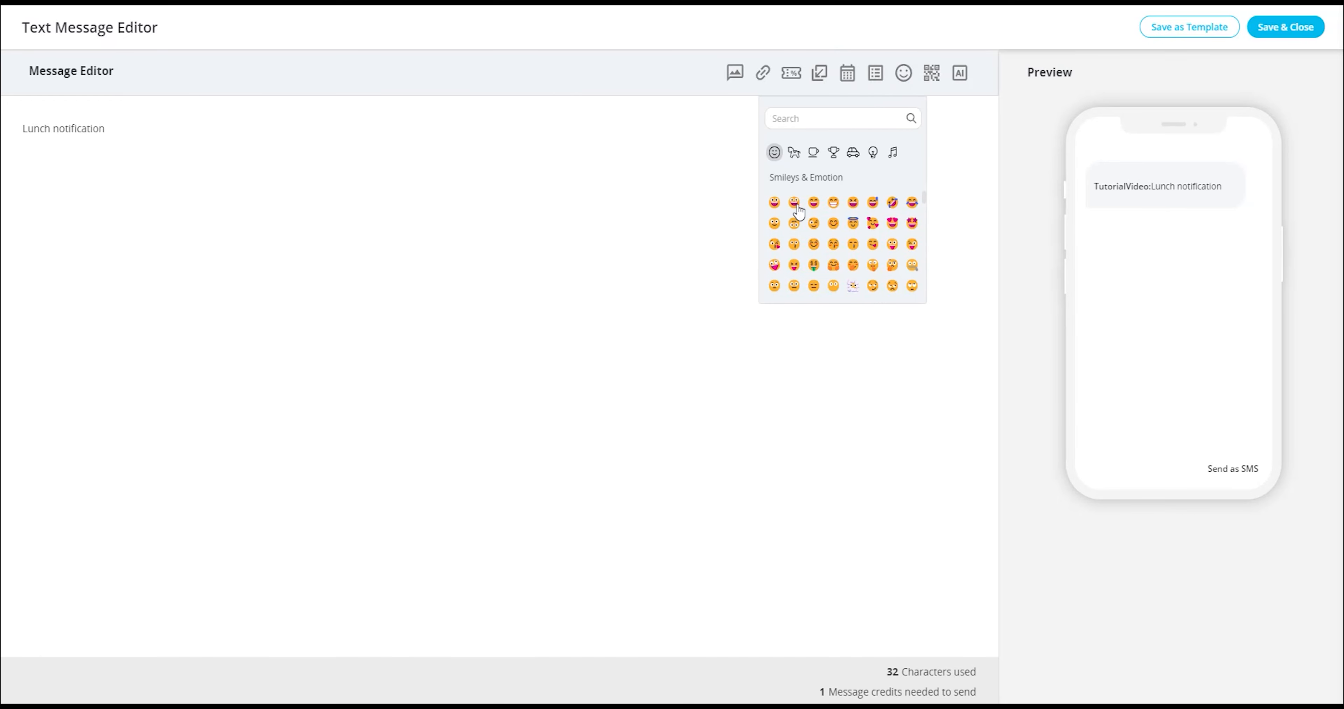
left_click(793, 202)
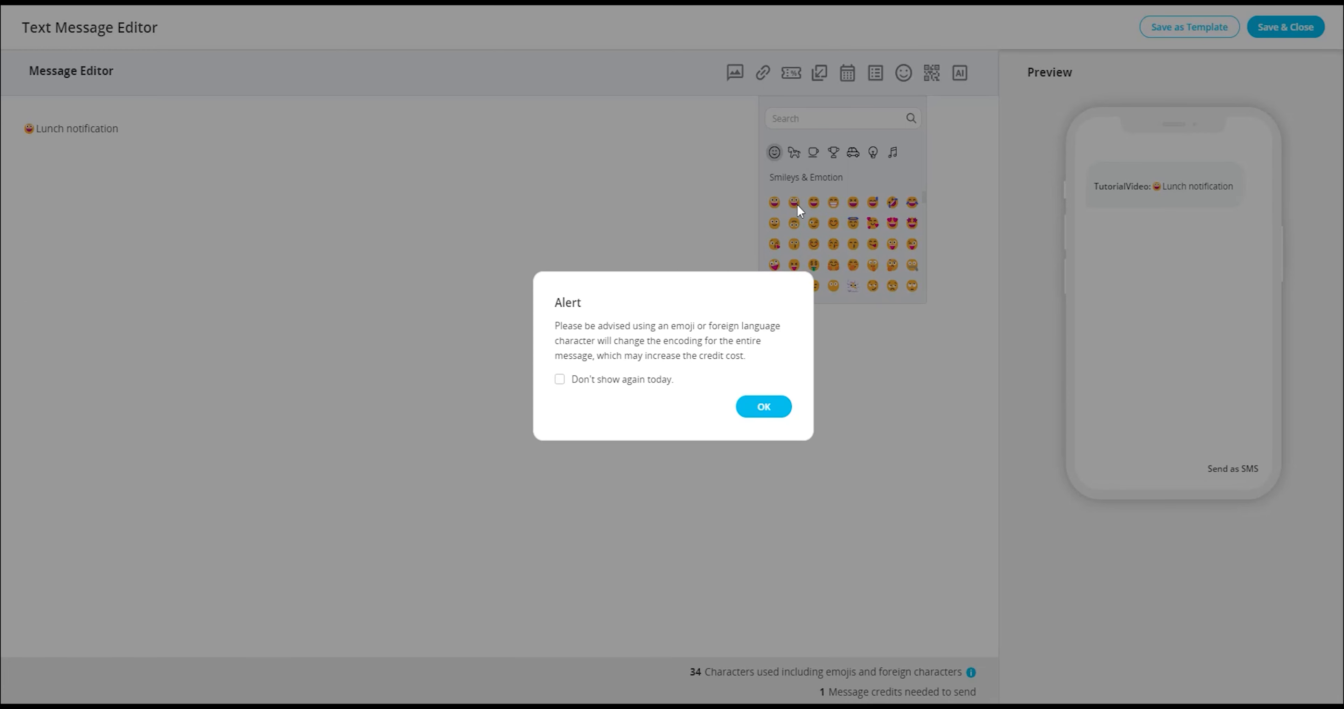
mouse_move(717, 400)
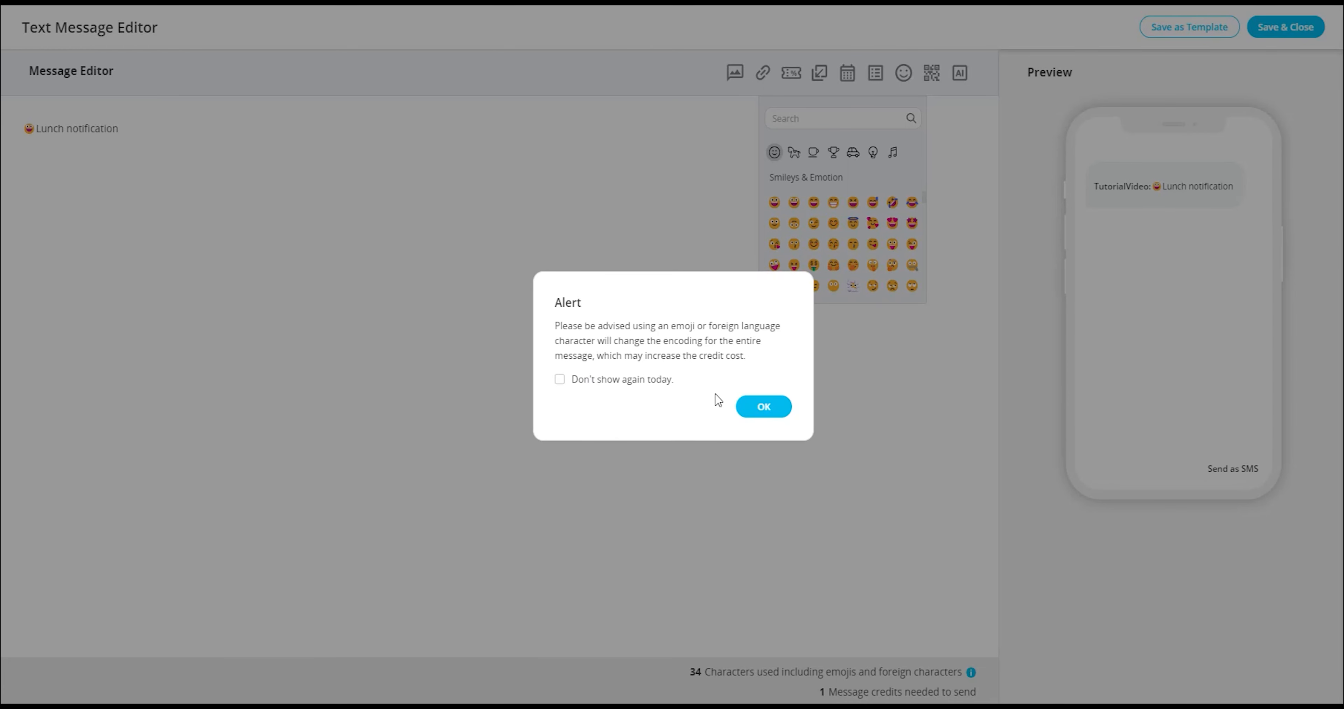
left_click(763, 406)
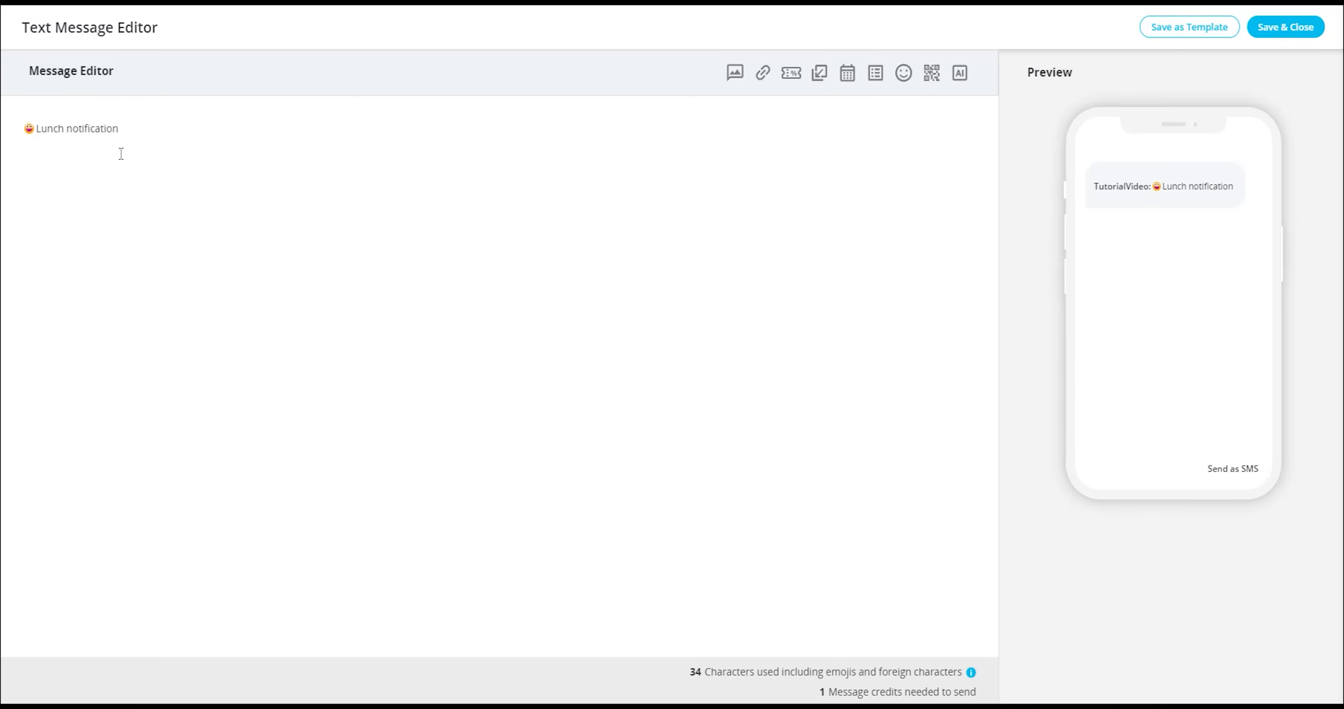
mouse_move(904, 72)
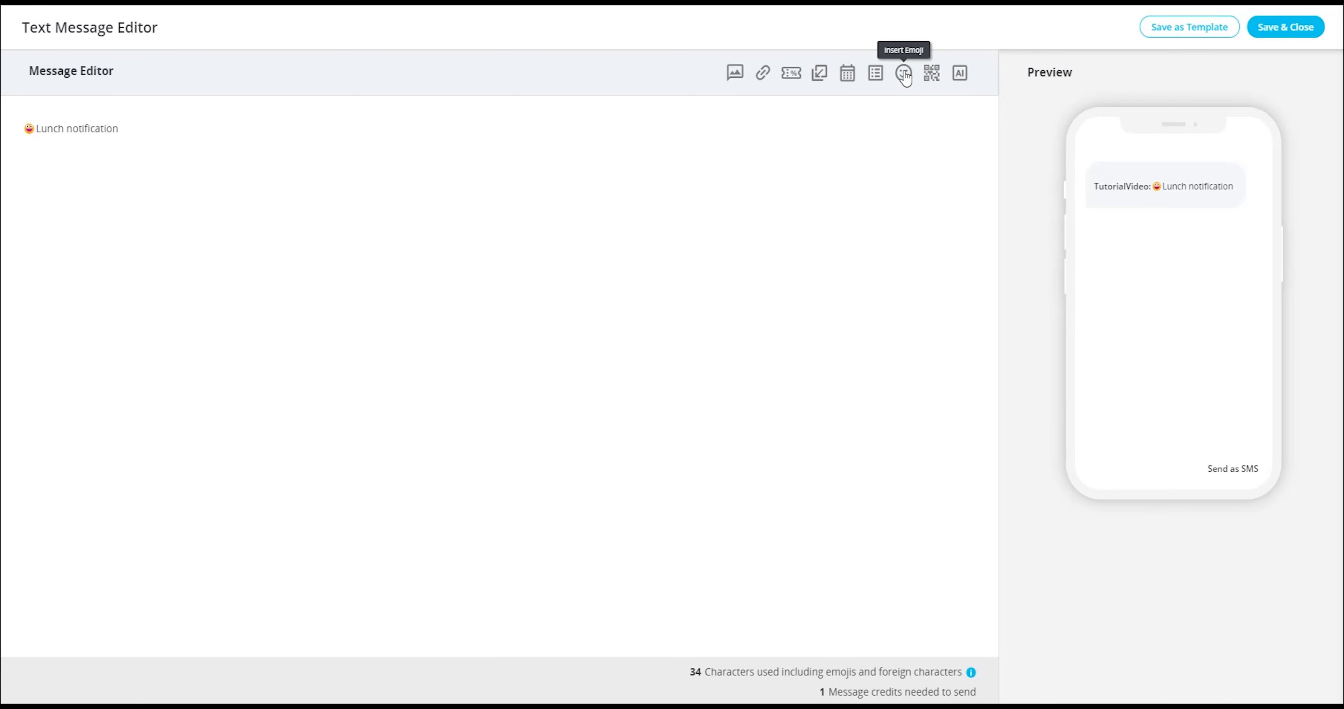
left_click(931, 73)
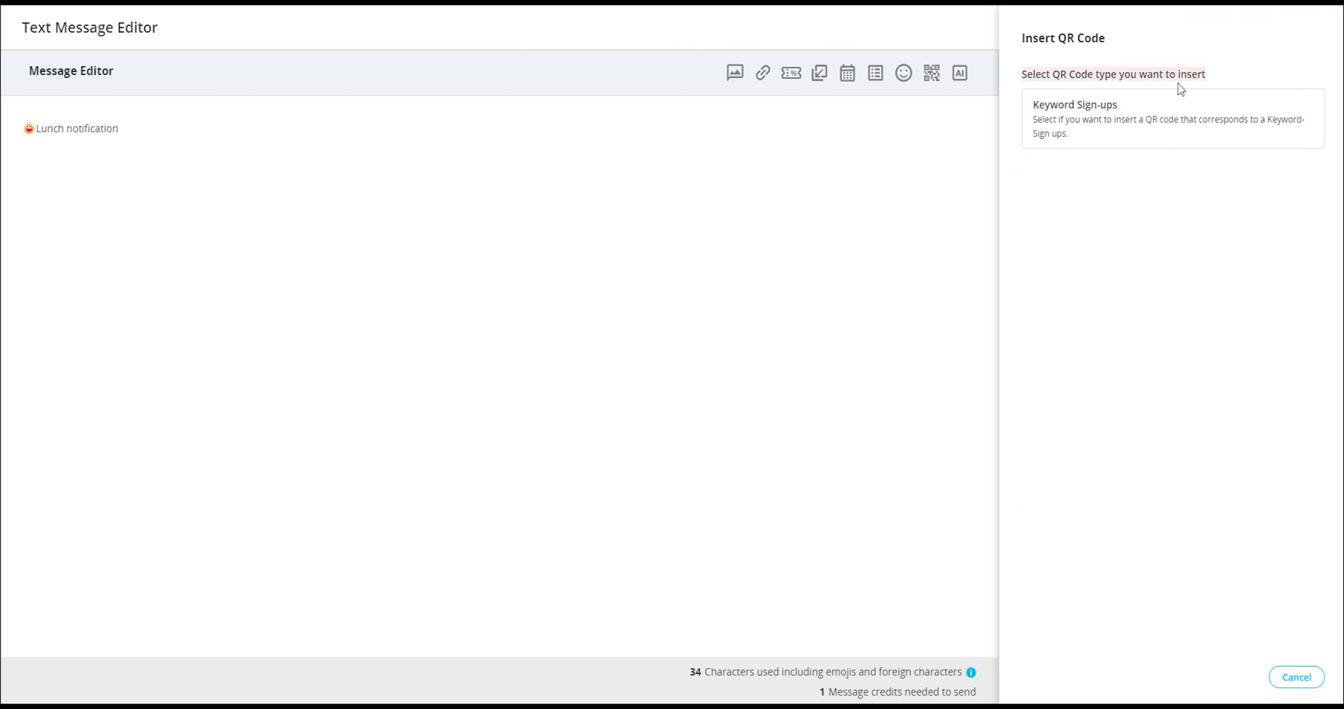
mouse_move(931, 73)
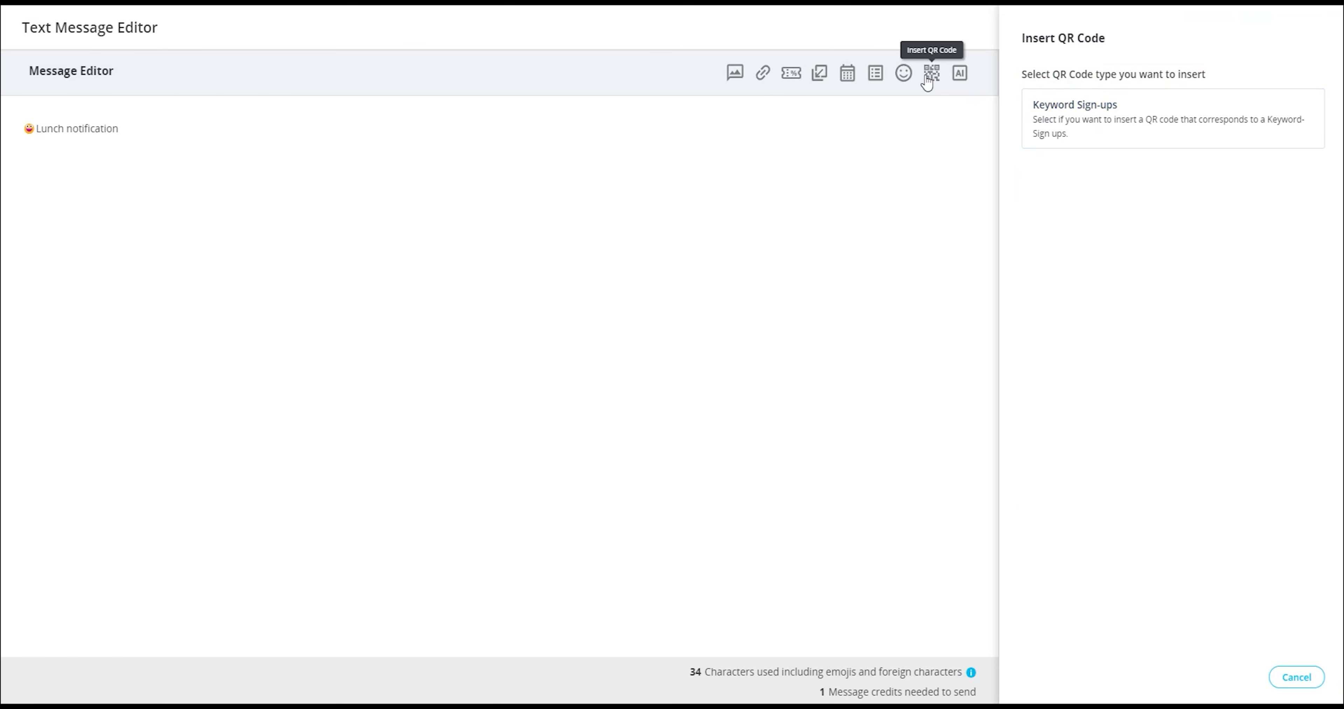
mouse_move(960, 73)
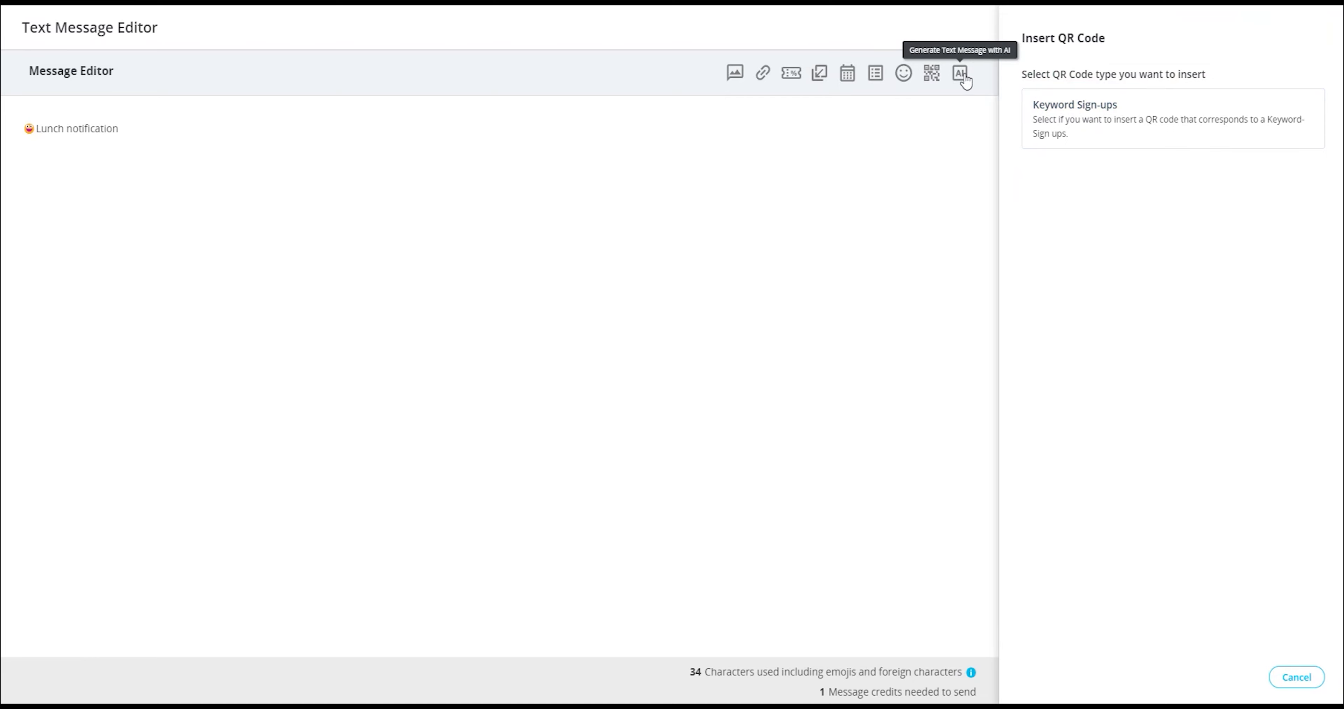
Show the AI Response Generator, accept its warning, and end the message with '!' to read 'Lunch notification!'.
left_click(959, 73)
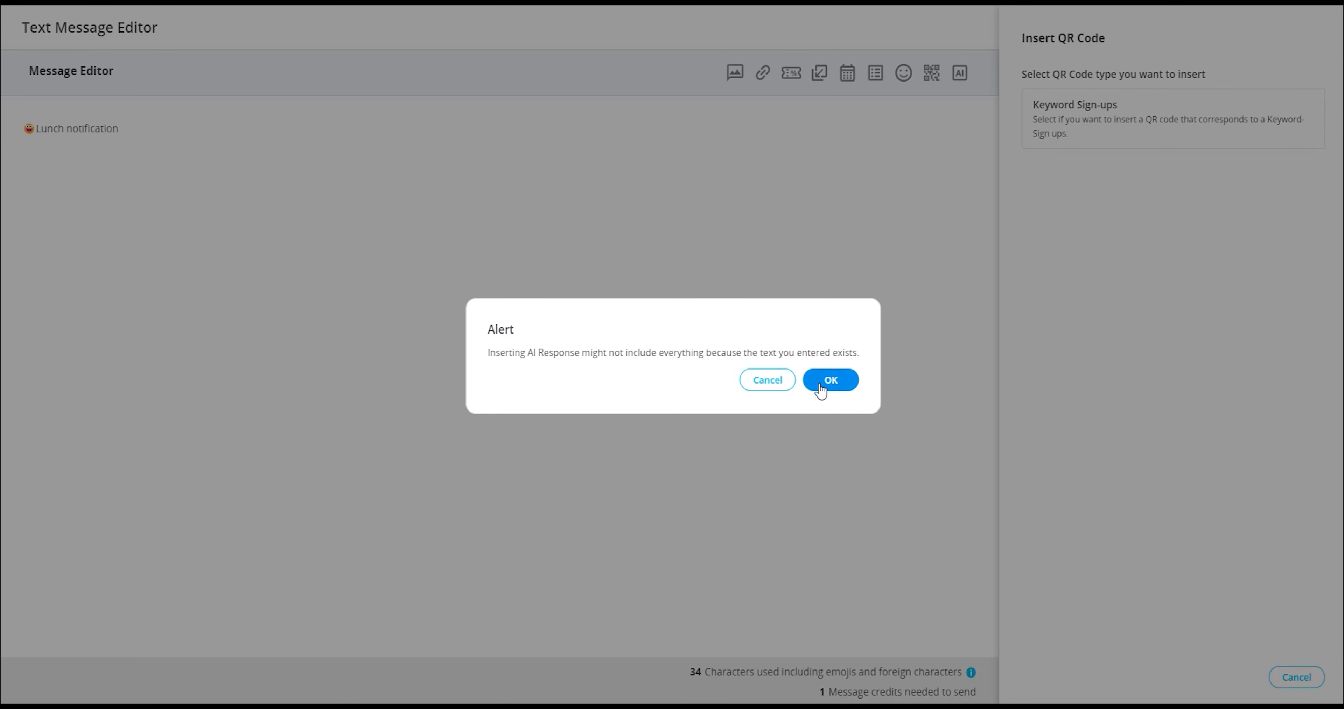
left_click(829, 380)
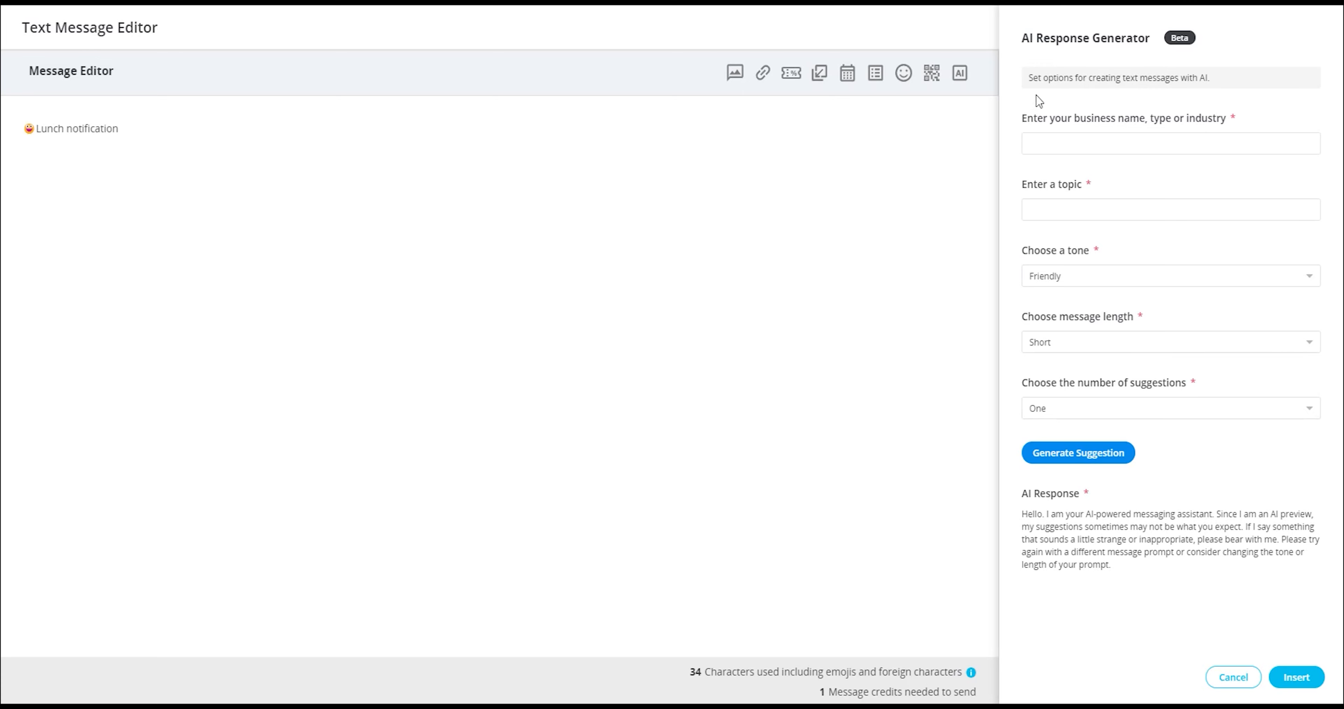
mouse_move(1023, 126)
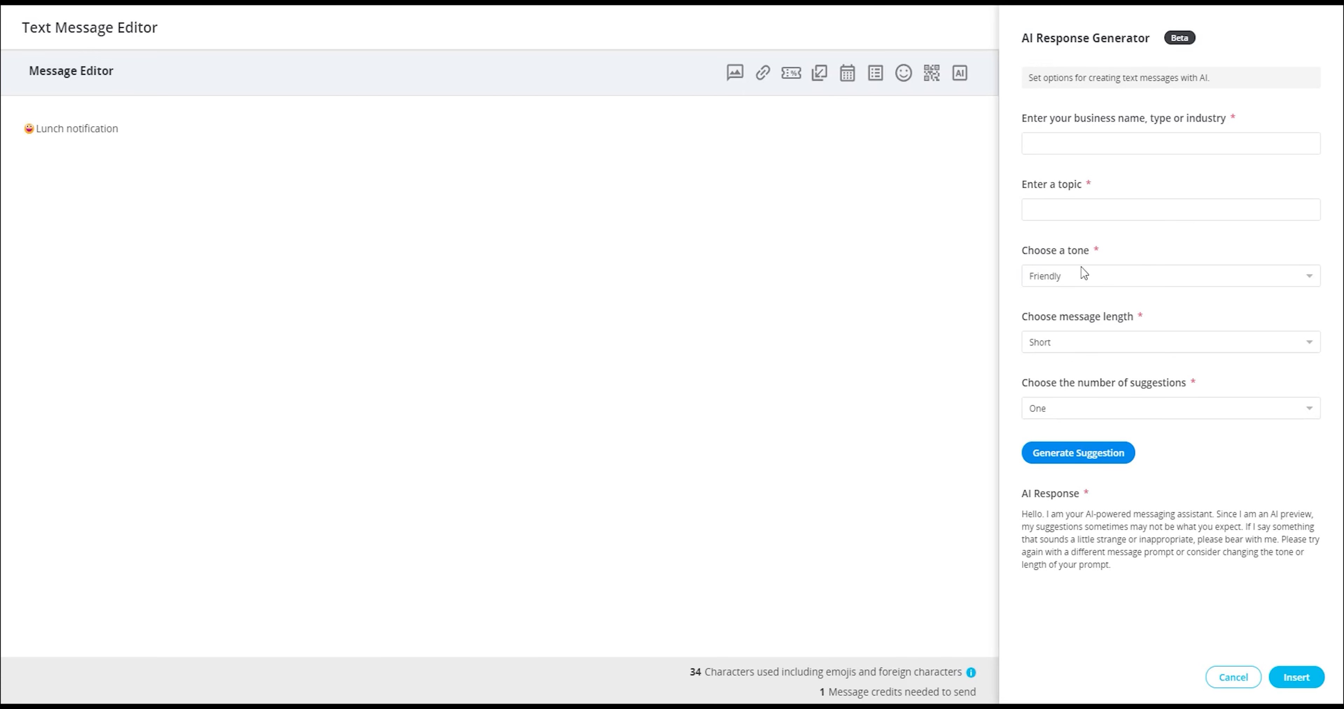
mouse_move(1100, 407)
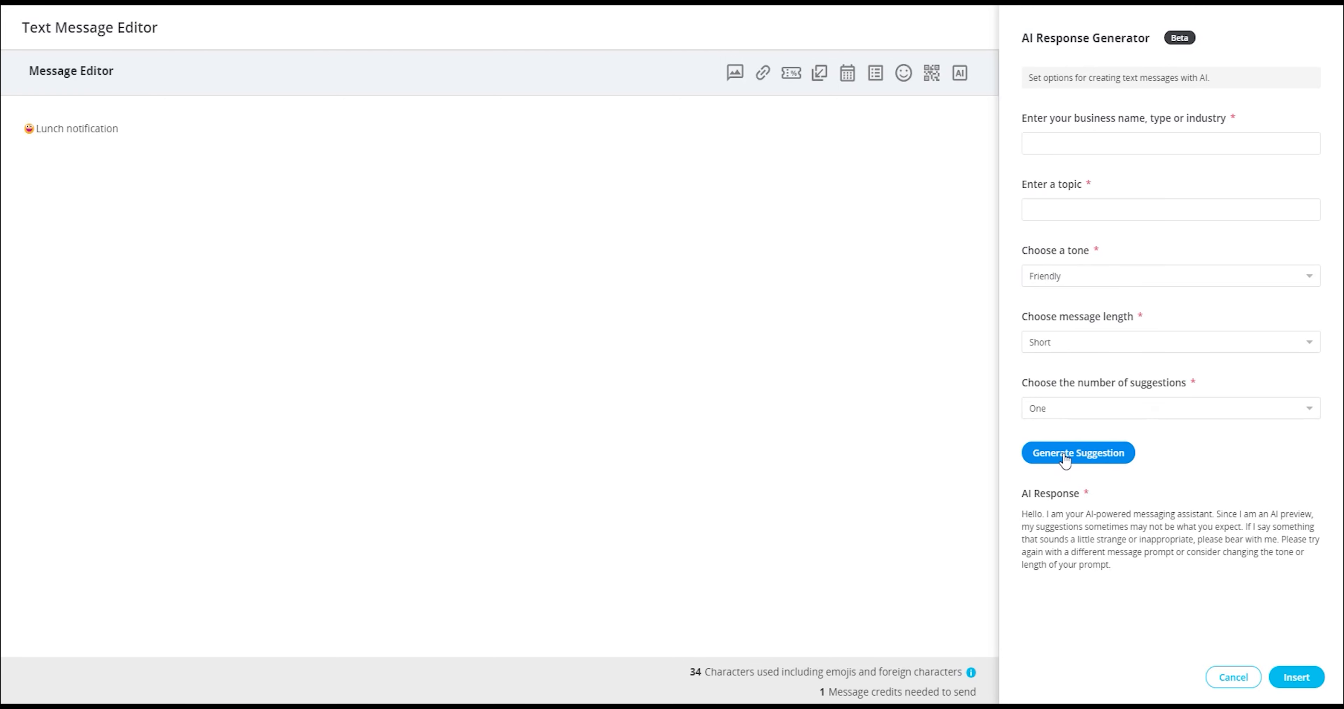
mouse_move(1099, 661)
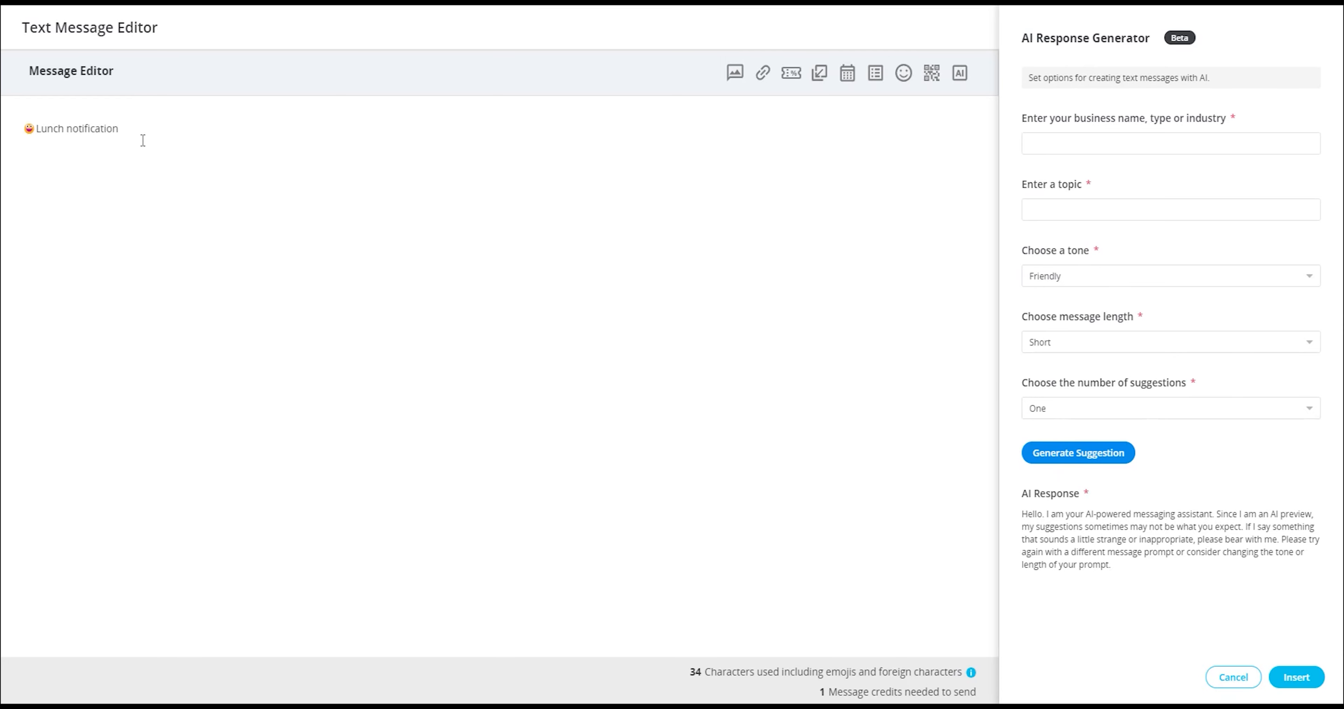
type("!")
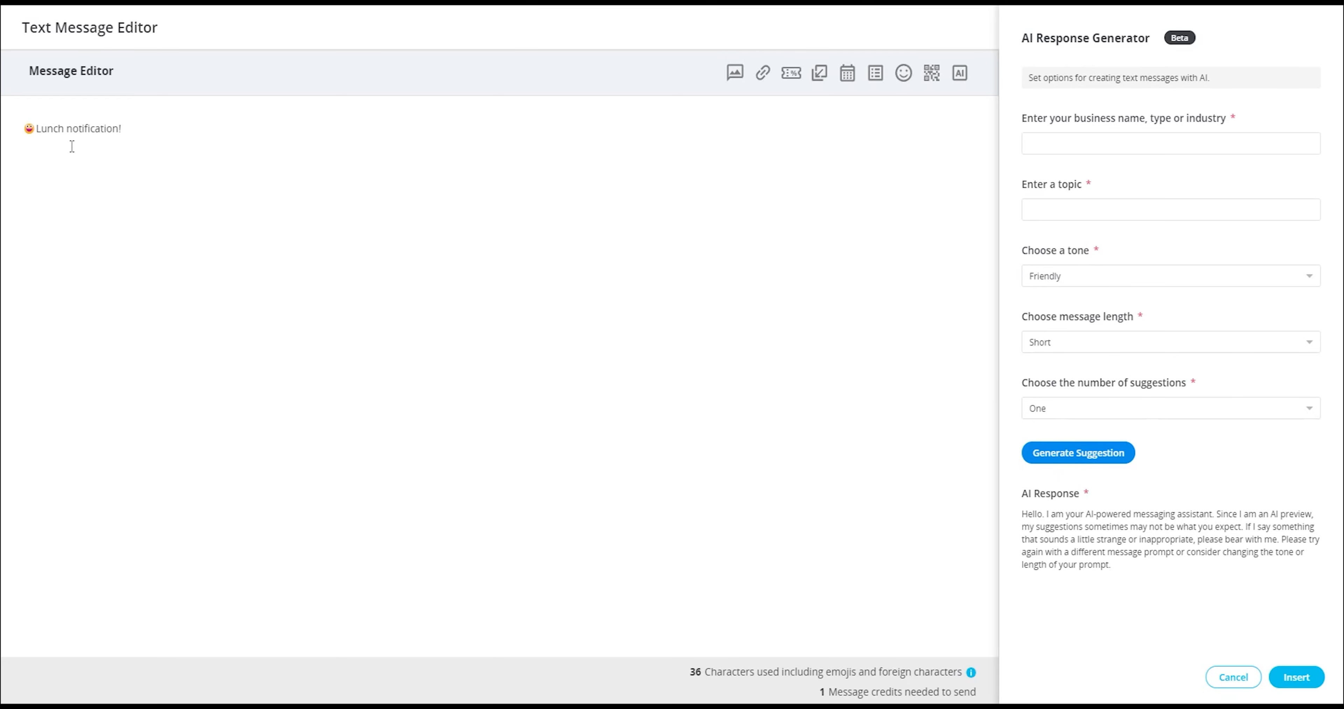